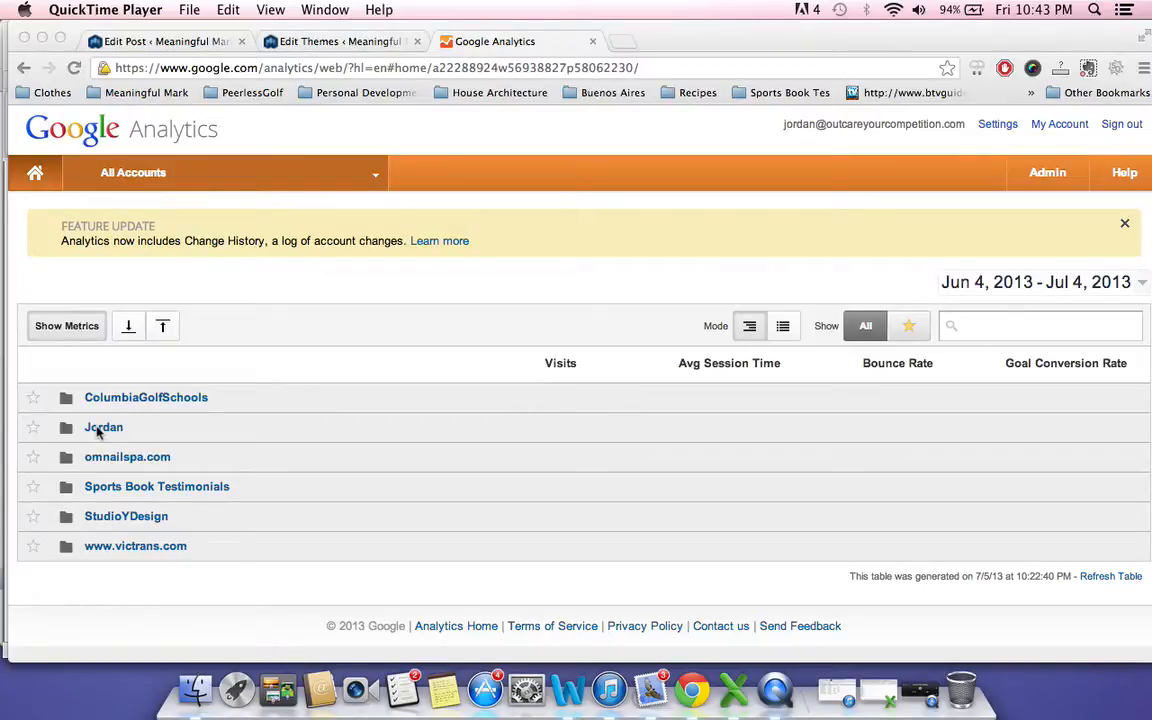
# Expand the Jordan folder and open outcareyourcompetition.com's Audience Overview, showing 659 visits.
pyautogui.click(103, 427)
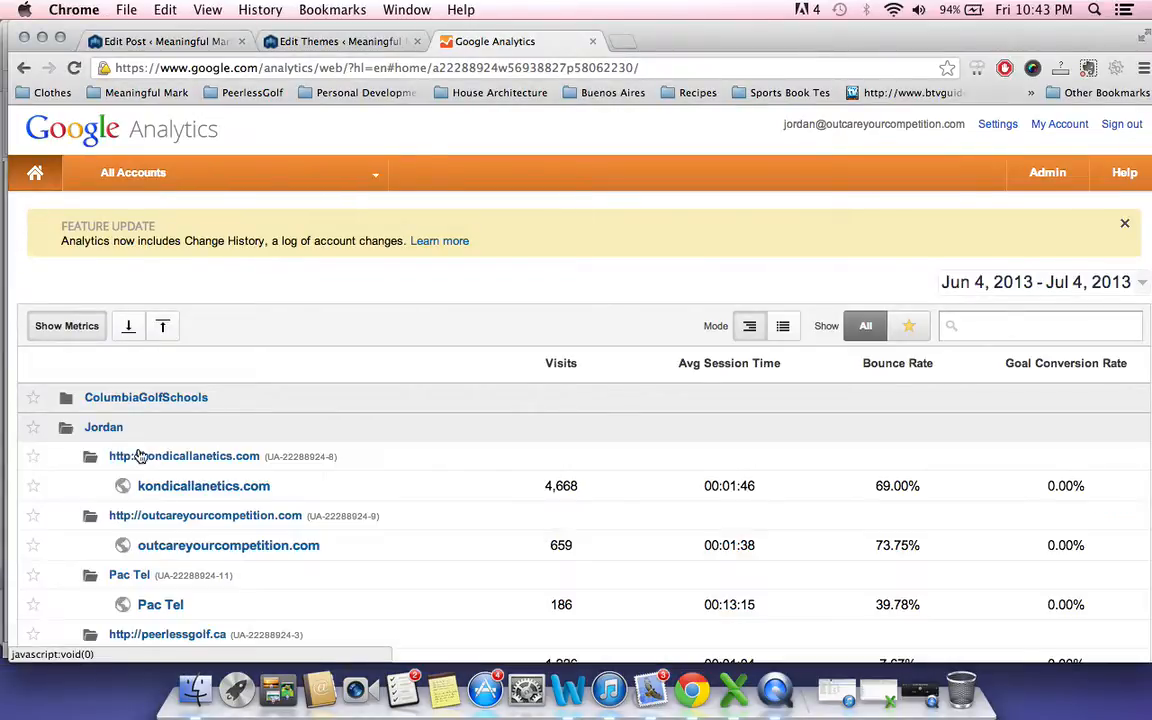
pyautogui.click(228, 545)
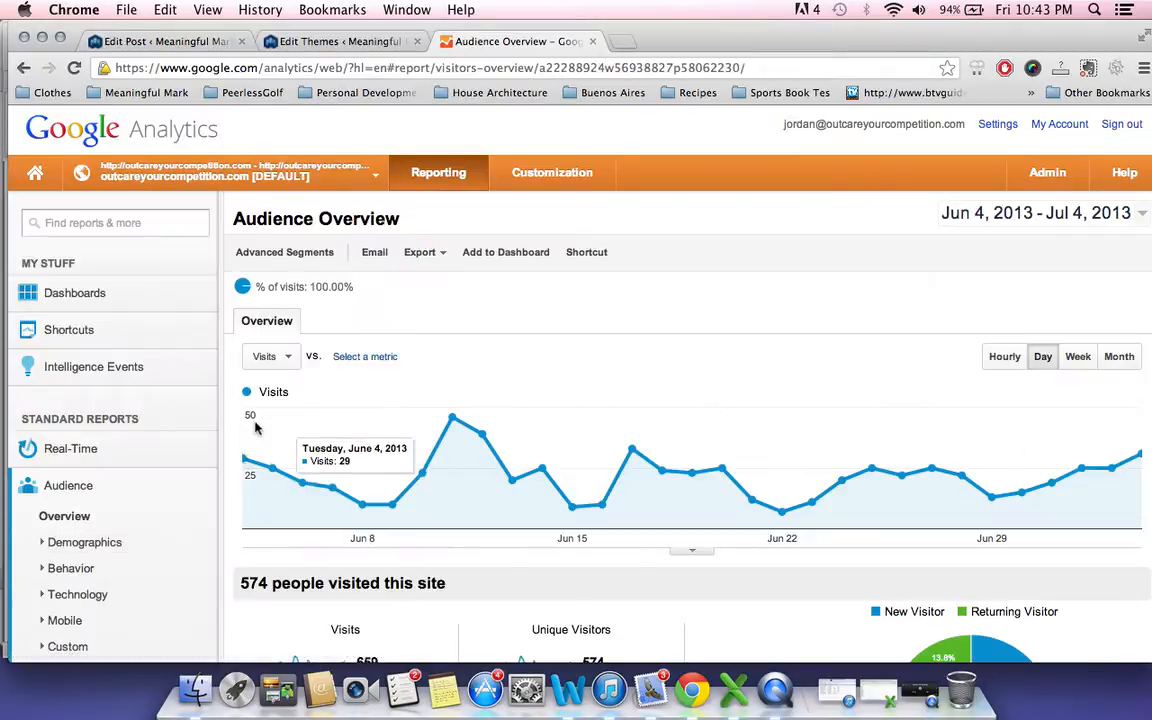
pyautogui.scroll(-3)
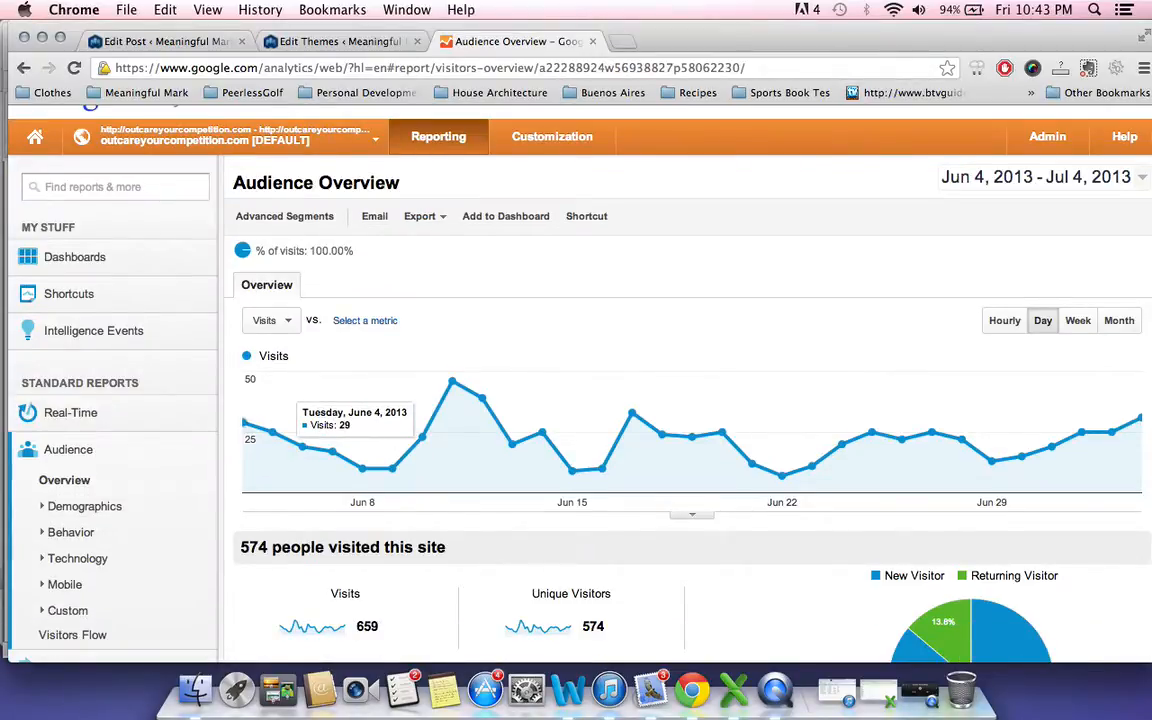
pyautogui.scroll(-3)
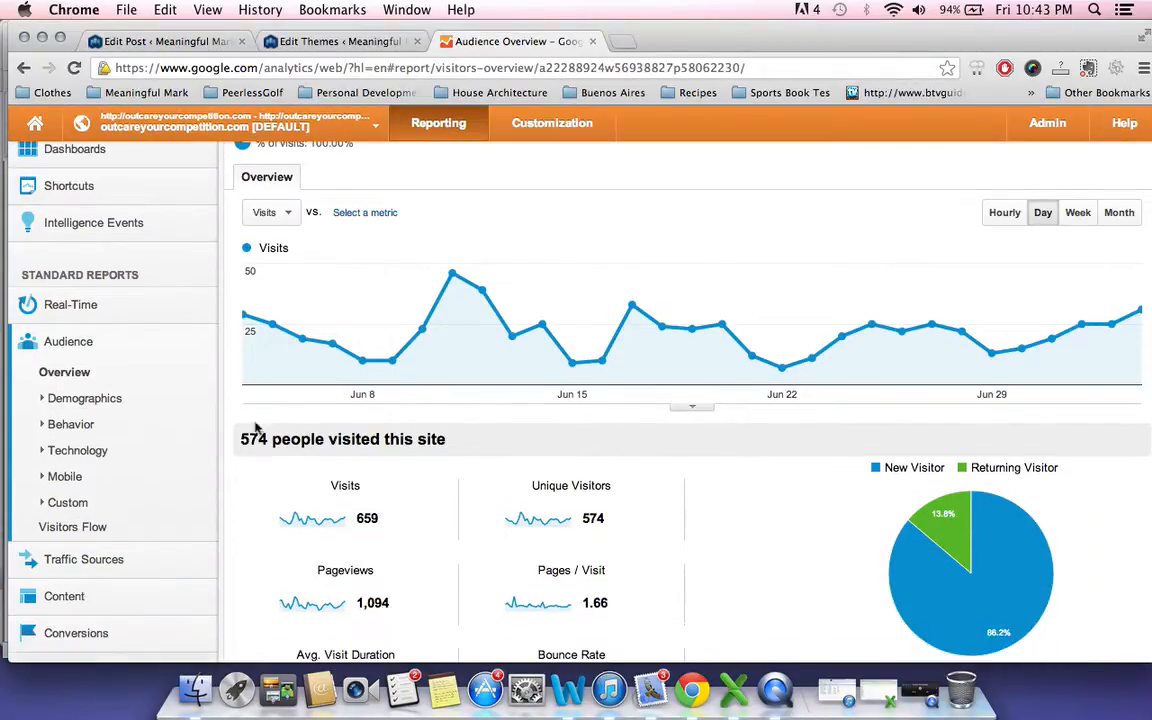
# Open Audience > Demographics > Location and review the visits by country.
pyautogui.click(85, 398)
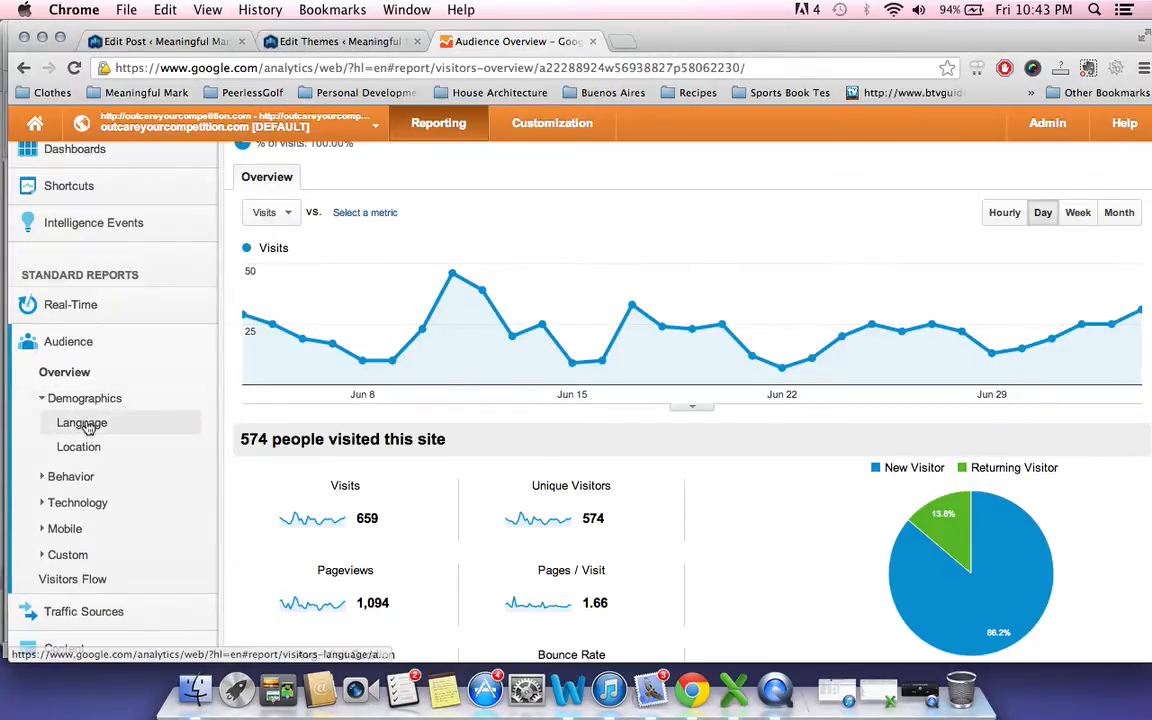
pyautogui.click(79, 447)
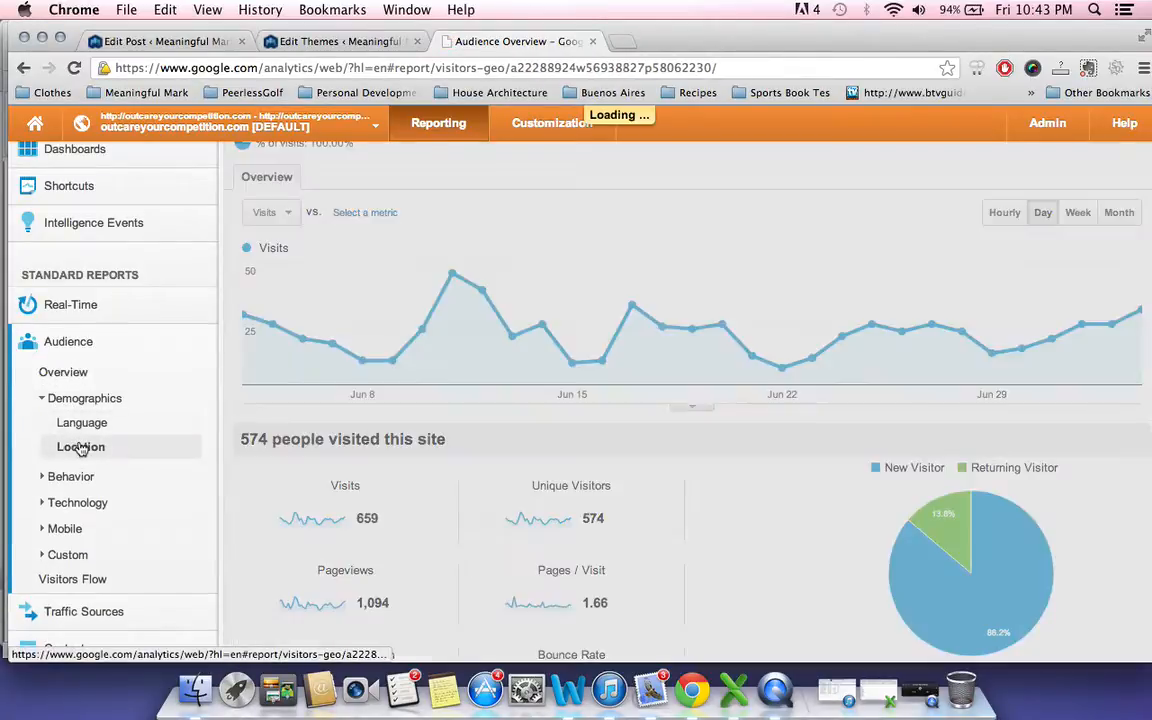
pyautogui.click(81, 447)
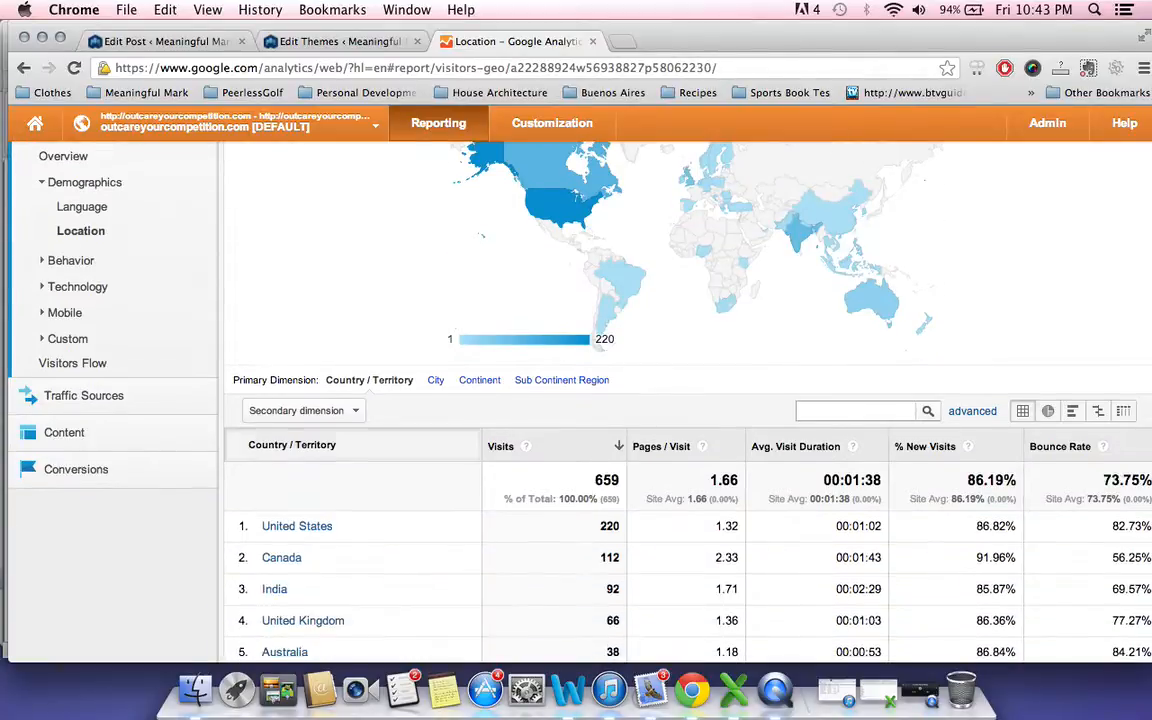
pyautogui.scroll(-3)
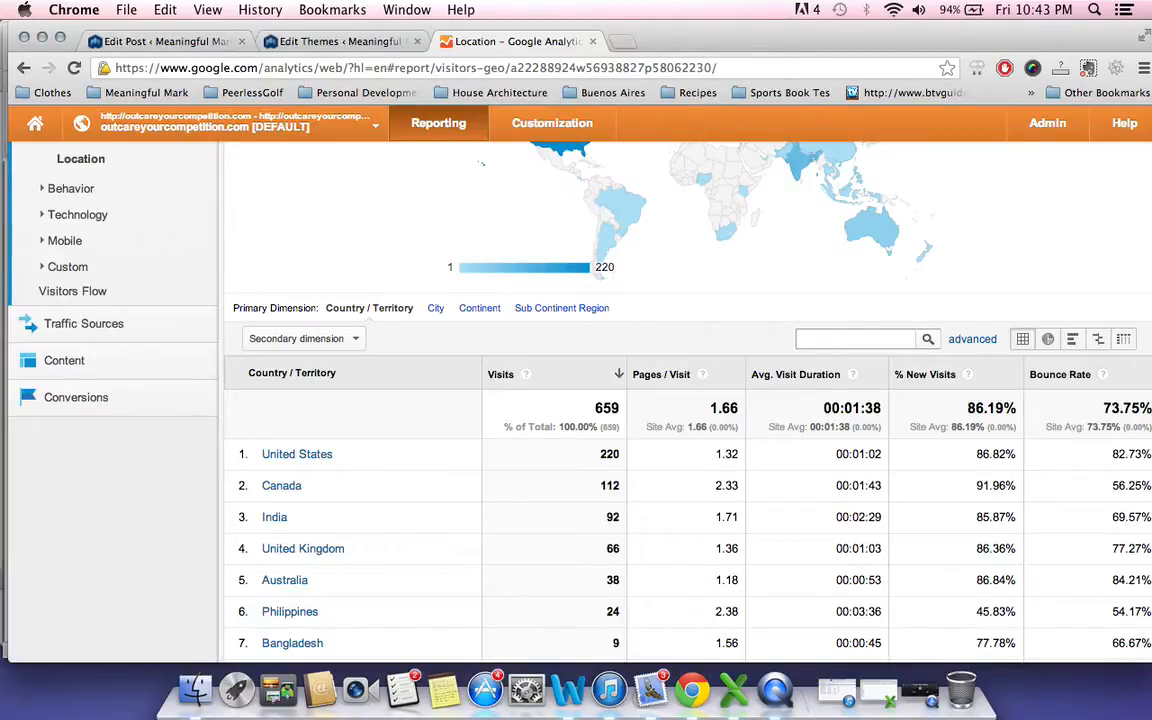
pyautogui.scroll(-3)
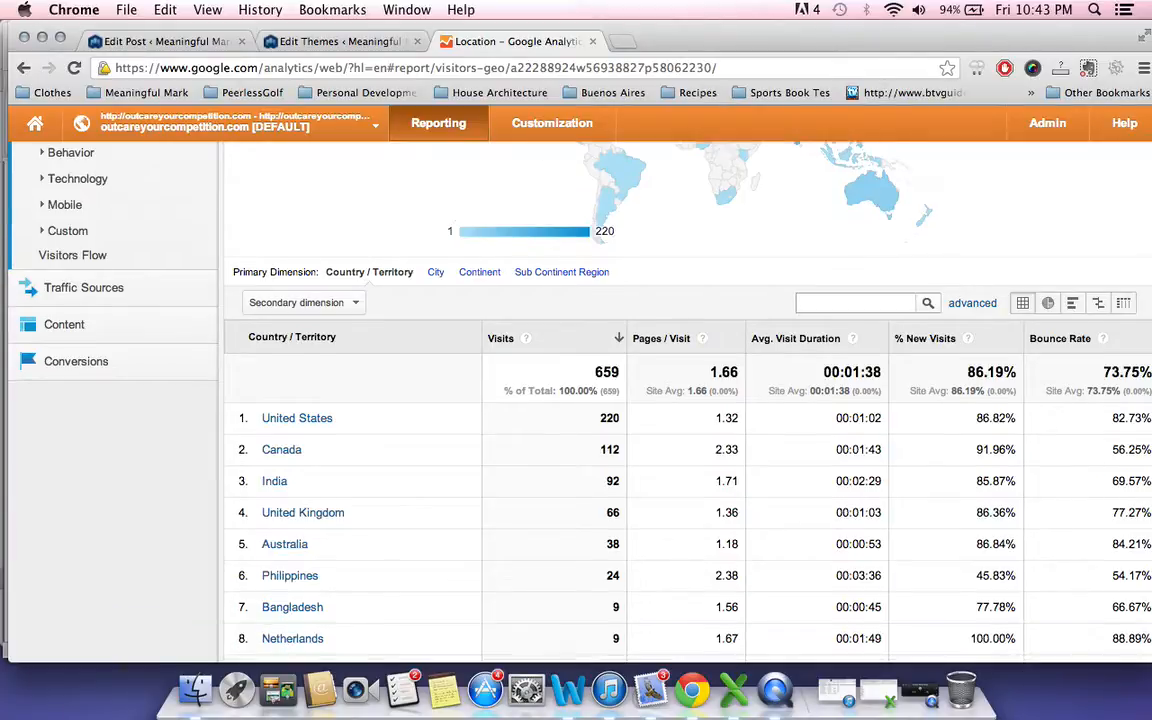
pyautogui.scroll(-3)
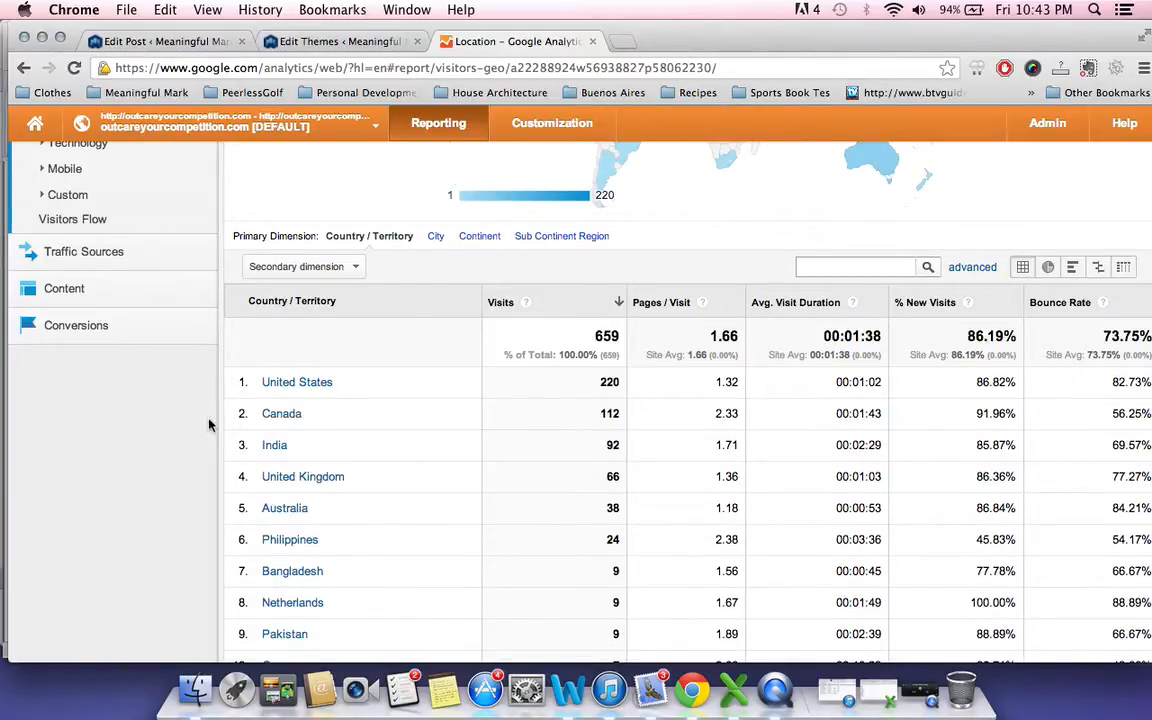
pyautogui.scroll(3)
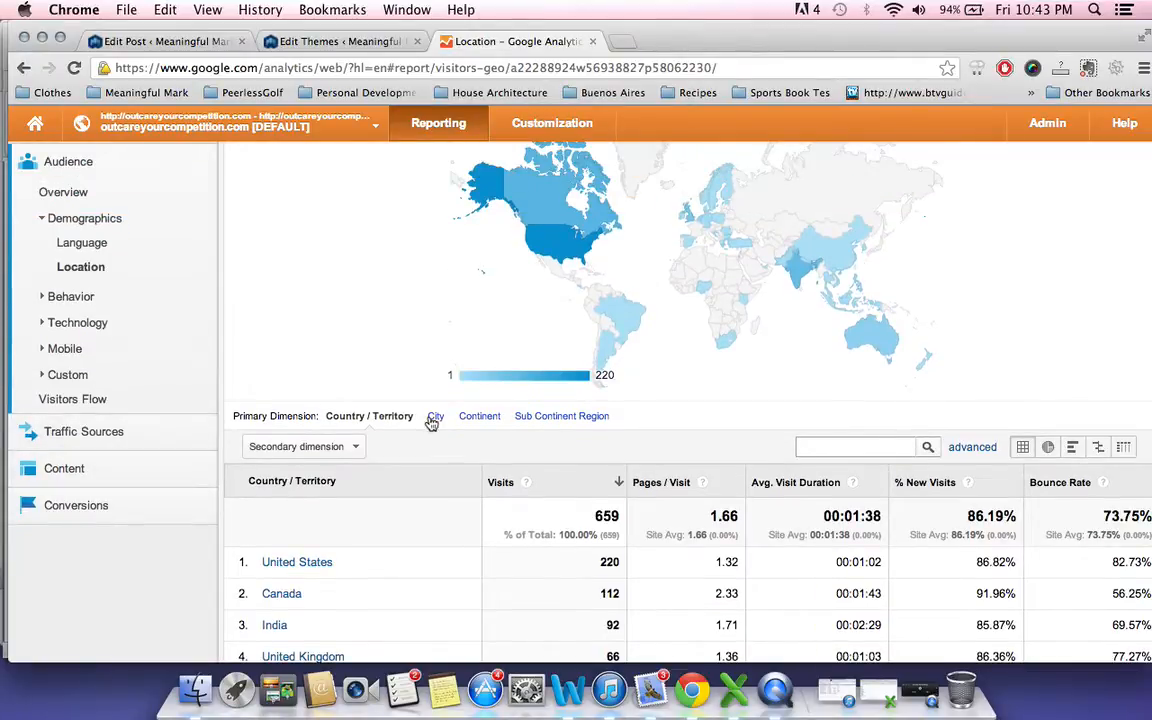
# Switch the primary dimension to City, with Victoria leading at 42 visits.
pyautogui.click(431, 416)
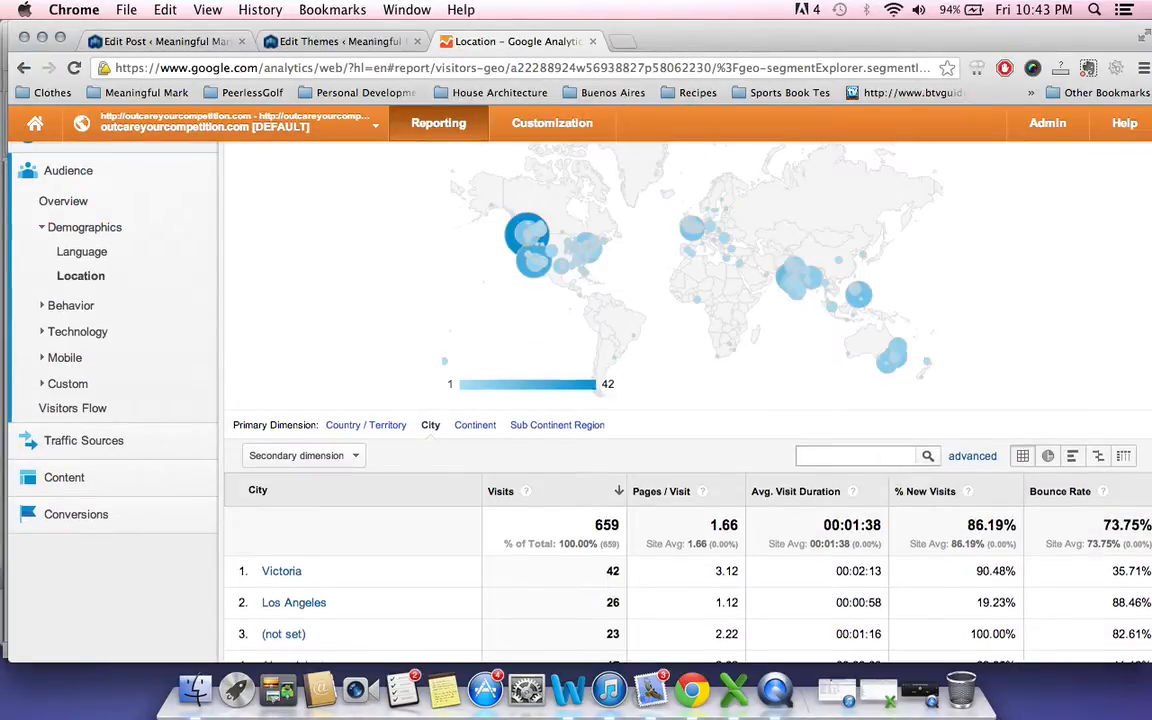
pyautogui.scroll(-3)
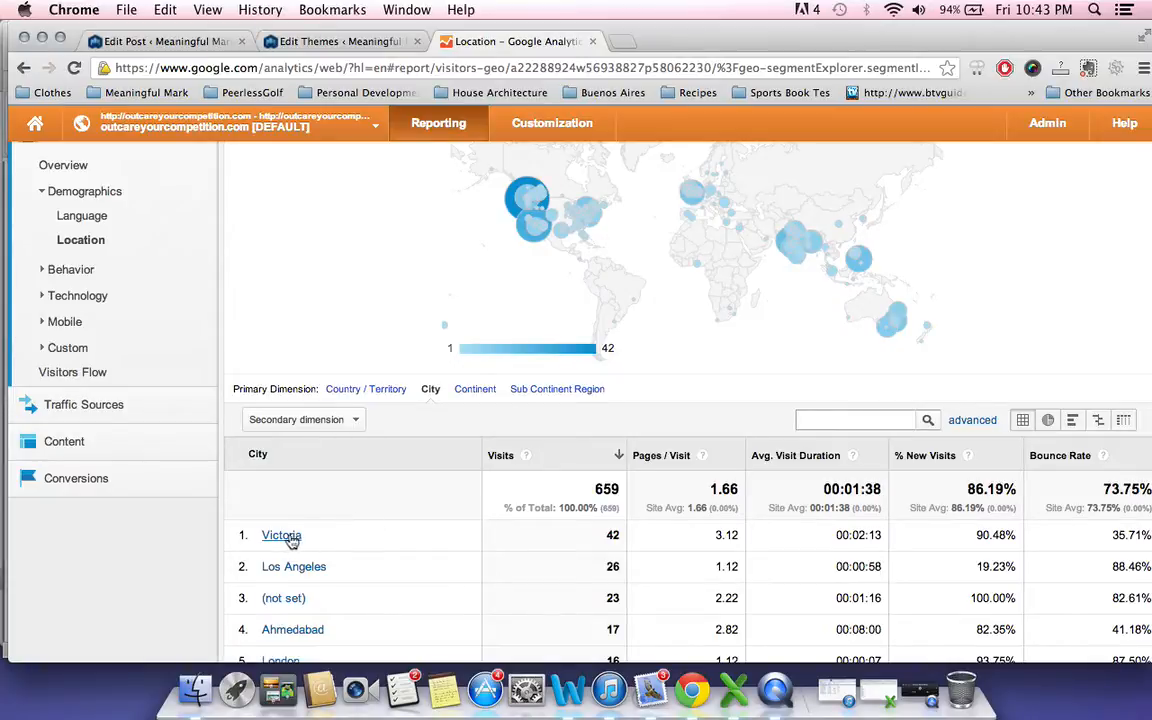
pyautogui.moveTo(170, 542)
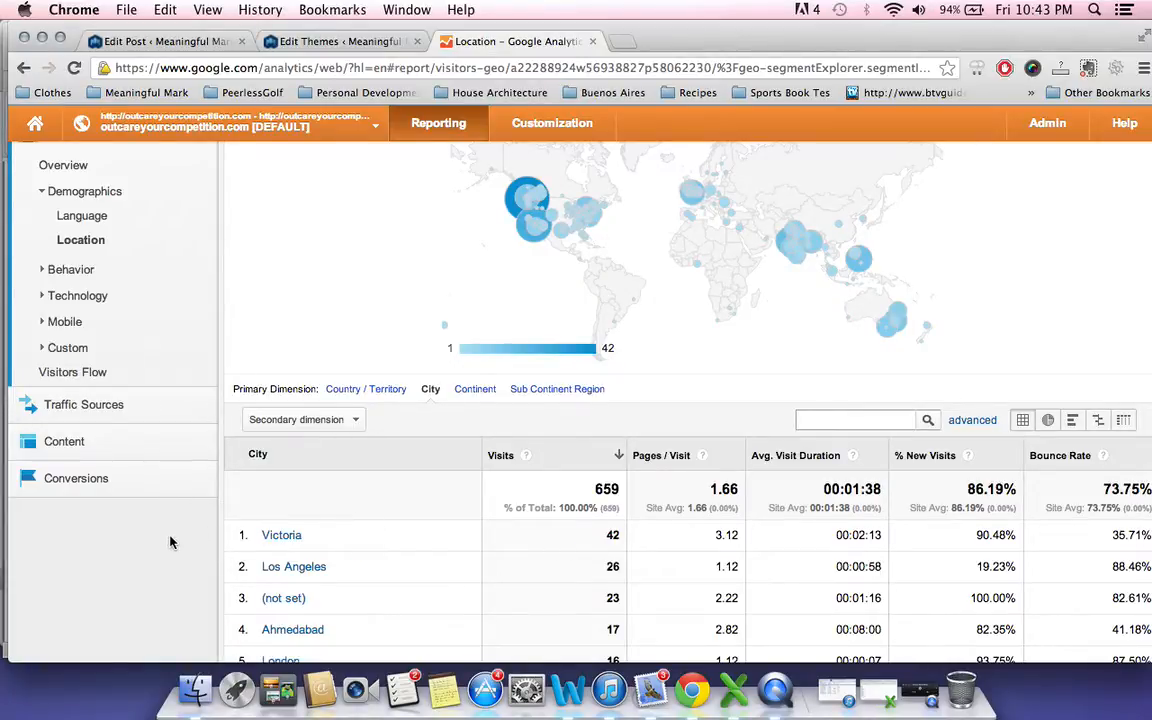
pyautogui.scroll(3)
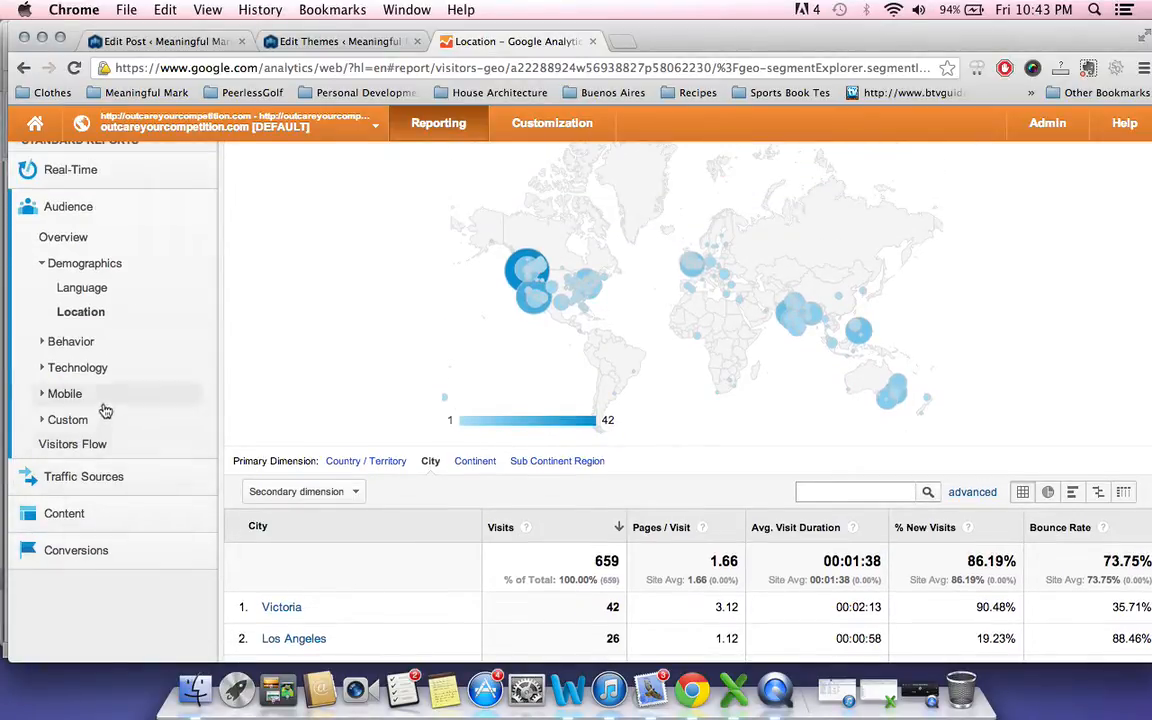
pyautogui.moveTo(70, 341)
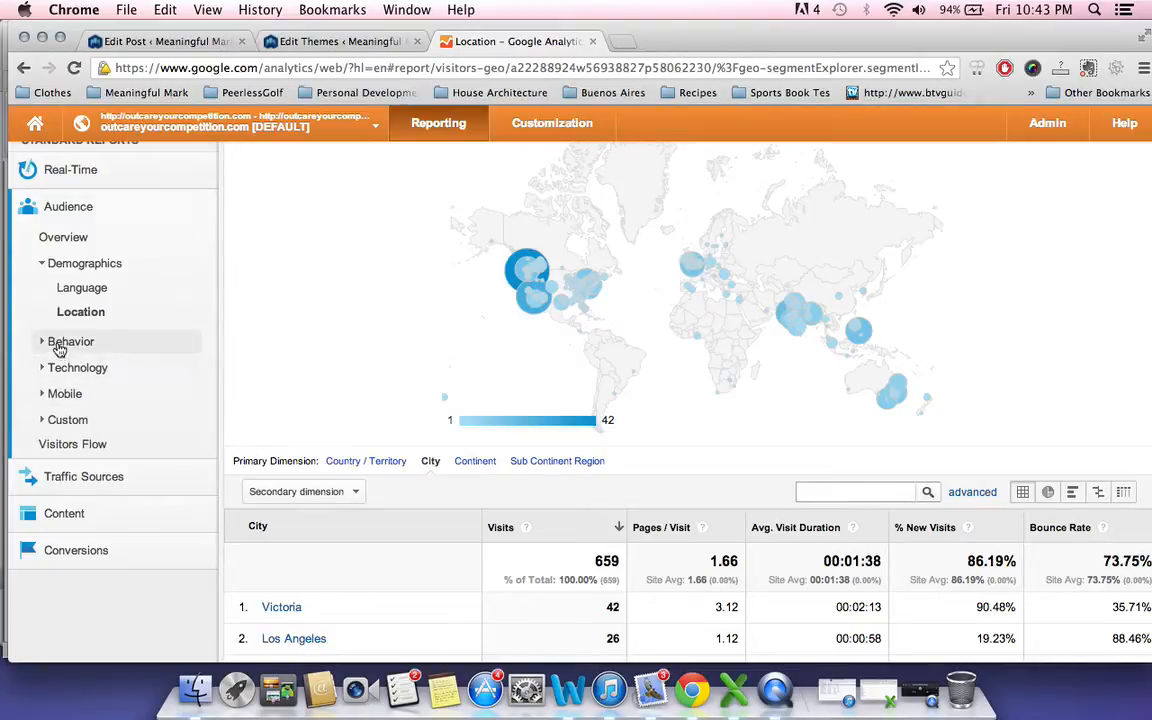
# Open Audience > Behavior > New vs Returning, showing 568 new and 91 returning visits.
pyautogui.click(70, 341)
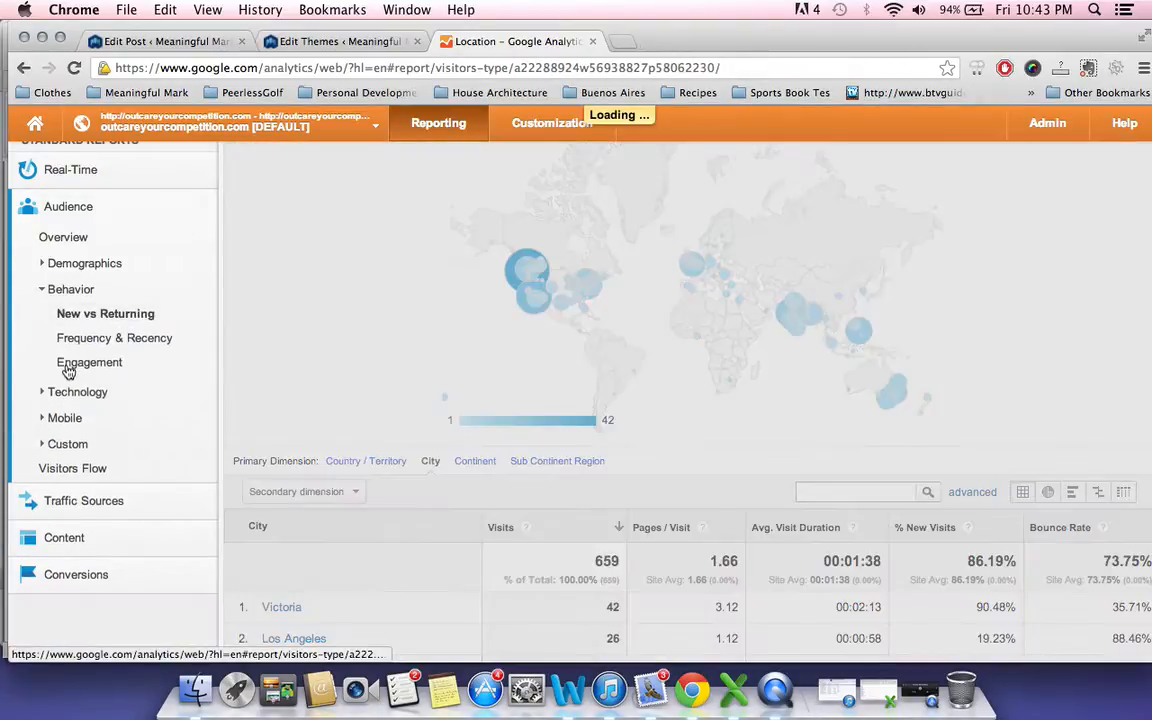
pyautogui.click(105, 313)
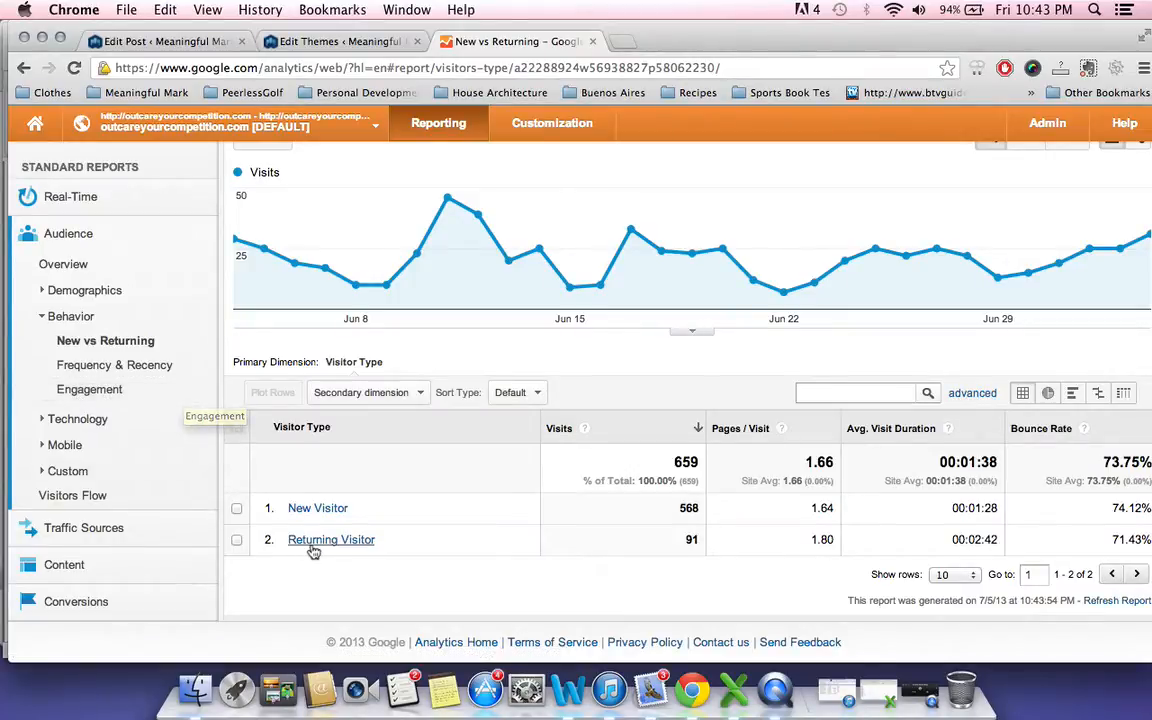
pyautogui.moveTo(103, 456)
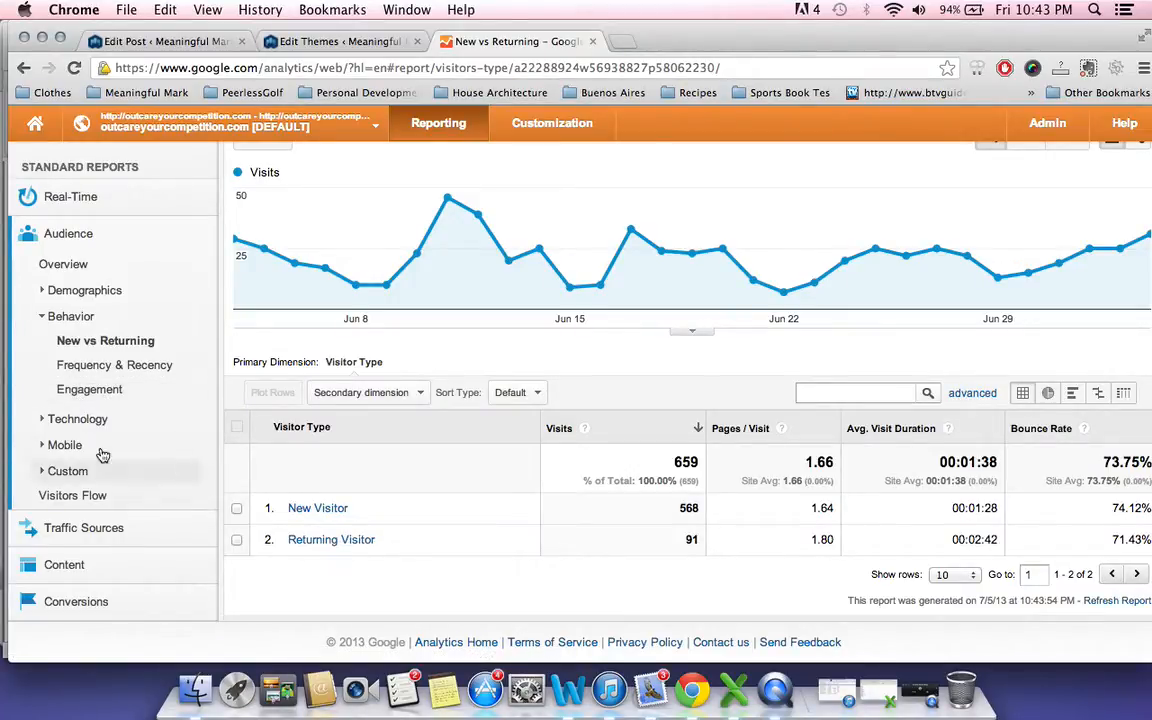
pyautogui.click(77, 418)
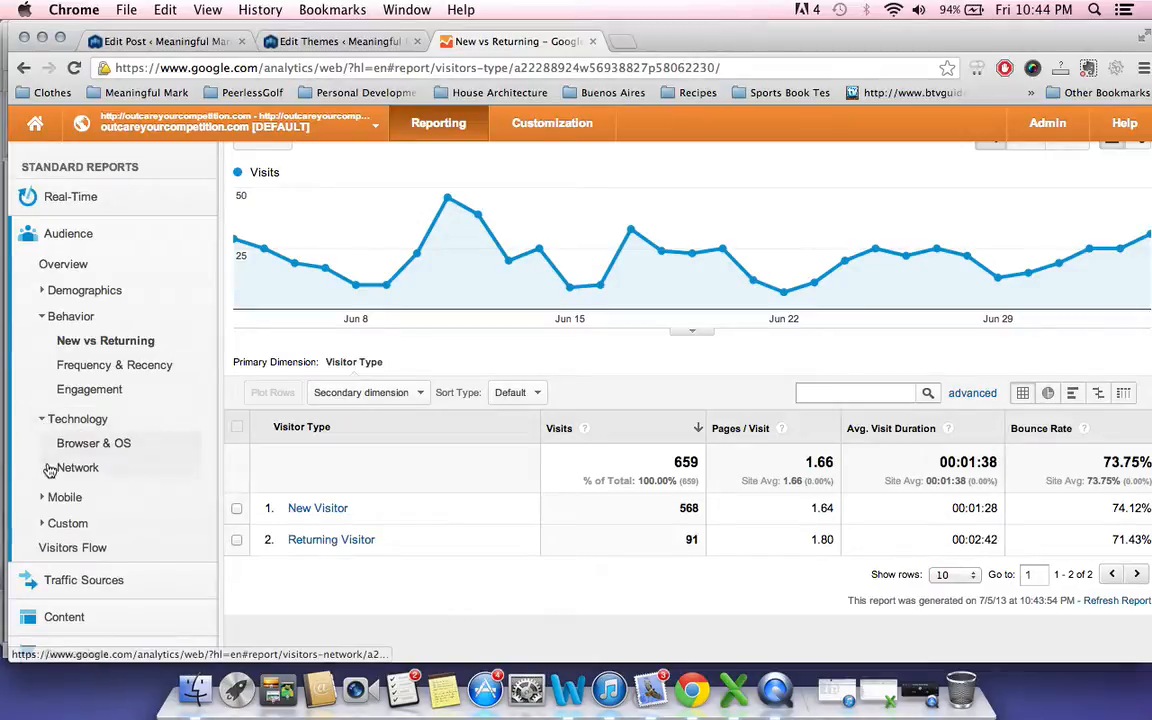
# Open the Mobile Overview showing 79 mobile and 580 non-mobile visits.
pyautogui.click(64, 497)
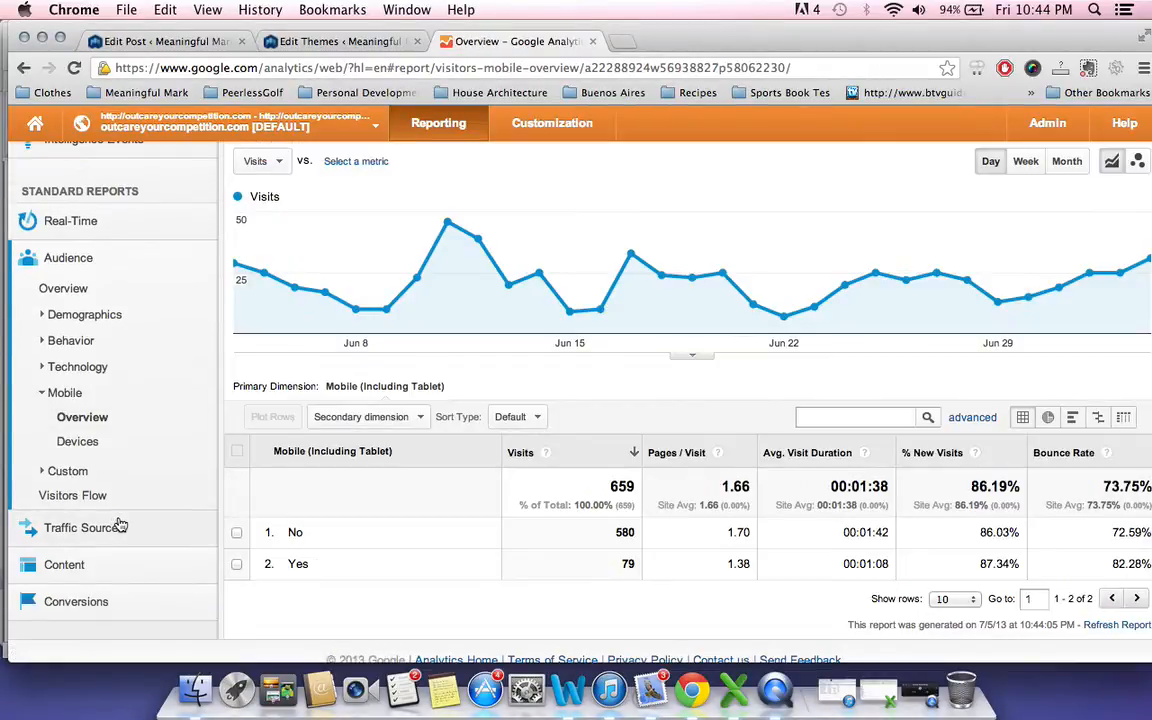
pyautogui.moveTo(378, 555)
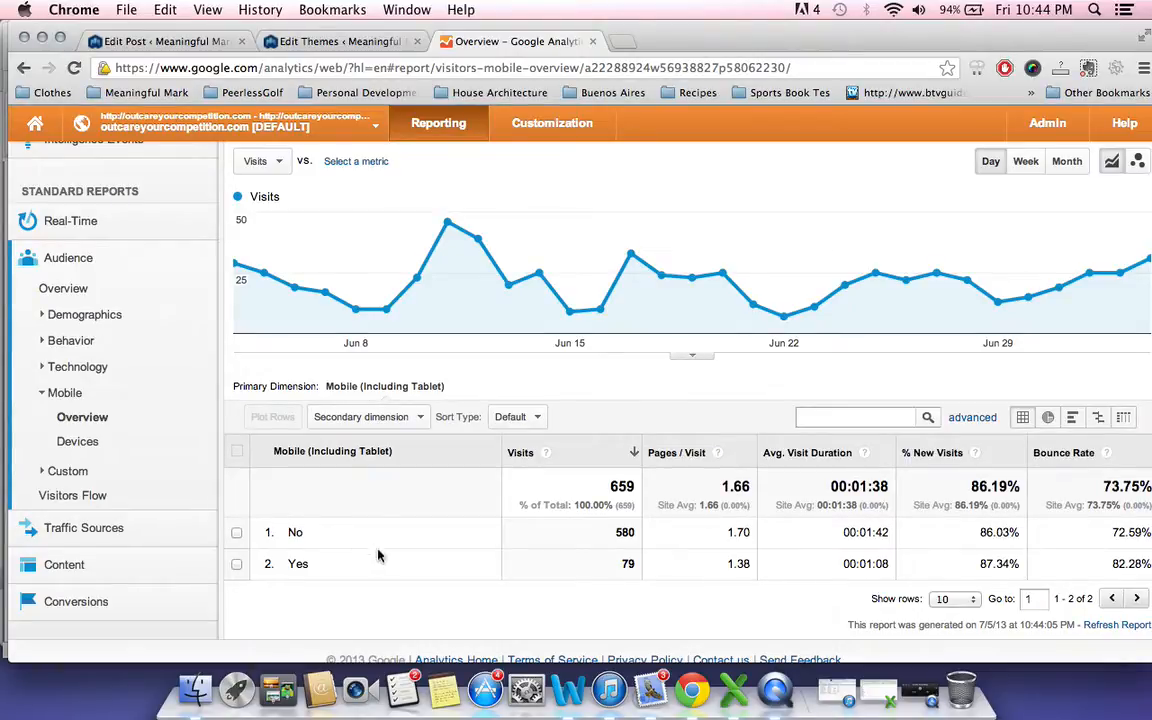
pyautogui.moveTo(625, 562)
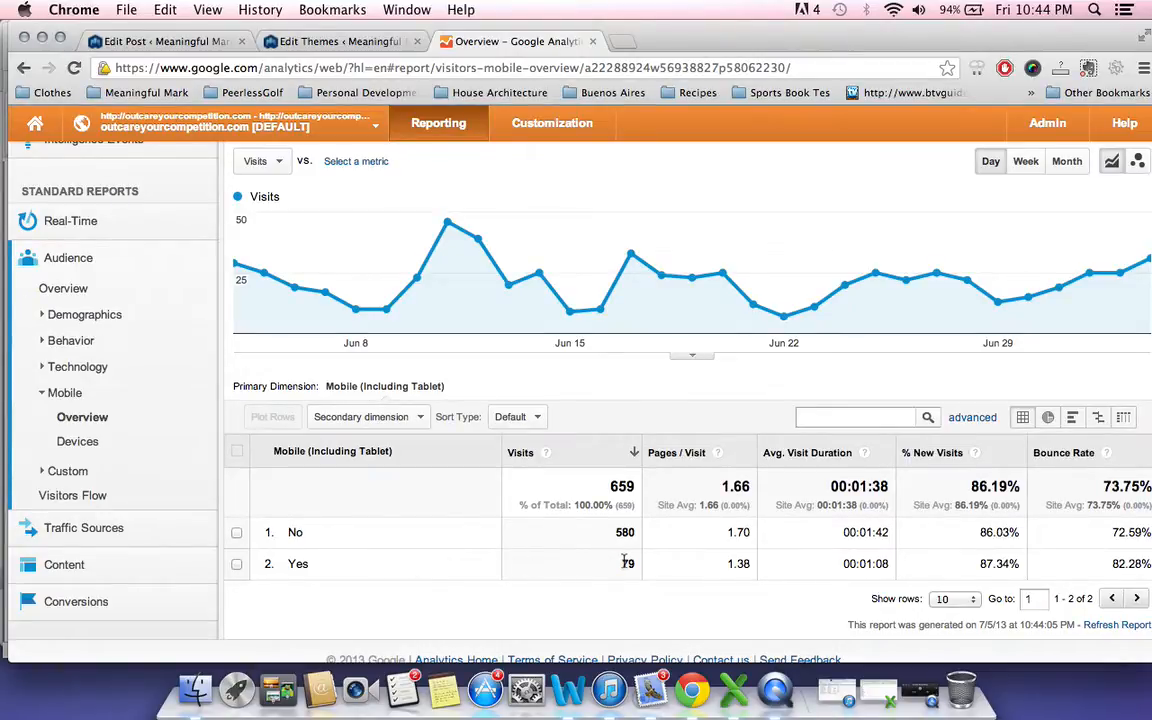
pyautogui.moveTo(72, 495)
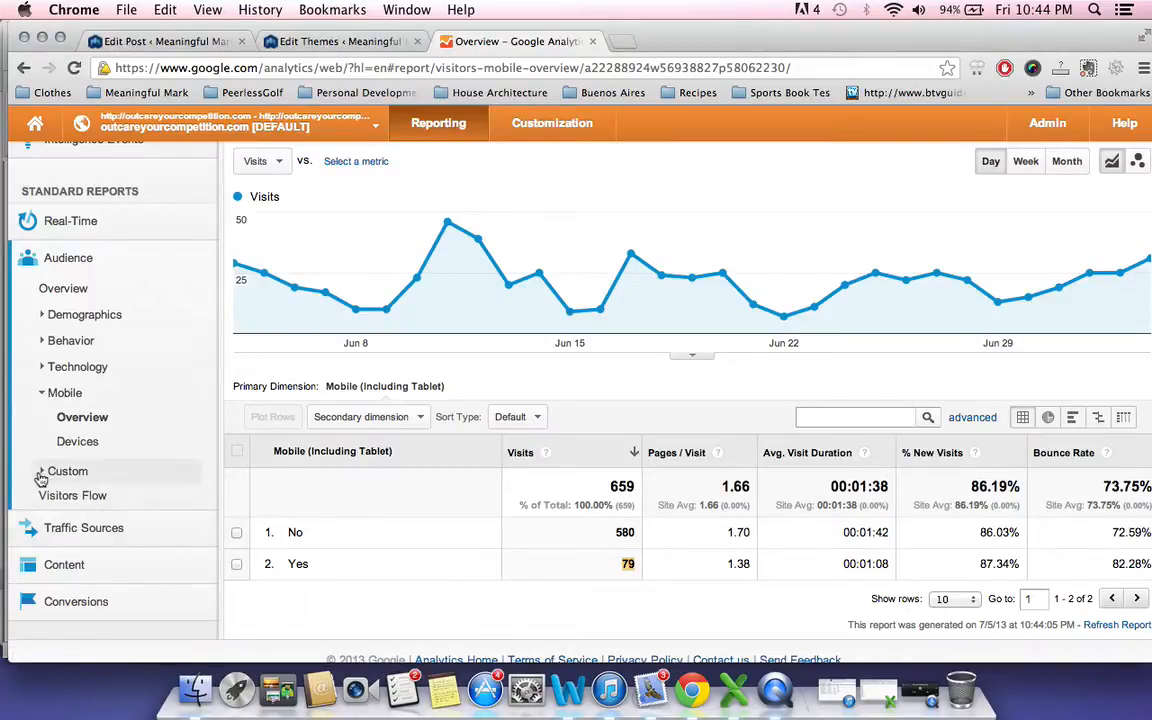
pyautogui.click(84, 527)
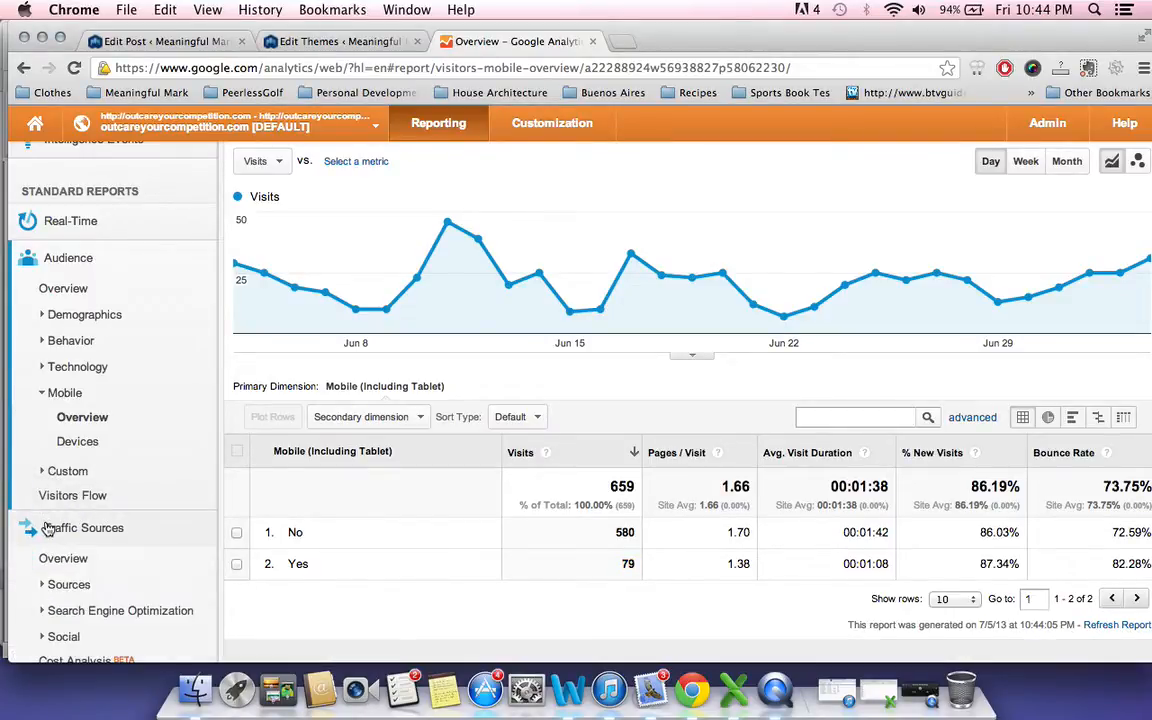
# Review the Traffic Sources Overview, then return Home to the All Accounts site list.
pyautogui.click(83, 527)
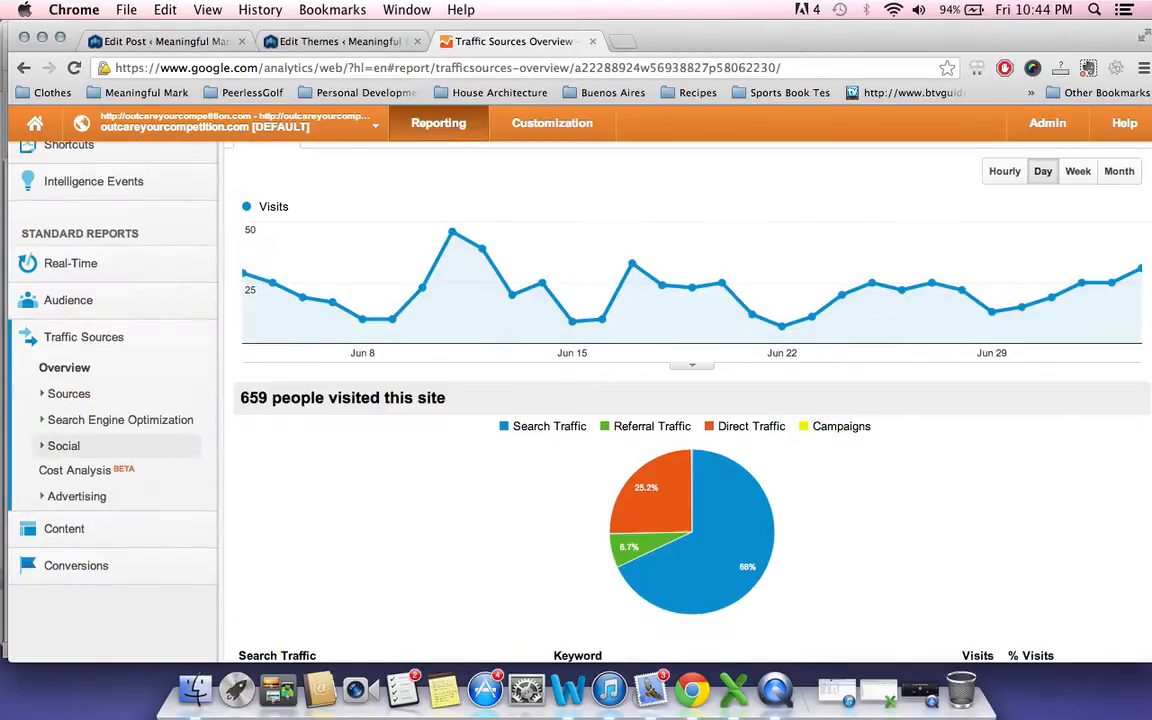
pyautogui.scroll(-3)
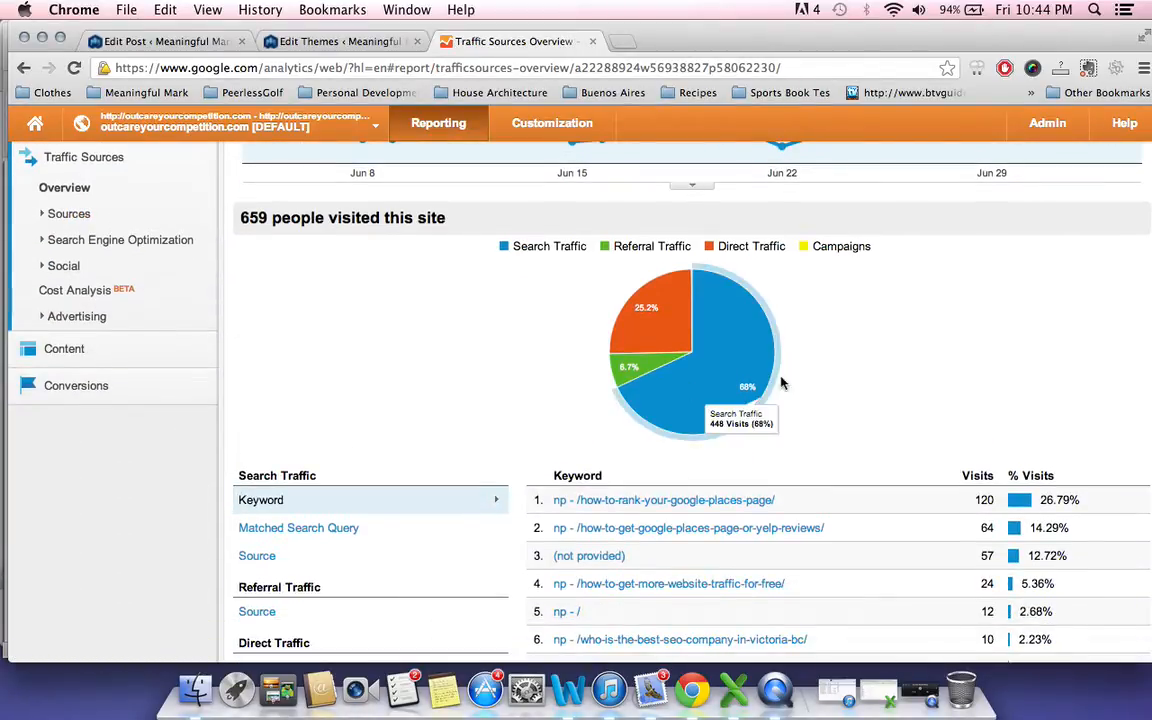
pyautogui.moveTo(758, 376)
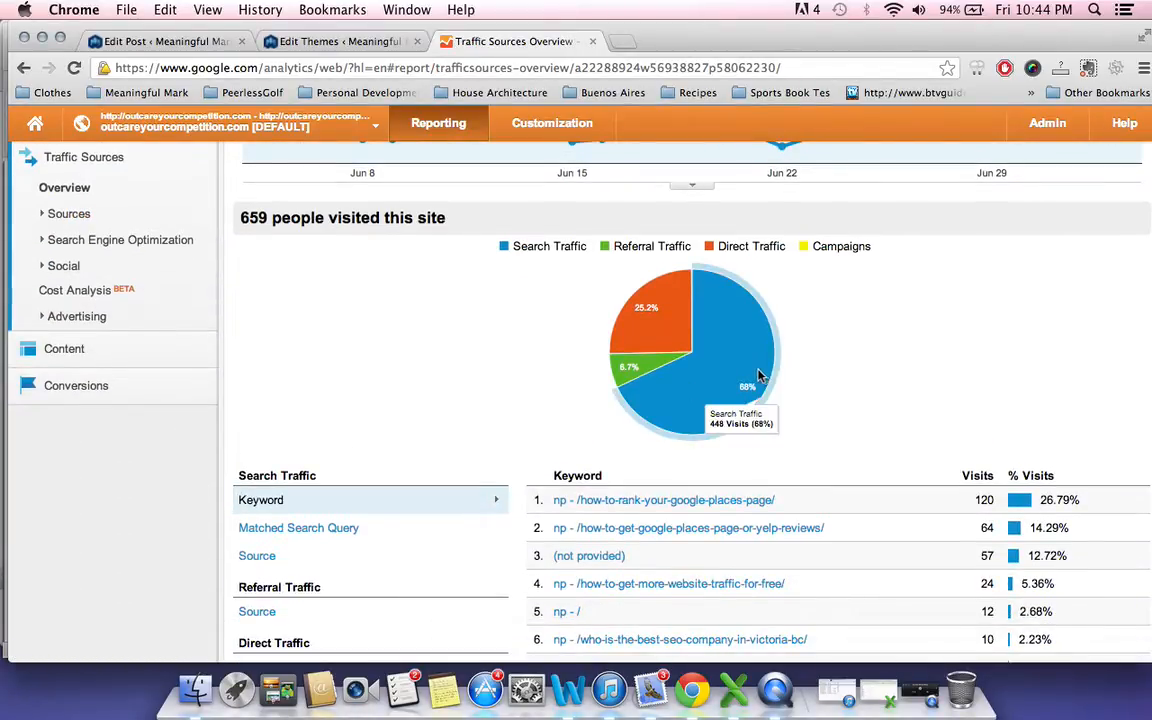
pyautogui.moveTo(760, 350)
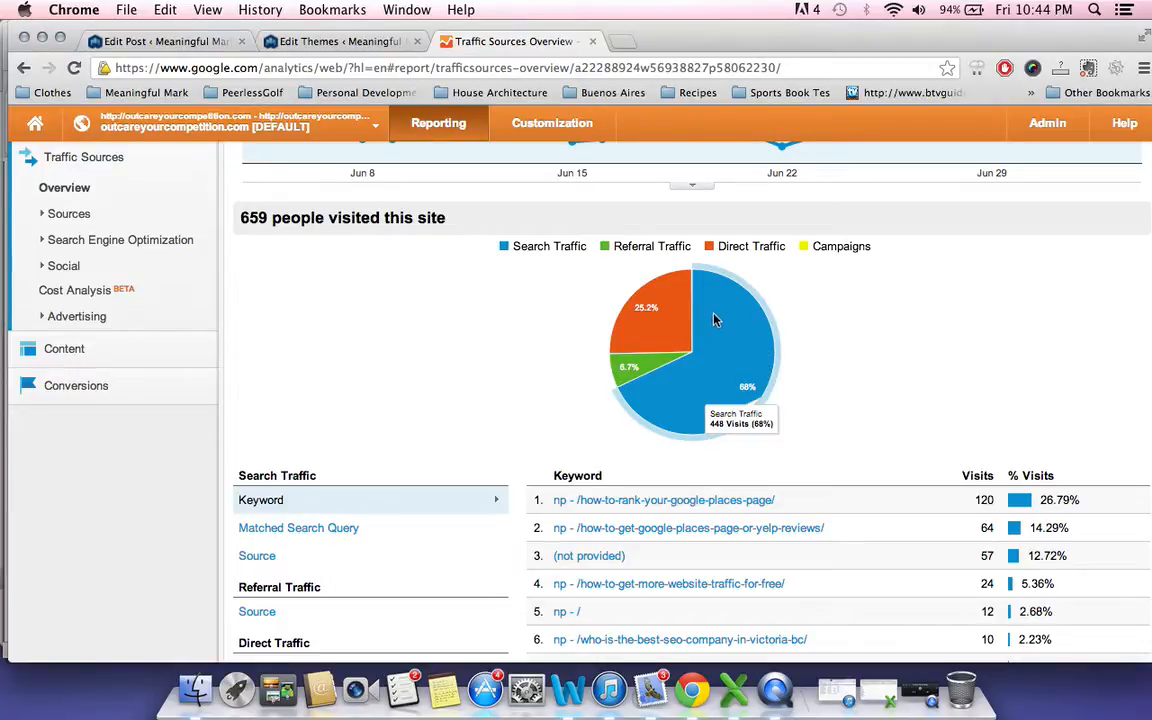
pyautogui.moveTo(650, 315)
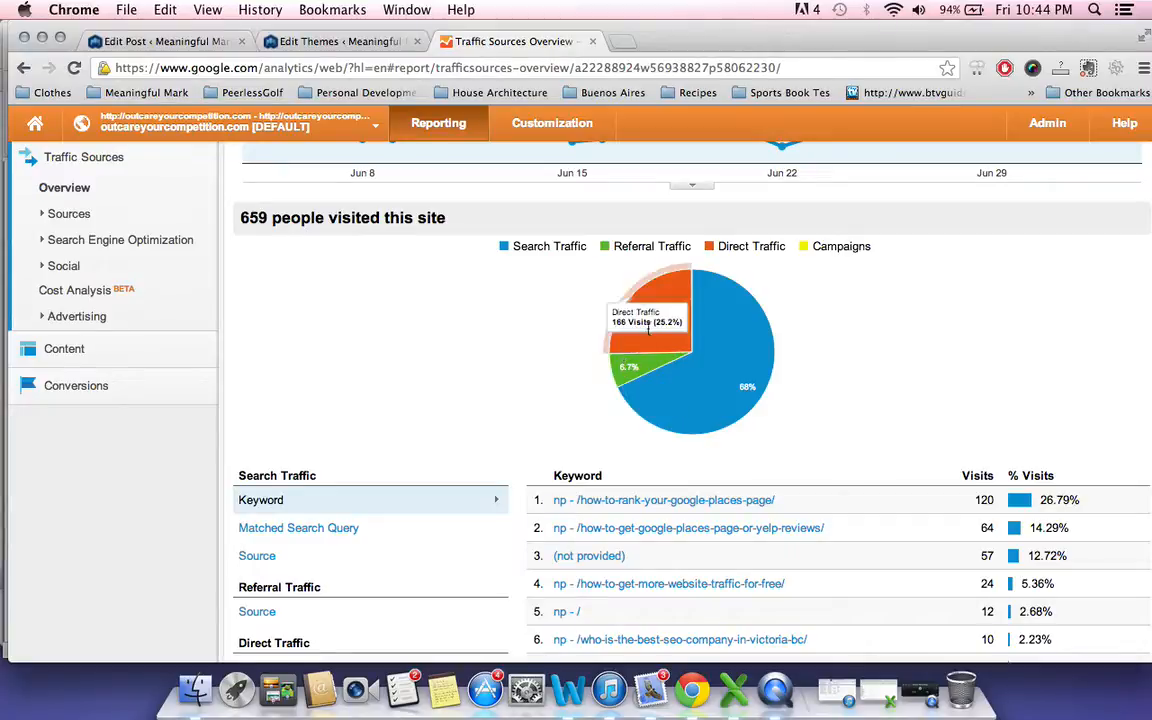
pyautogui.moveTo(819, 252)
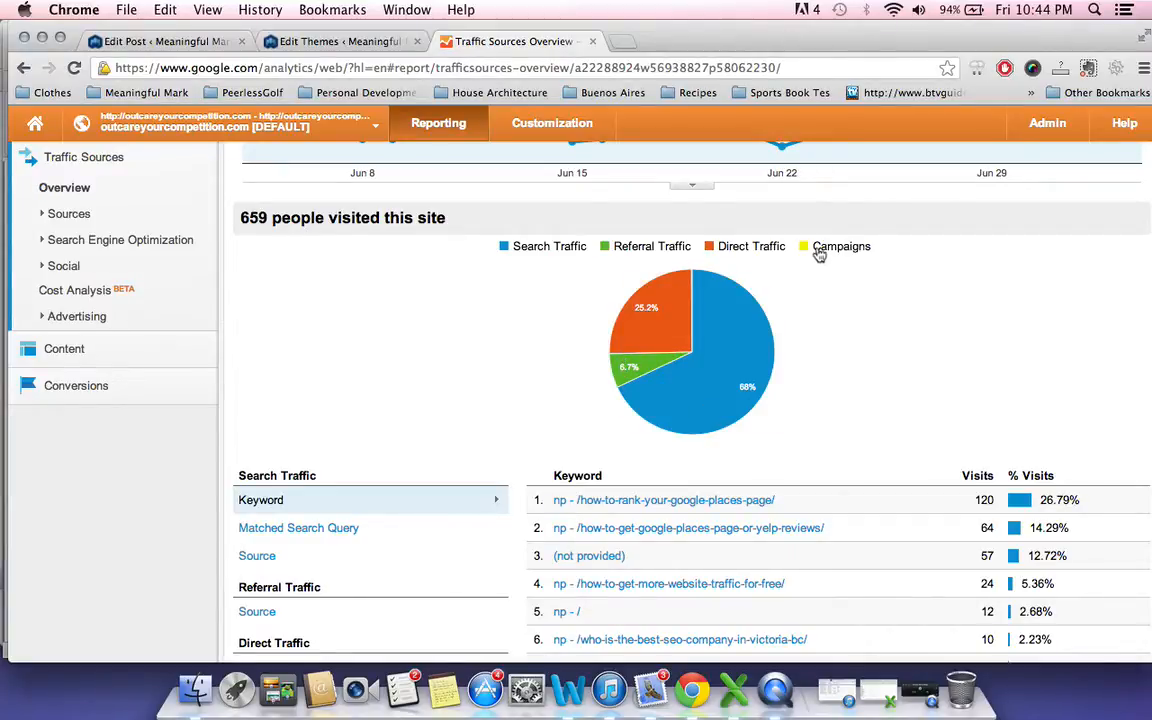
pyautogui.moveTo(525, 318)
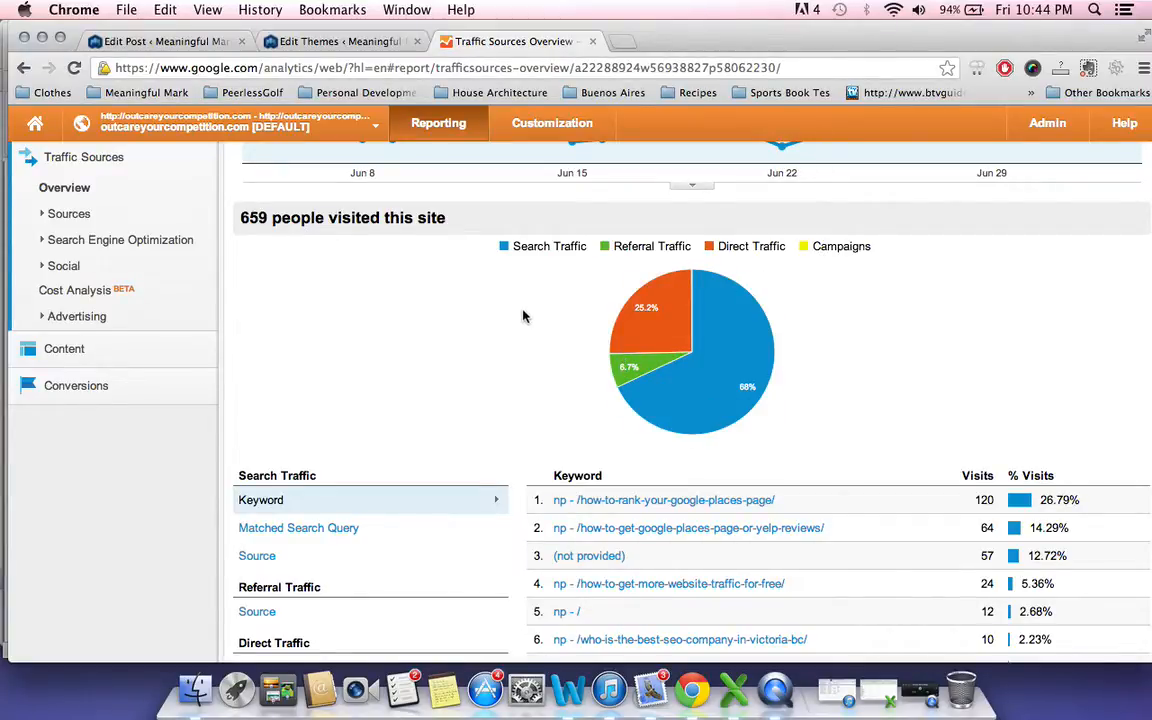
pyautogui.scroll(-3)
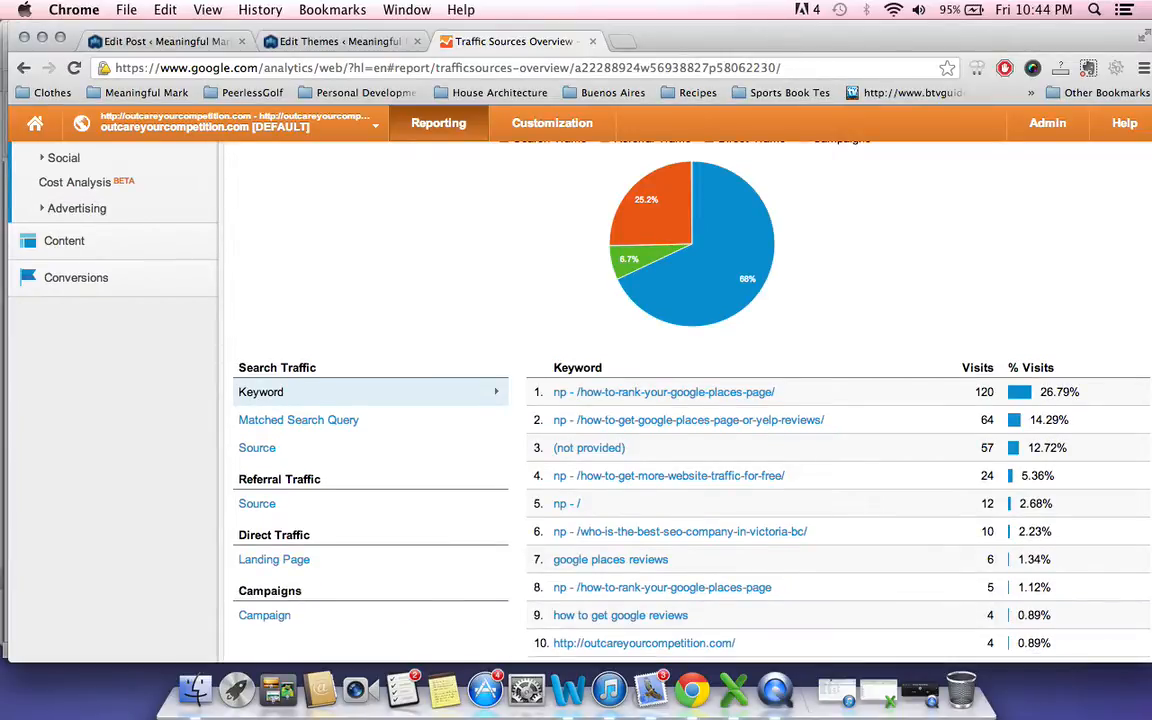
pyautogui.scroll(-3)
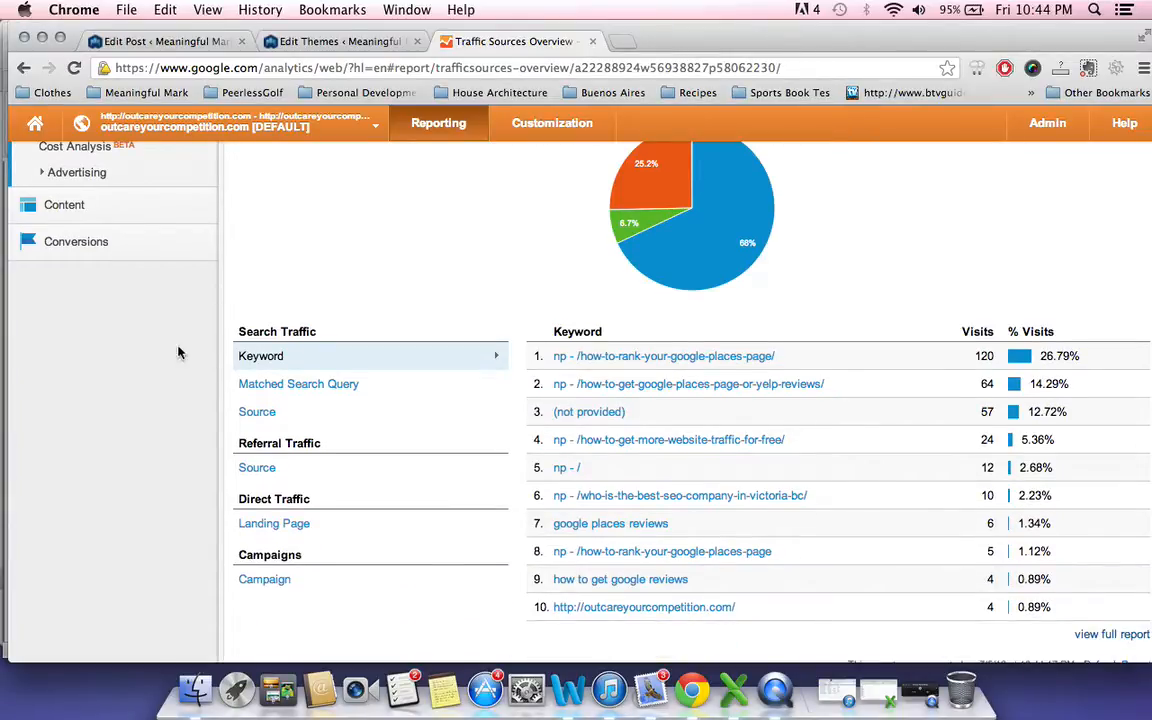
pyautogui.moveTo(190, 368)
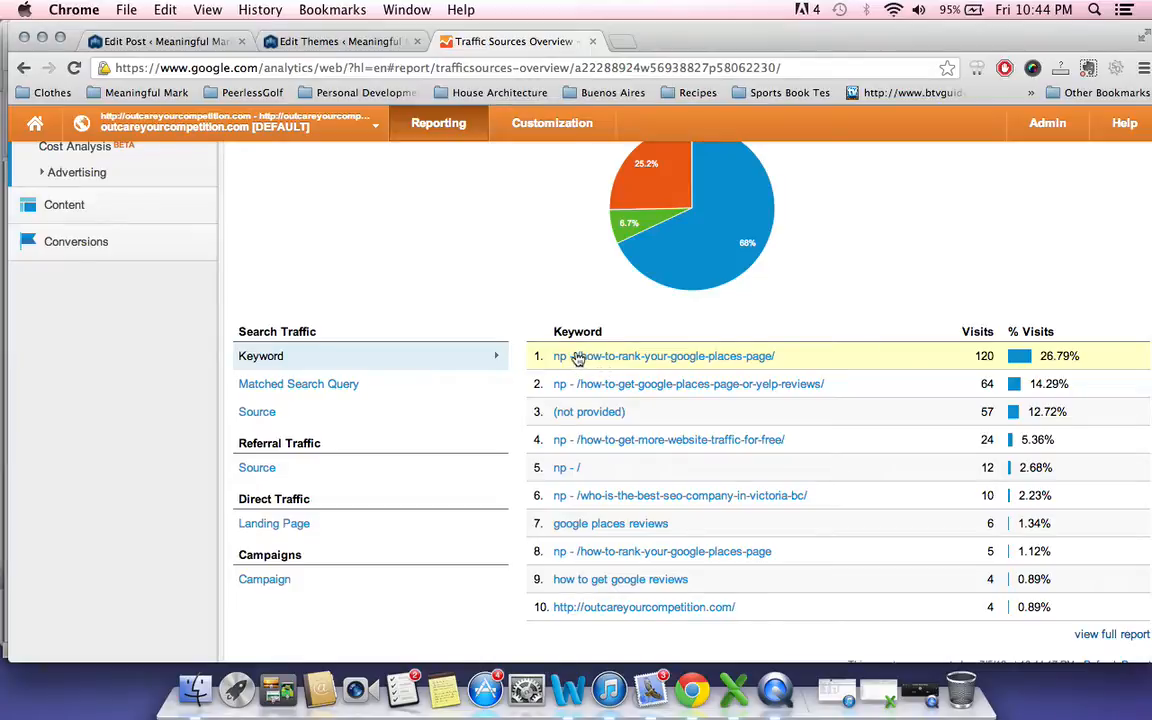
pyautogui.moveTo(610, 332)
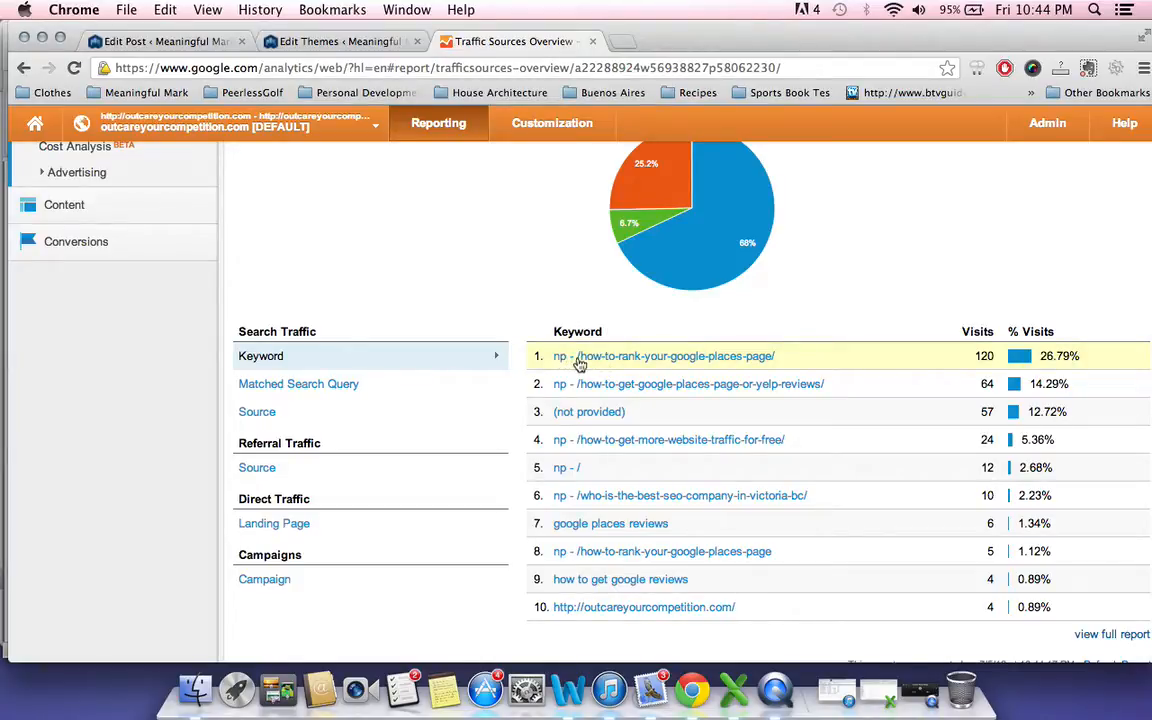
pyautogui.moveTo(675, 363)
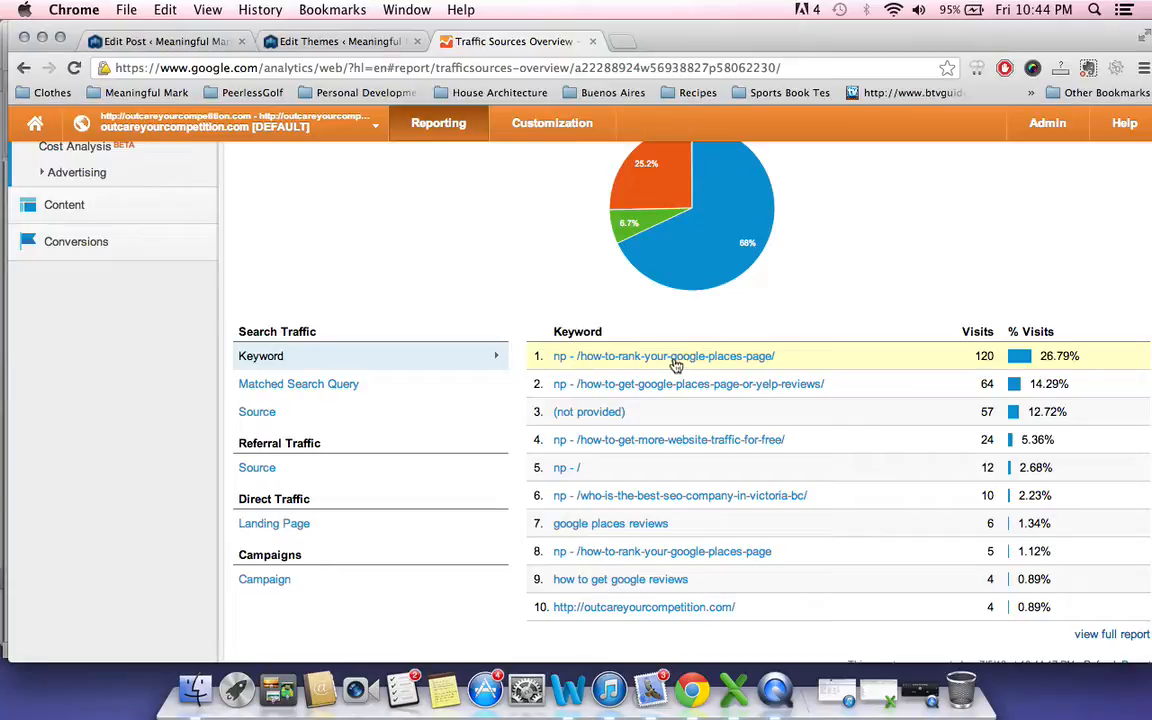
pyautogui.moveTo(800, 350)
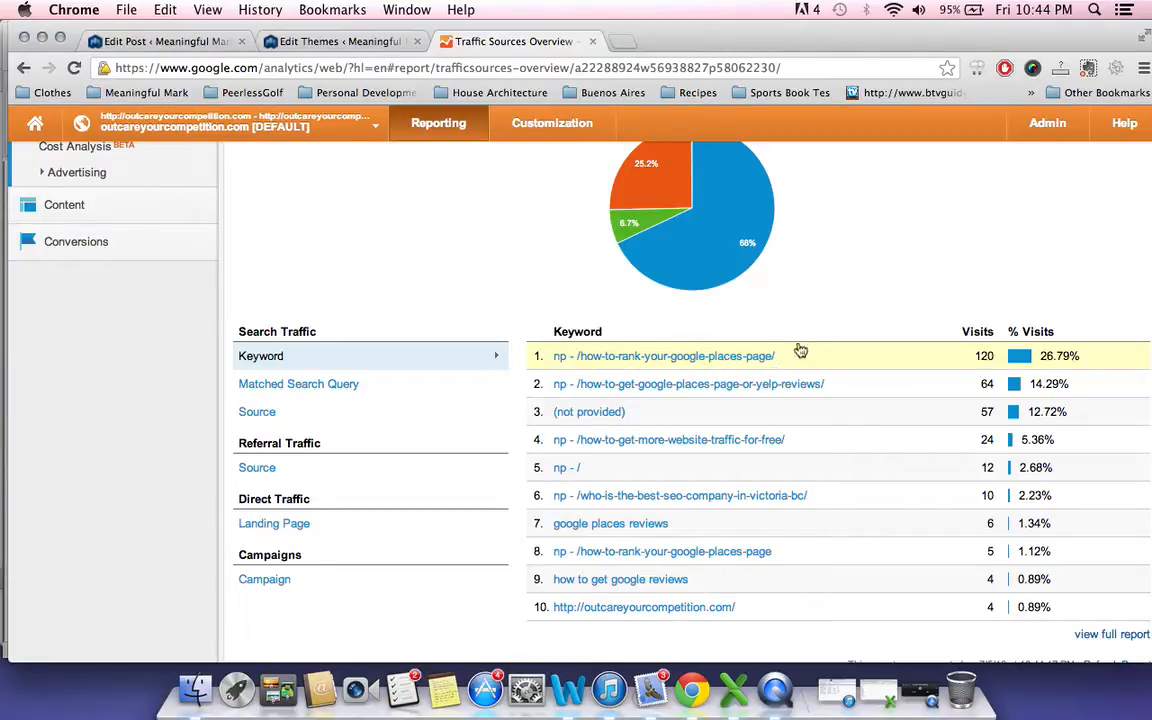
pyautogui.moveTo(240, 138)
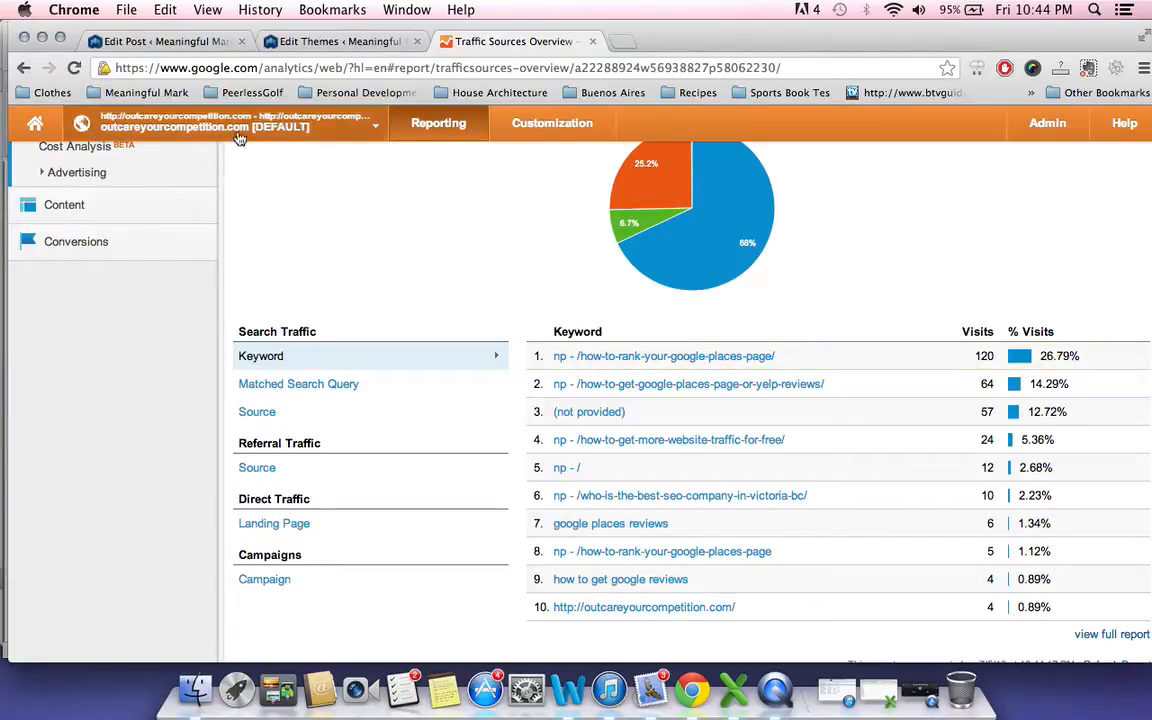
pyautogui.moveTo(199, 165)
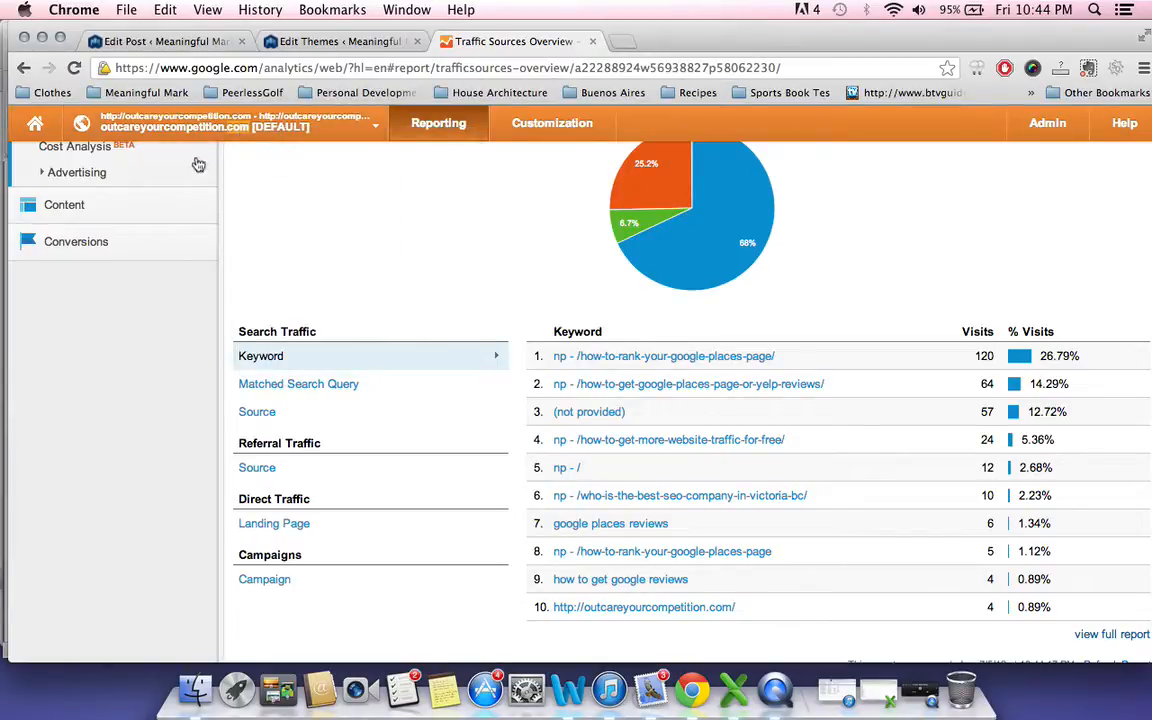
pyautogui.moveTo(263, 200)
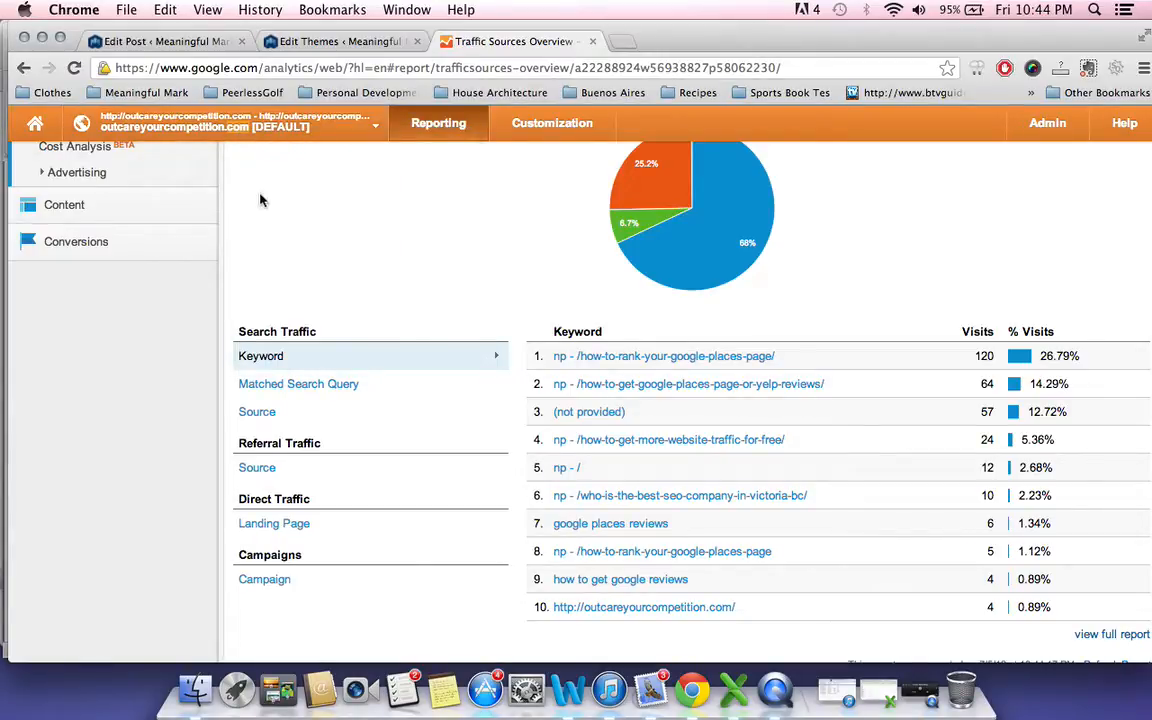
pyautogui.scroll(3)
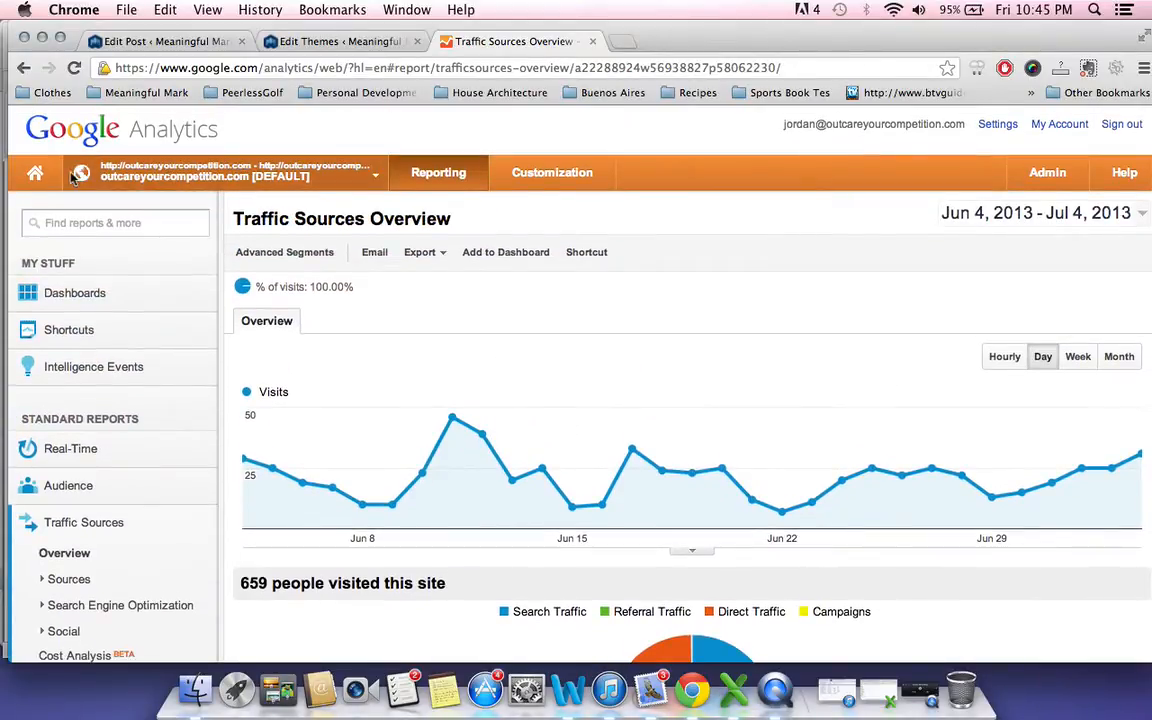
pyautogui.click(34, 172)
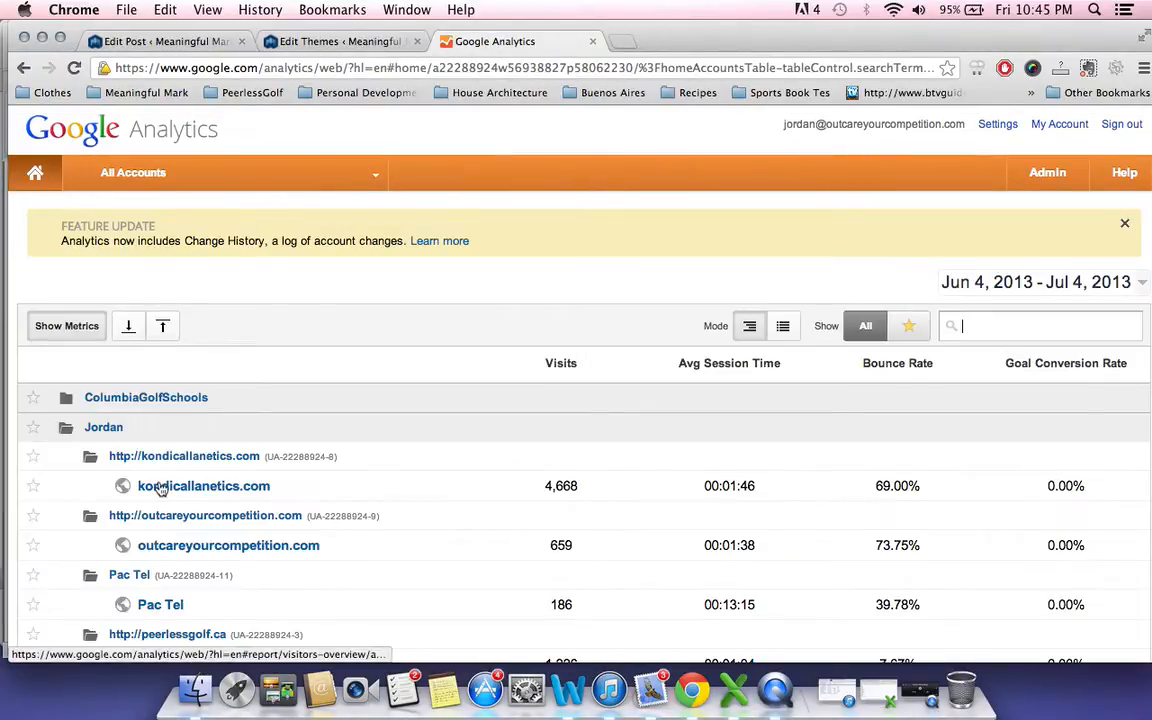
pyautogui.moveTo(155, 607)
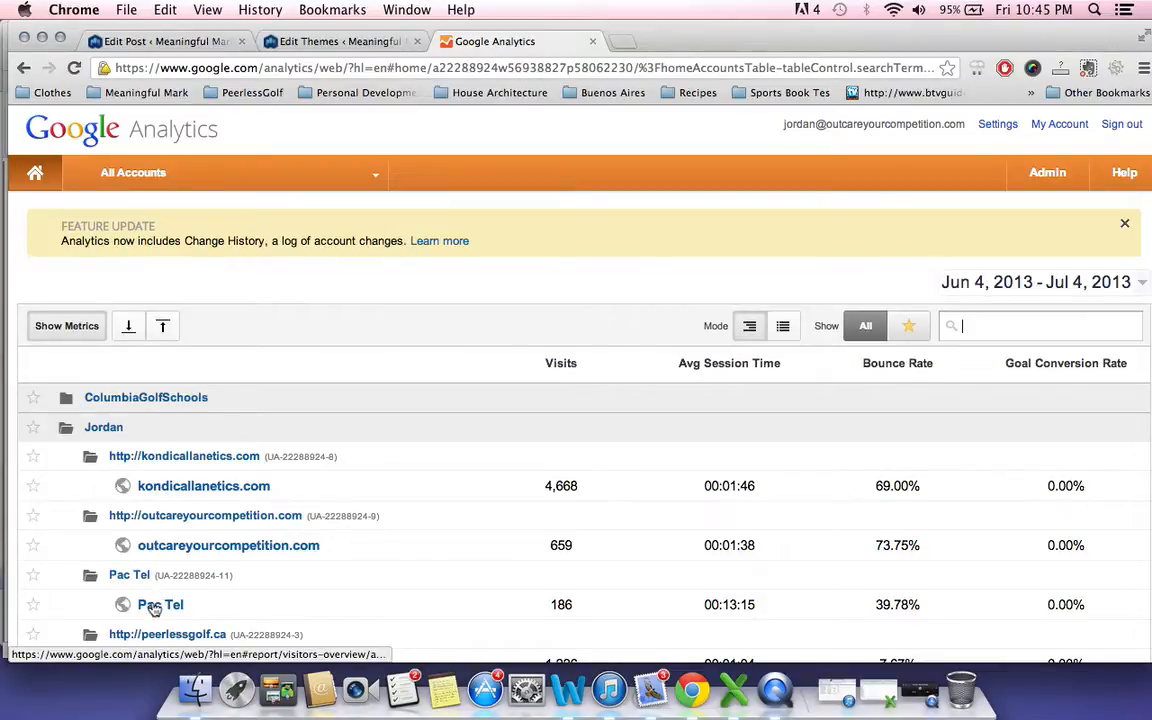
# Open the Pac Tel profile and review its Traffic Sources Overview: 43% referral, 36% search.
pyautogui.click(160, 604)
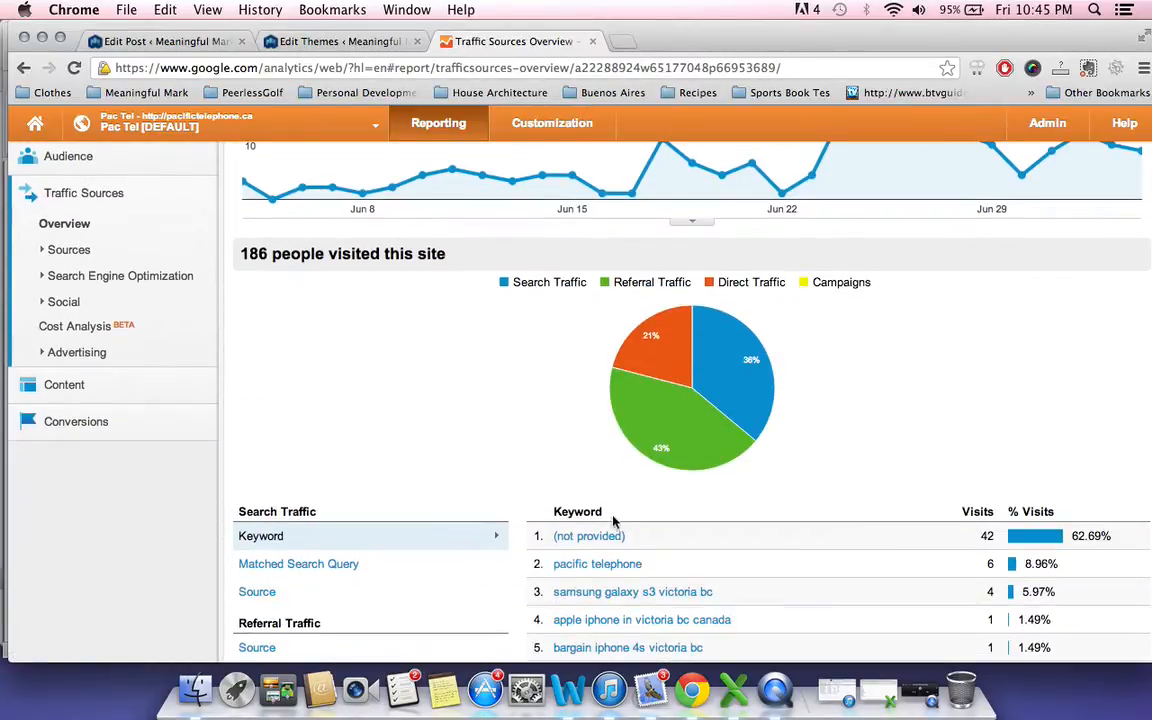
pyautogui.moveTo(620, 536)
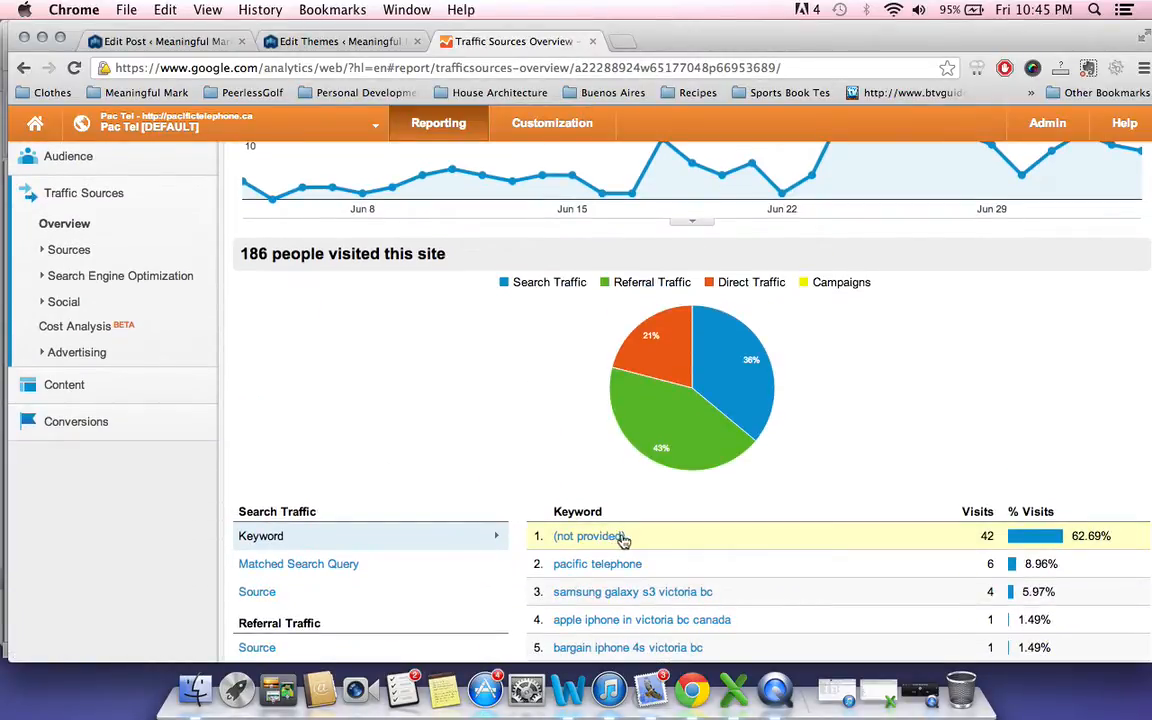
pyautogui.moveTo(630, 541)
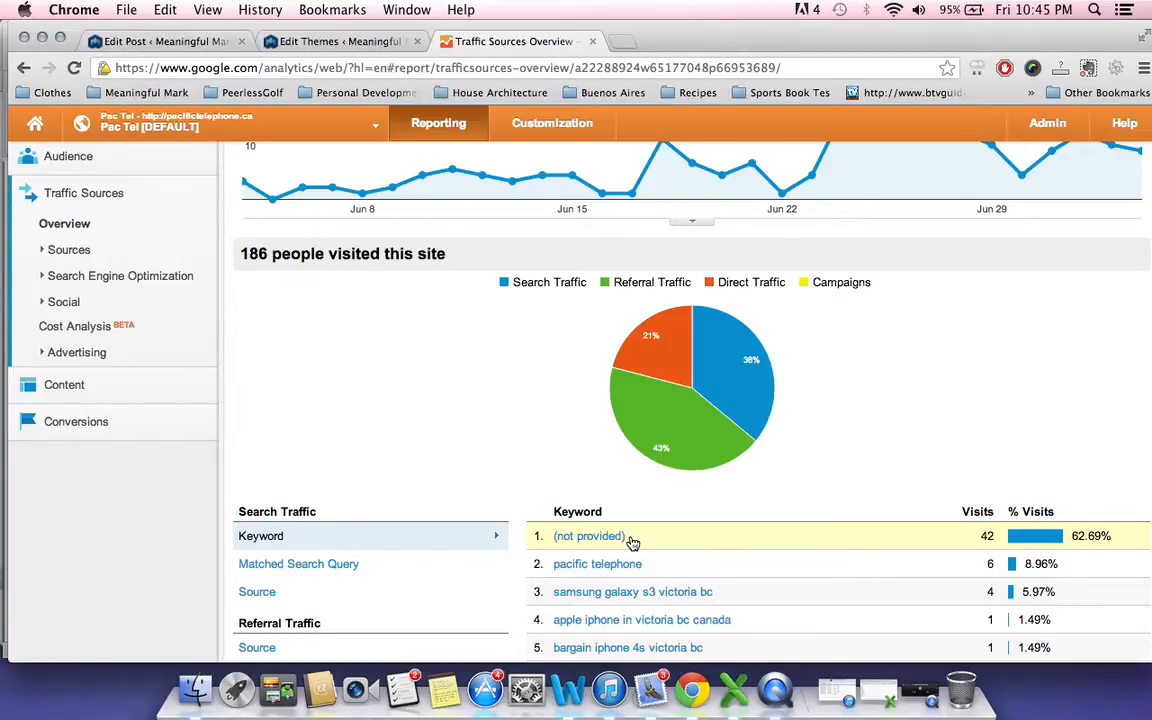
pyautogui.moveTo(682, 534)
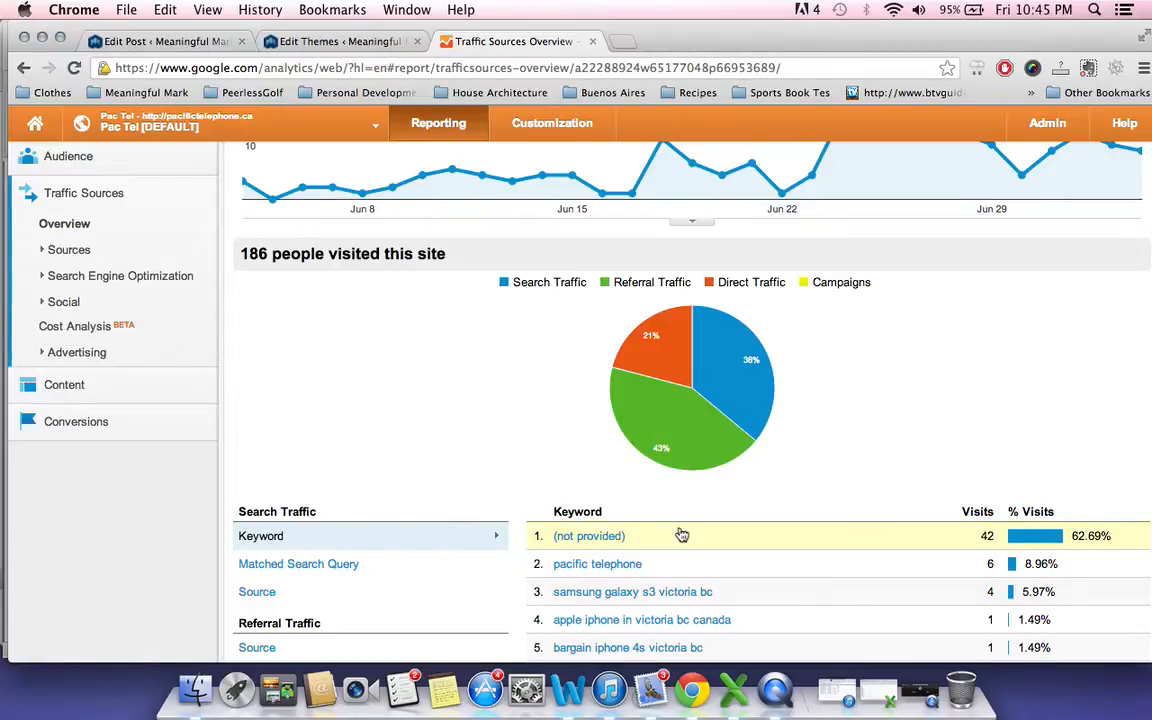
pyautogui.scroll(-3)
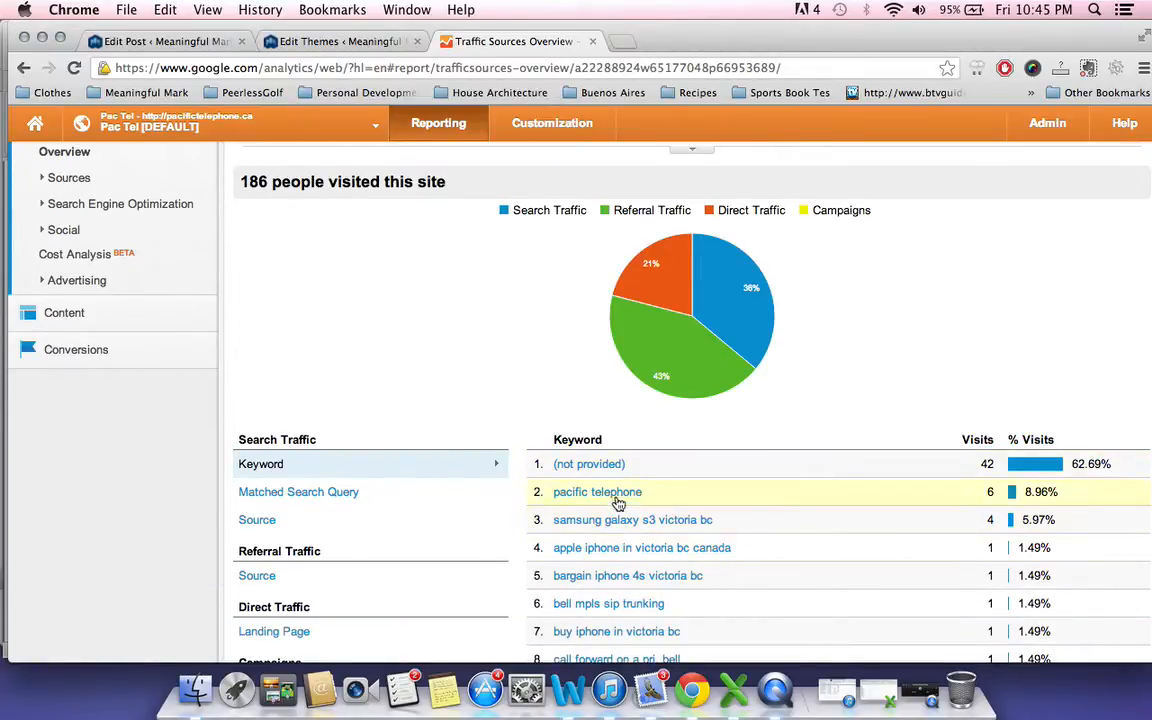
pyautogui.moveTo(530, 426)
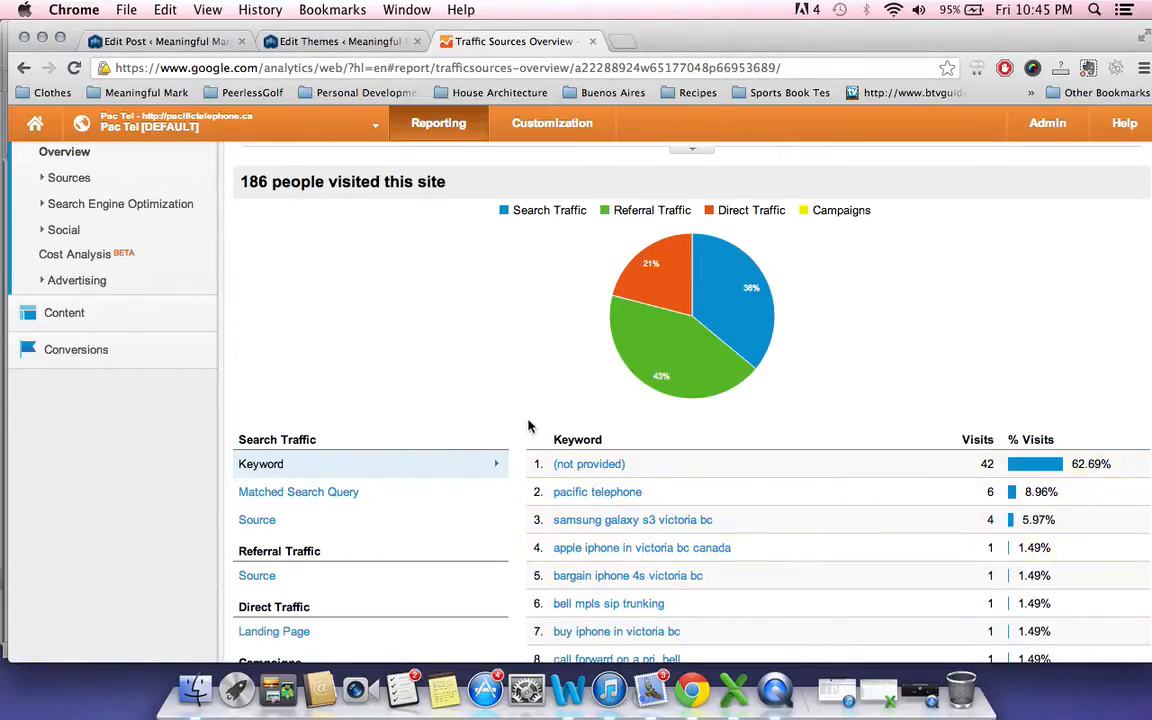
pyautogui.scroll(3)
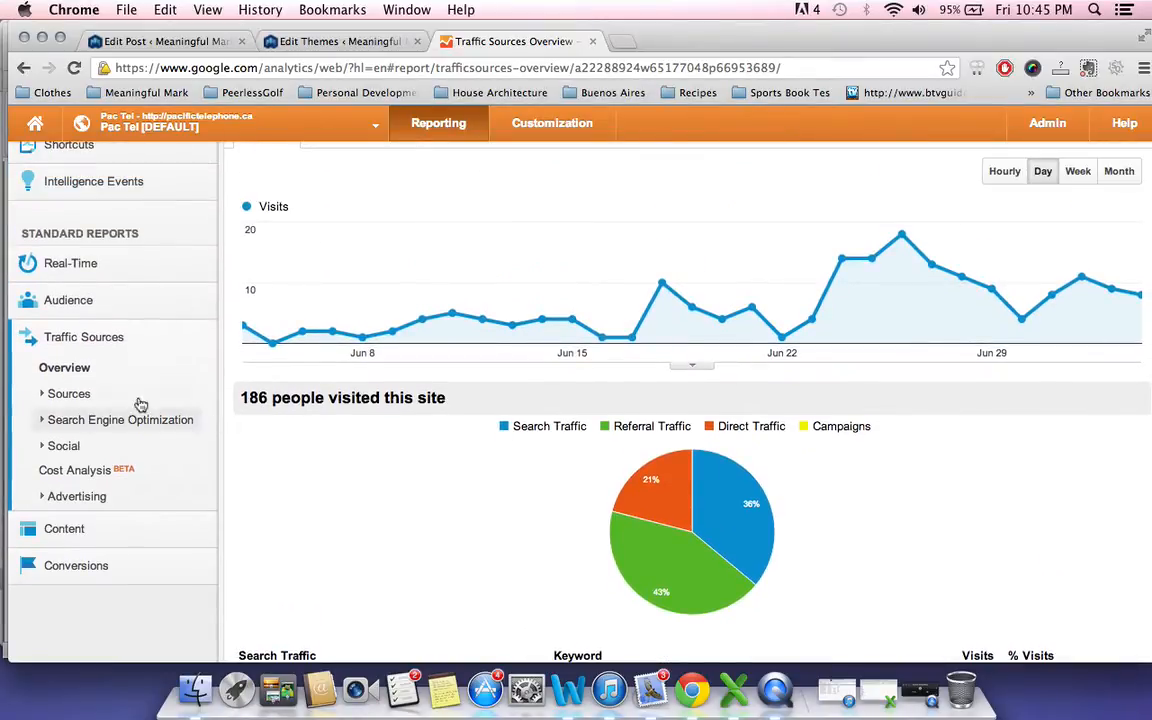
pyautogui.scroll(3)
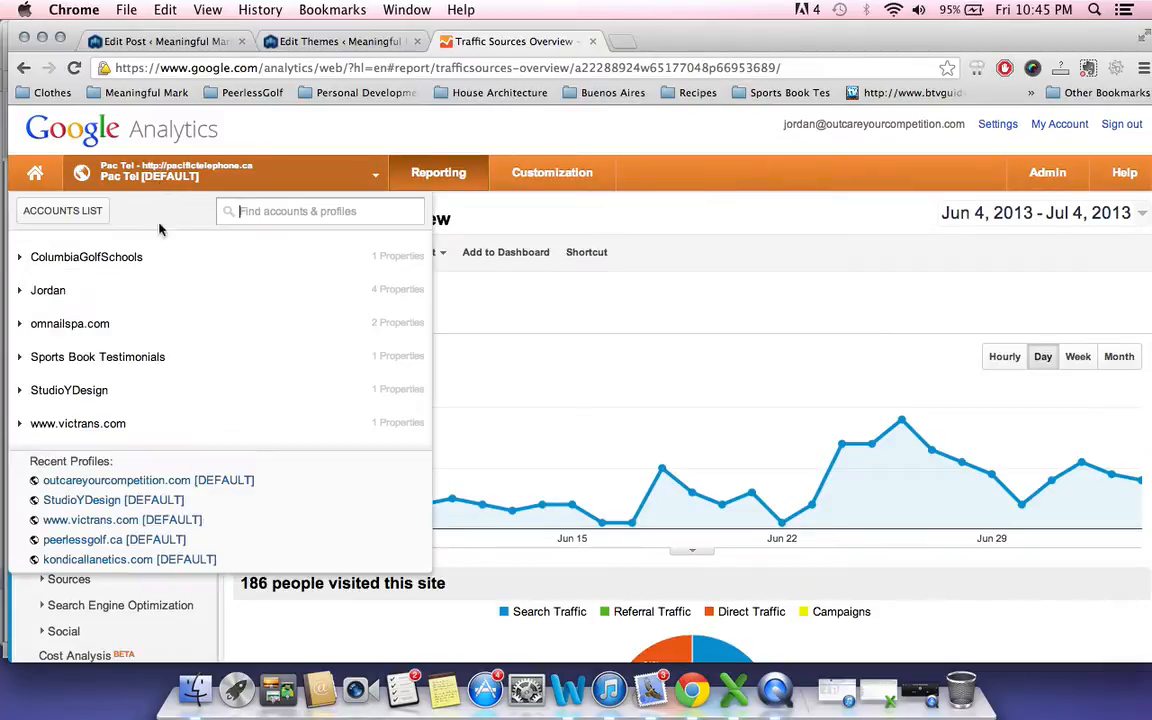
pyautogui.click(48, 290)
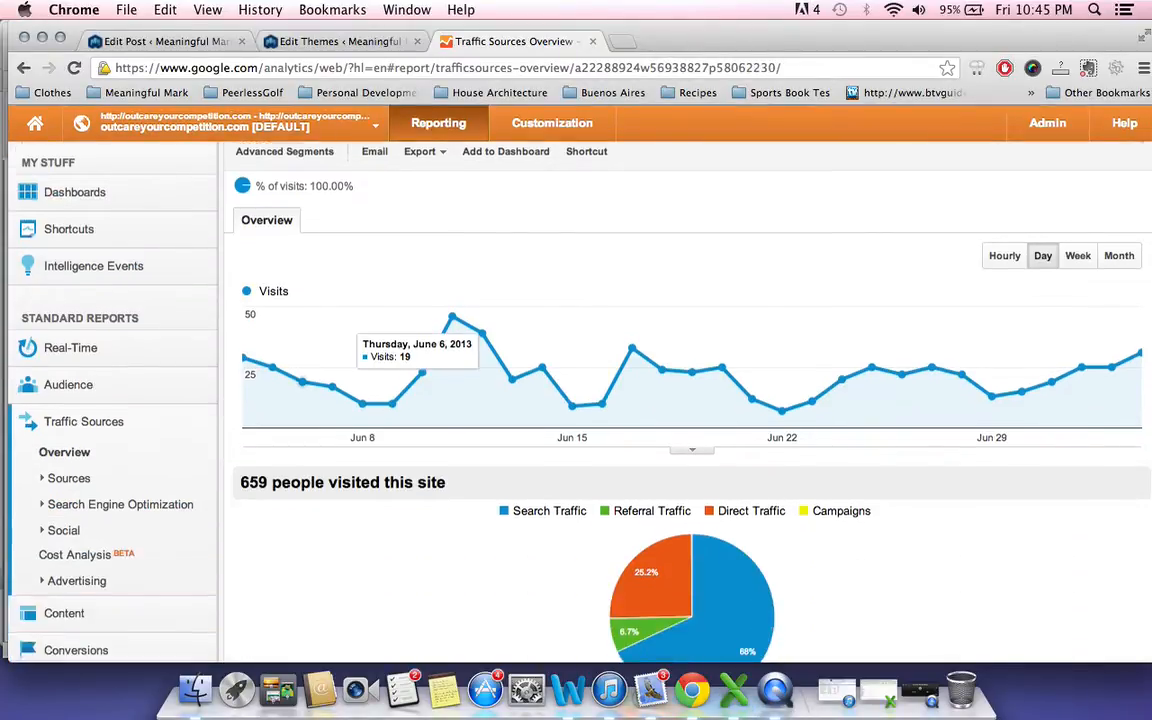
pyautogui.scroll(-3)
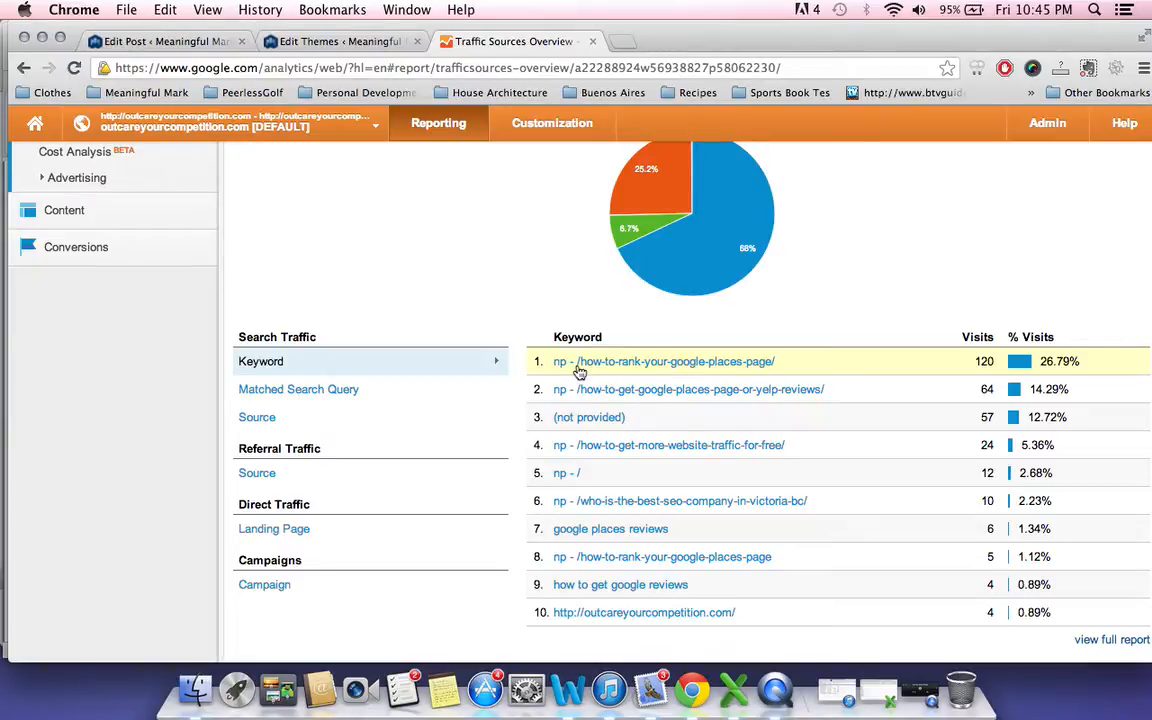
pyautogui.moveTo(614, 373)
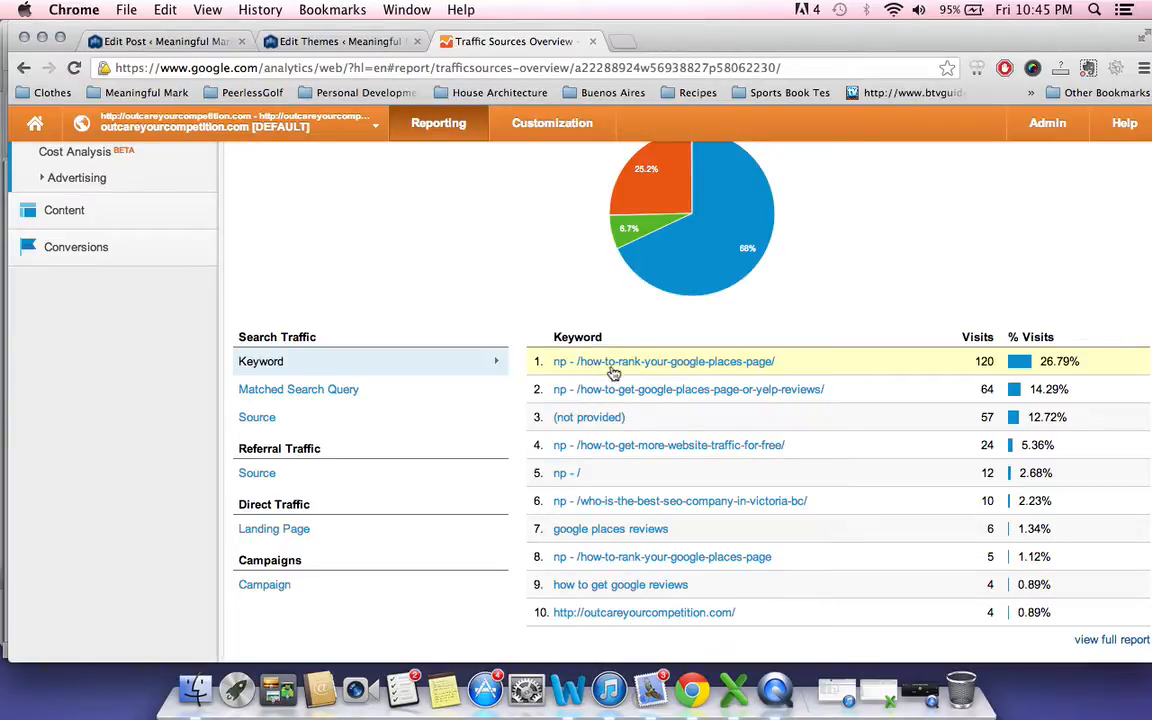
pyautogui.moveTo(795, 371)
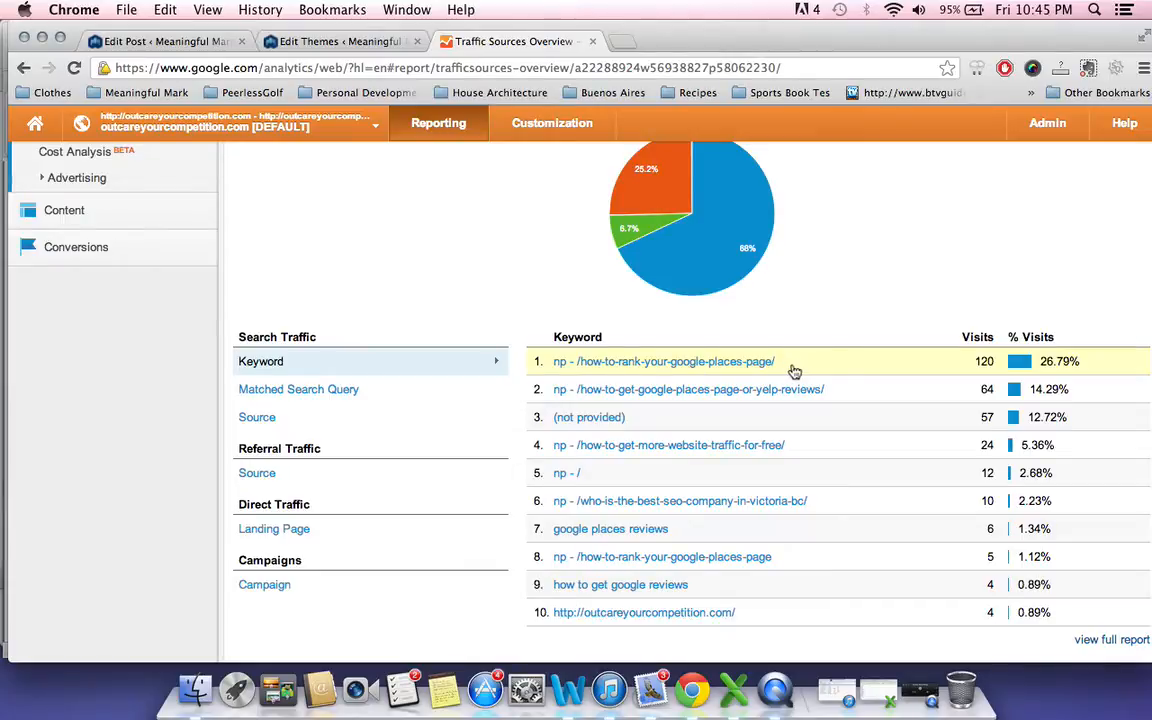
pyautogui.moveTo(780, 368)
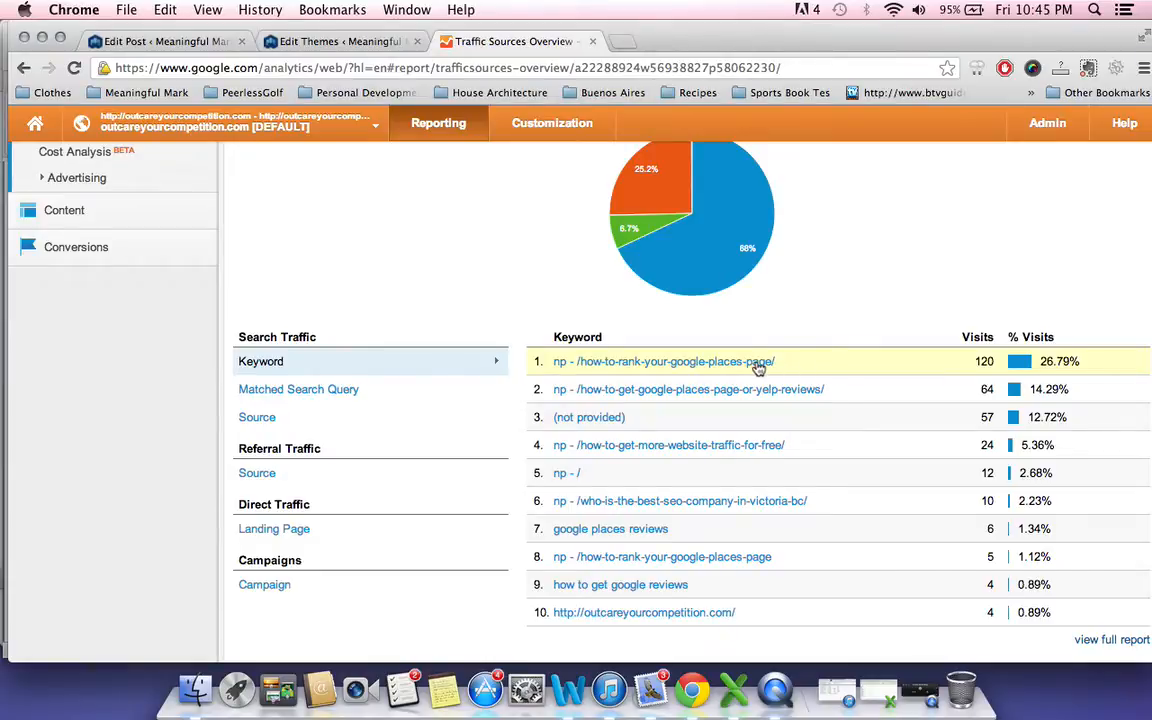
pyautogui.moveTo(715, 389)
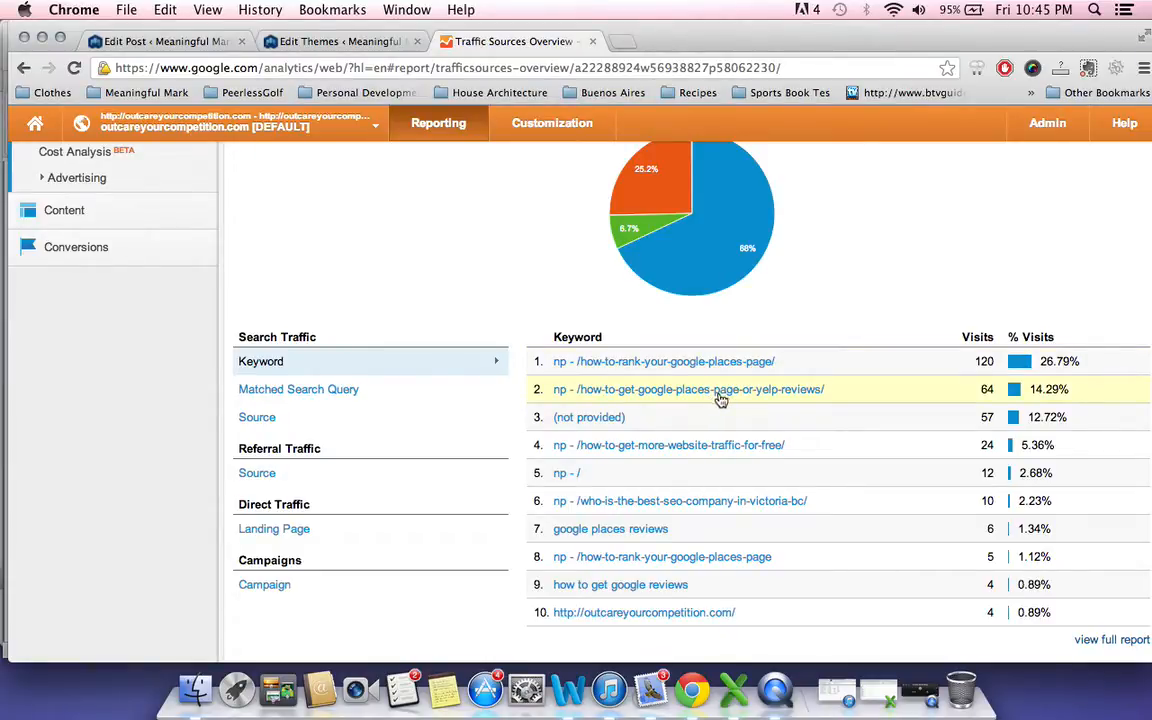
pyautogui.moveTo(678, 400)
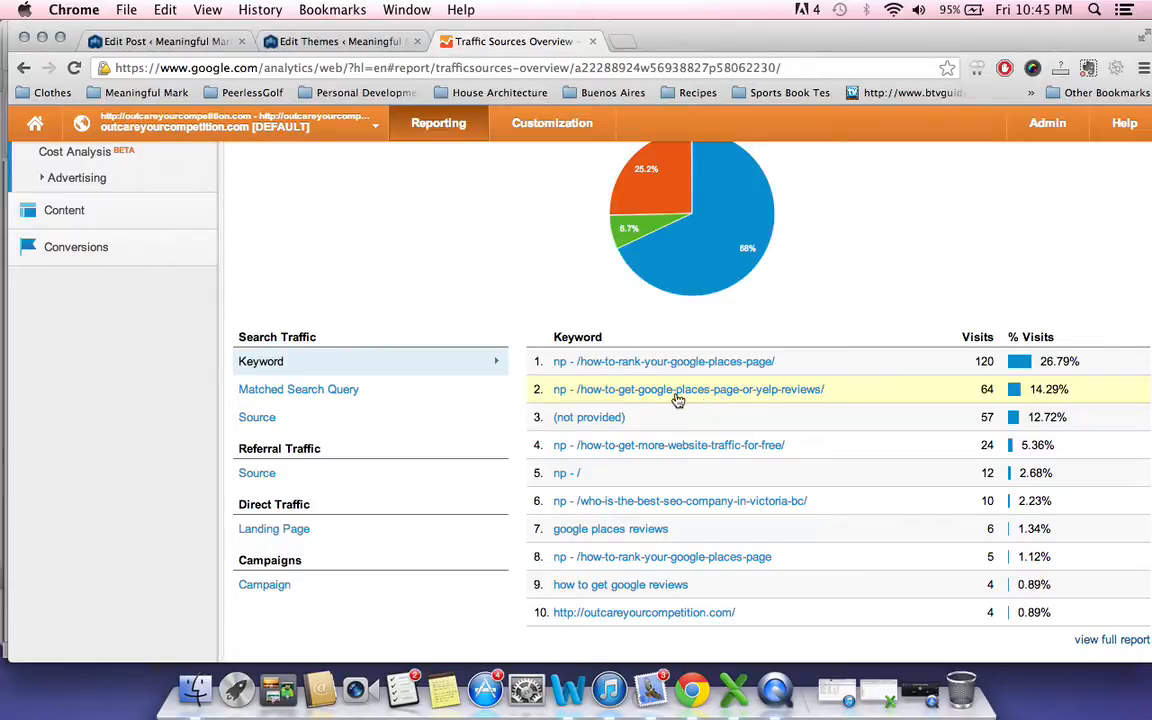
pyautogui.moveTo(617, 417)
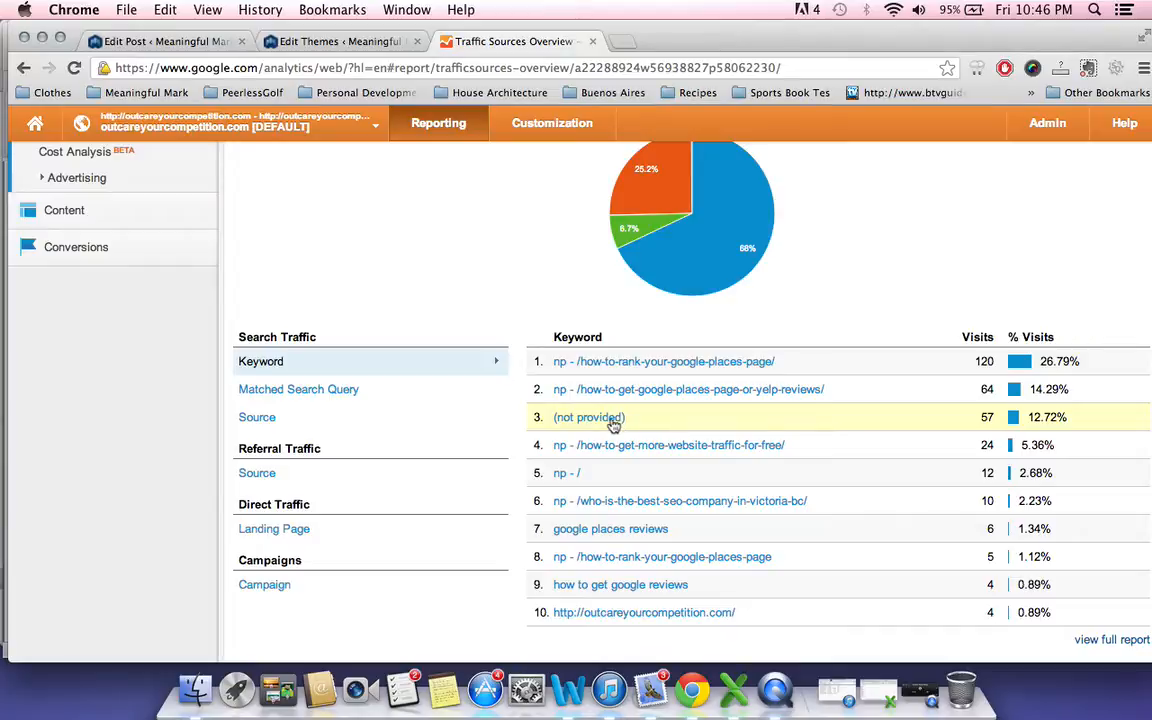
pyautogui.moveTo(647, 424)
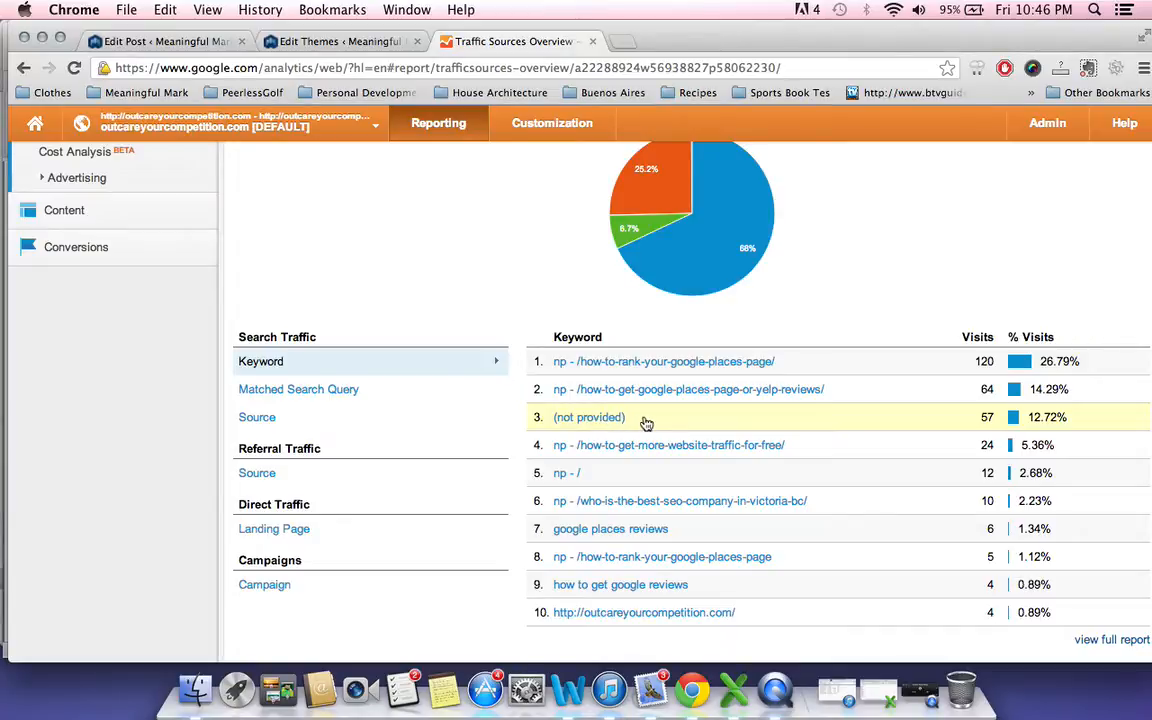
pyautogui.moveTo(618, 422)
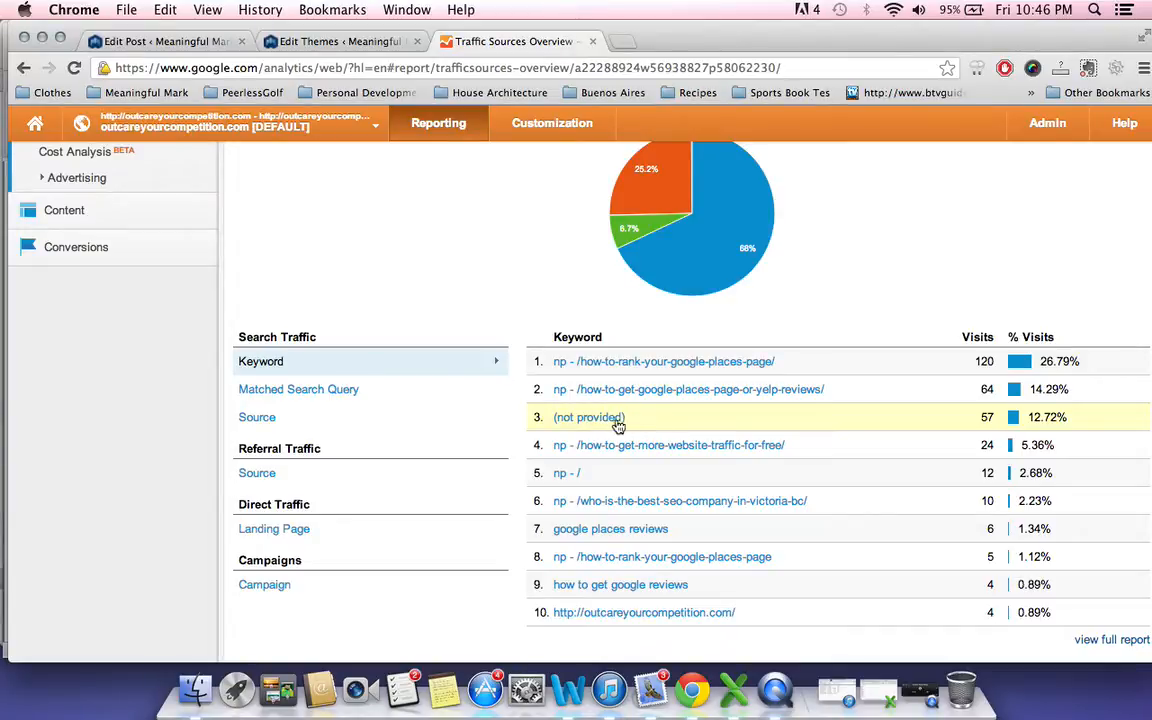
pyautogui.moveTo(588, 473)
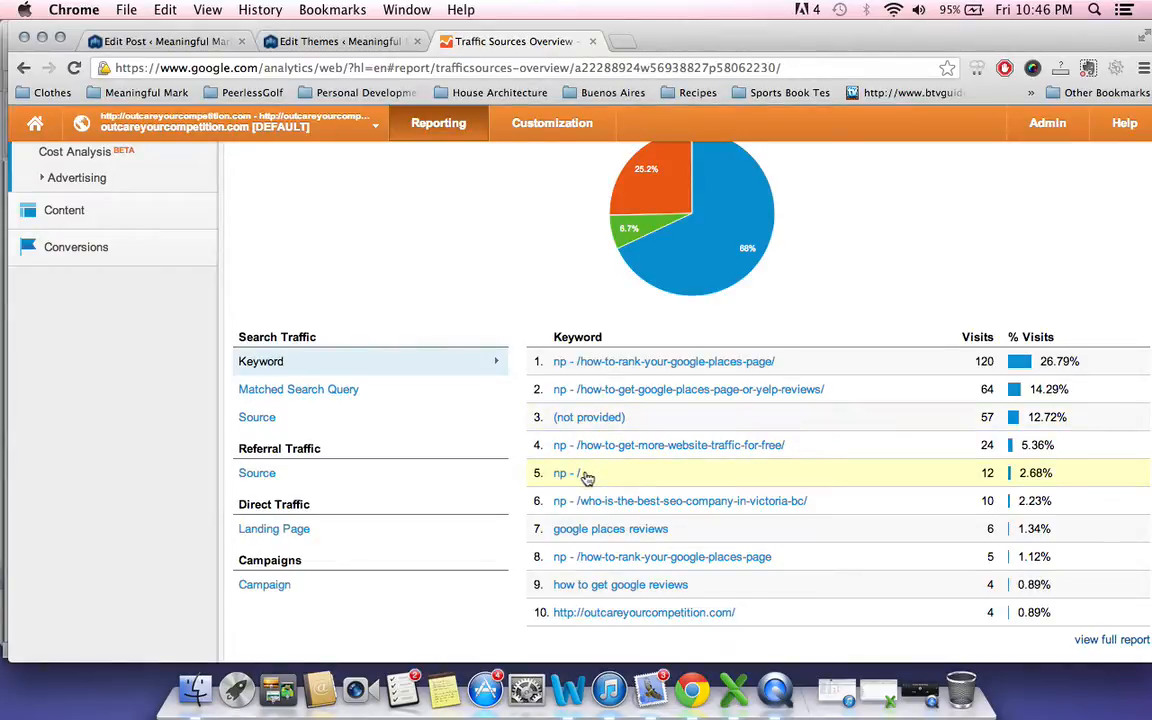
pyautogui.moveTo(605, 501)
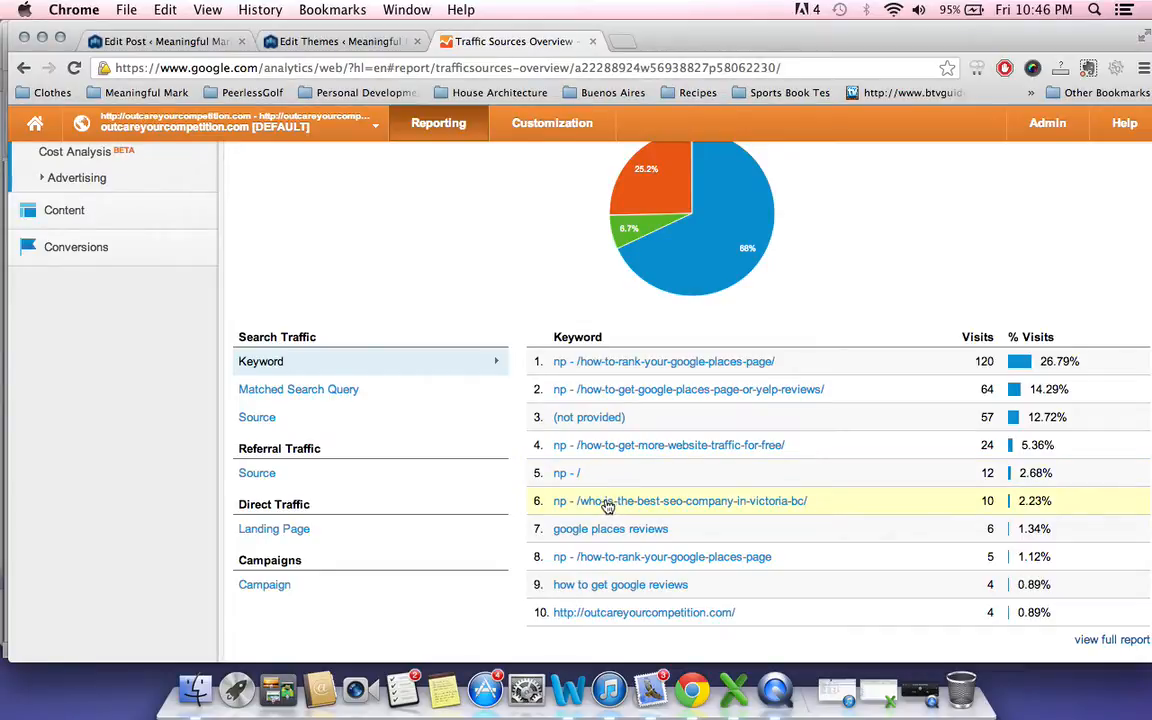
pyautogui.moveTo(889, 607)
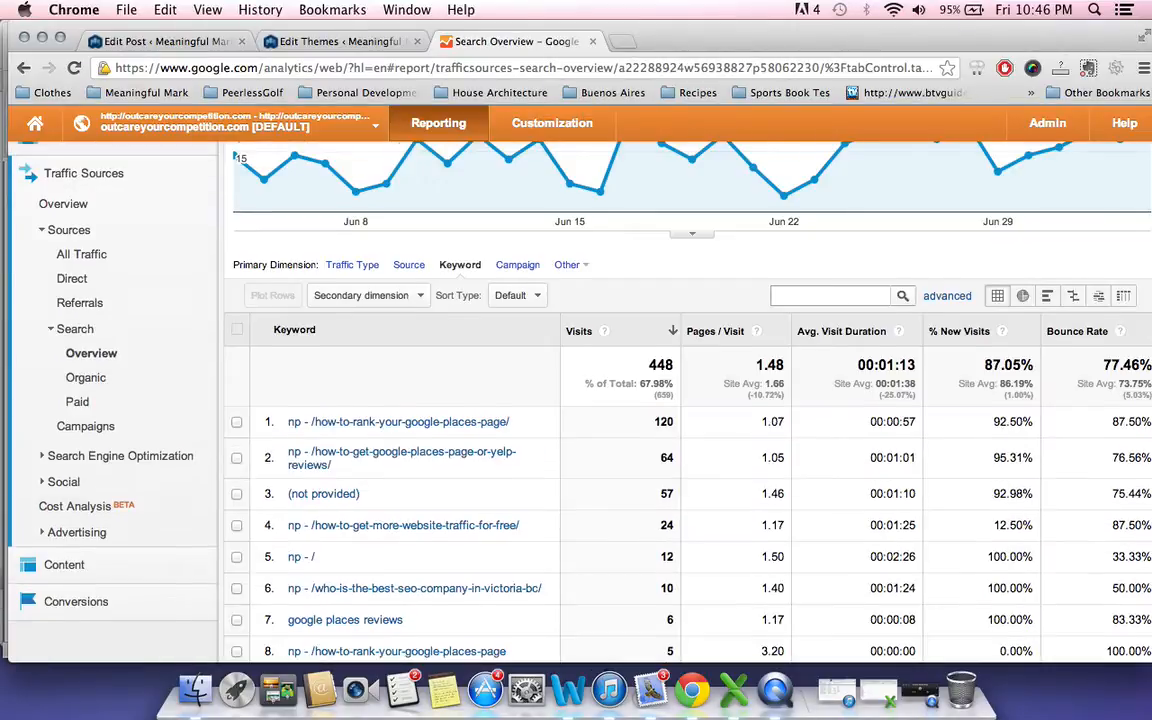
# Page the Search Overview to keywords 11–20 of 124 and expand the Content group.
pyautogui.scroll(-3)
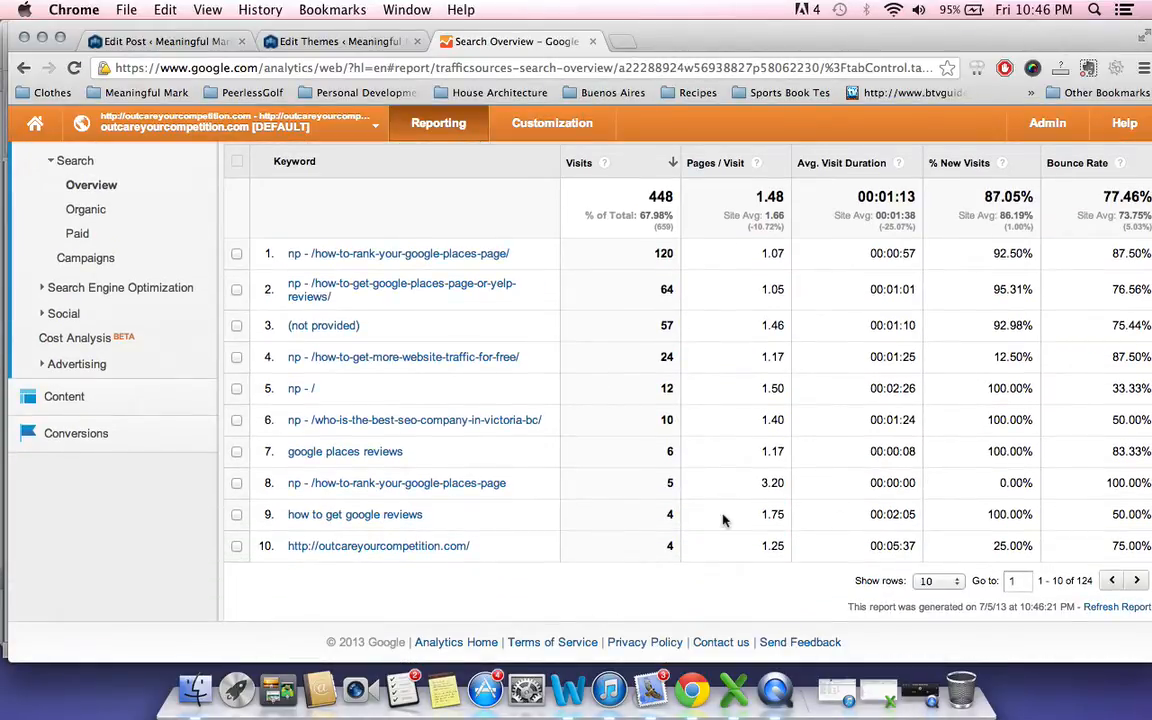
pyautogui.click(1137, 580)
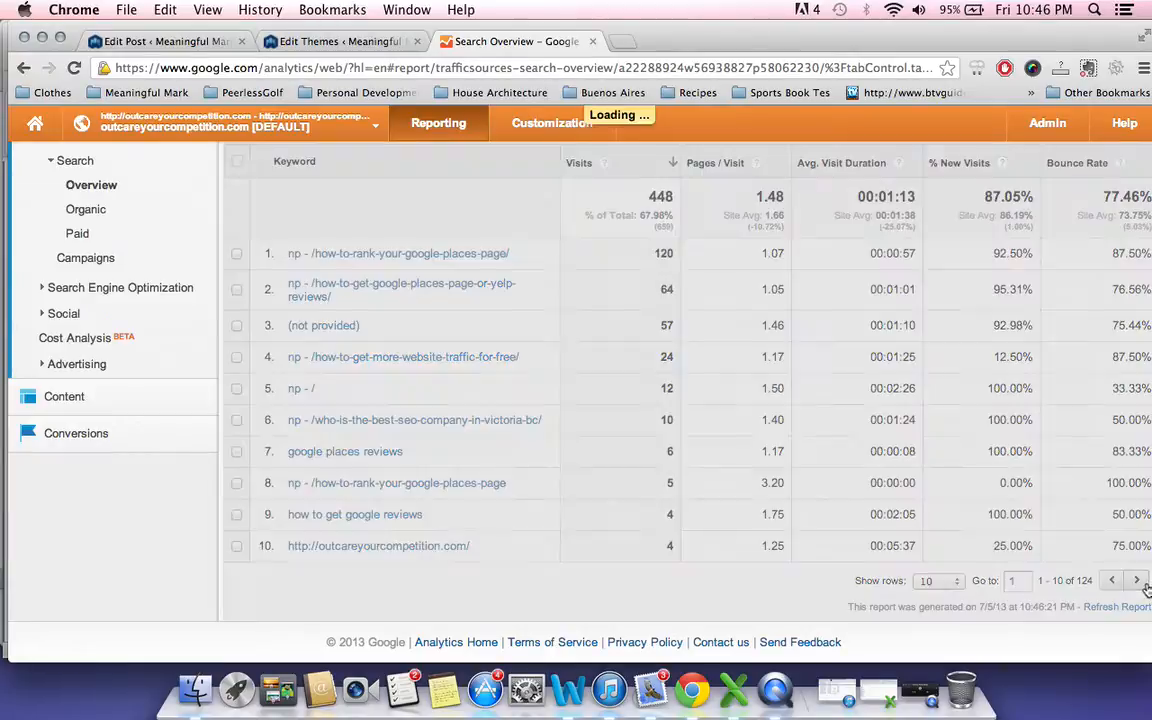
pyautogui.click(1137, 580)
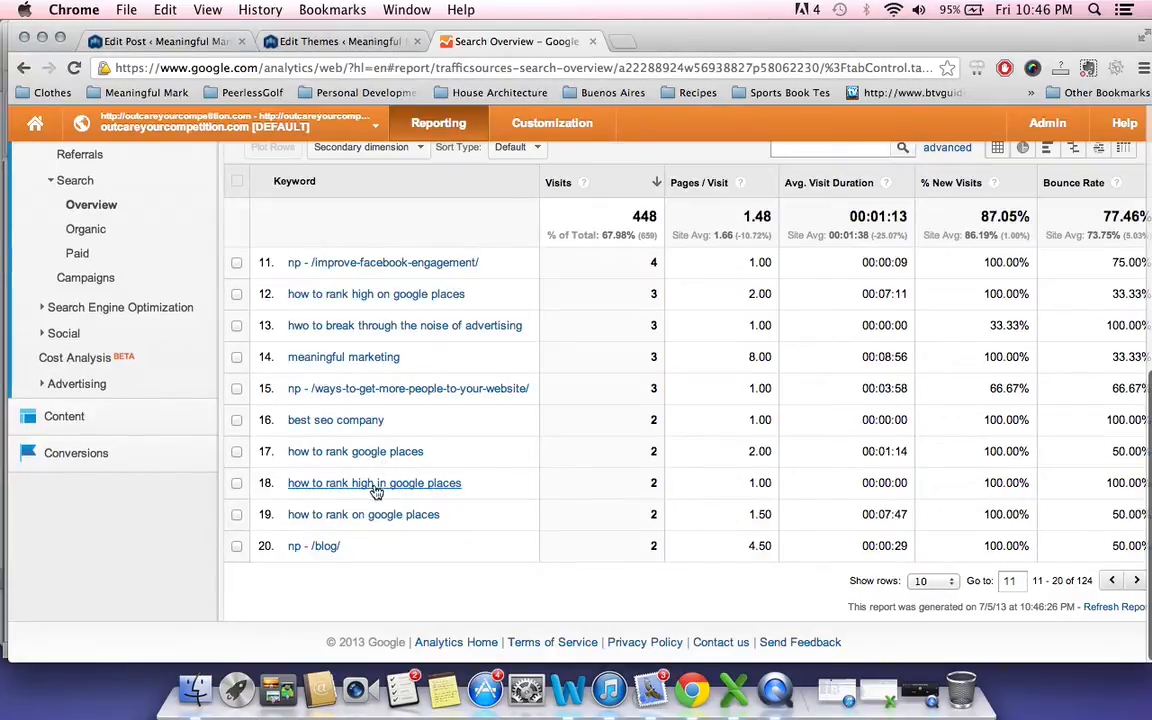
pyautogui.moveTo(365, 482)
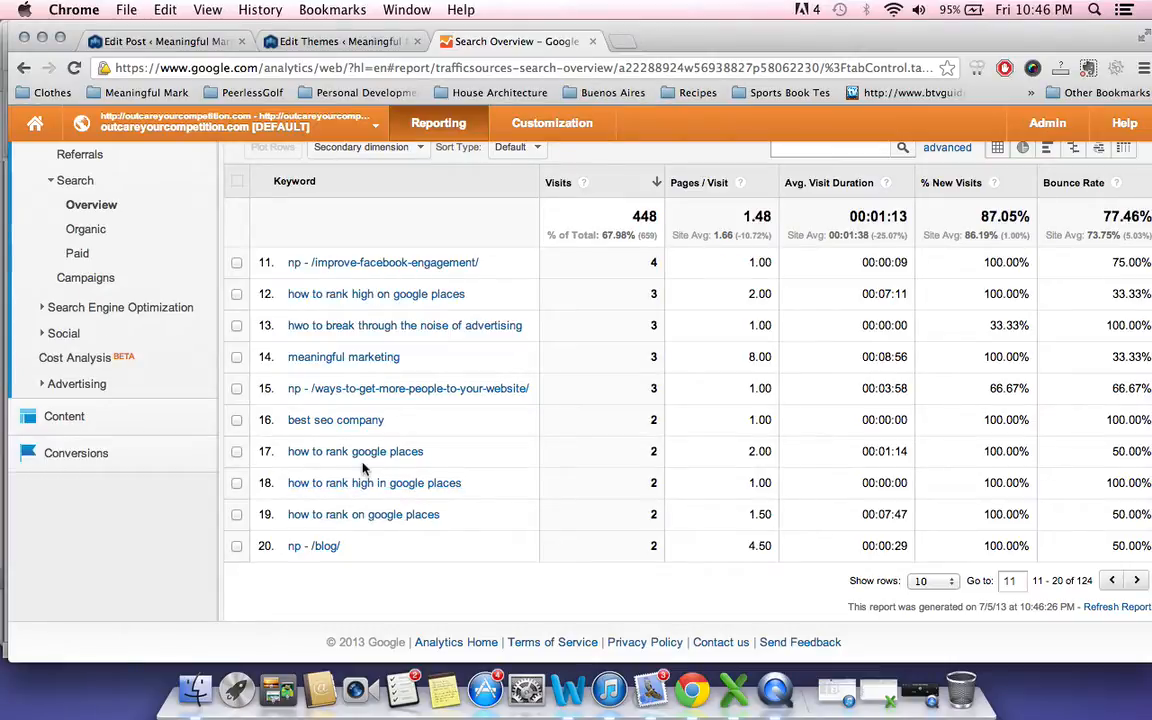
pyautogui.moveTo(343, 357)
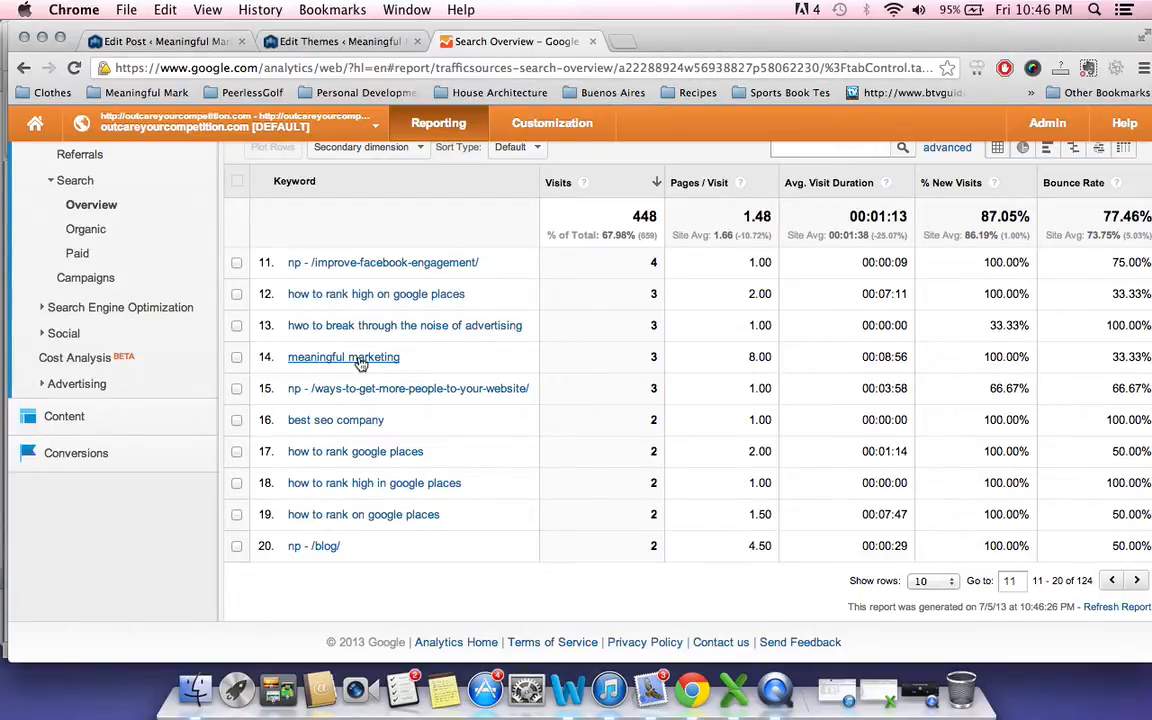
pyautogui.moveTo(318, 227)
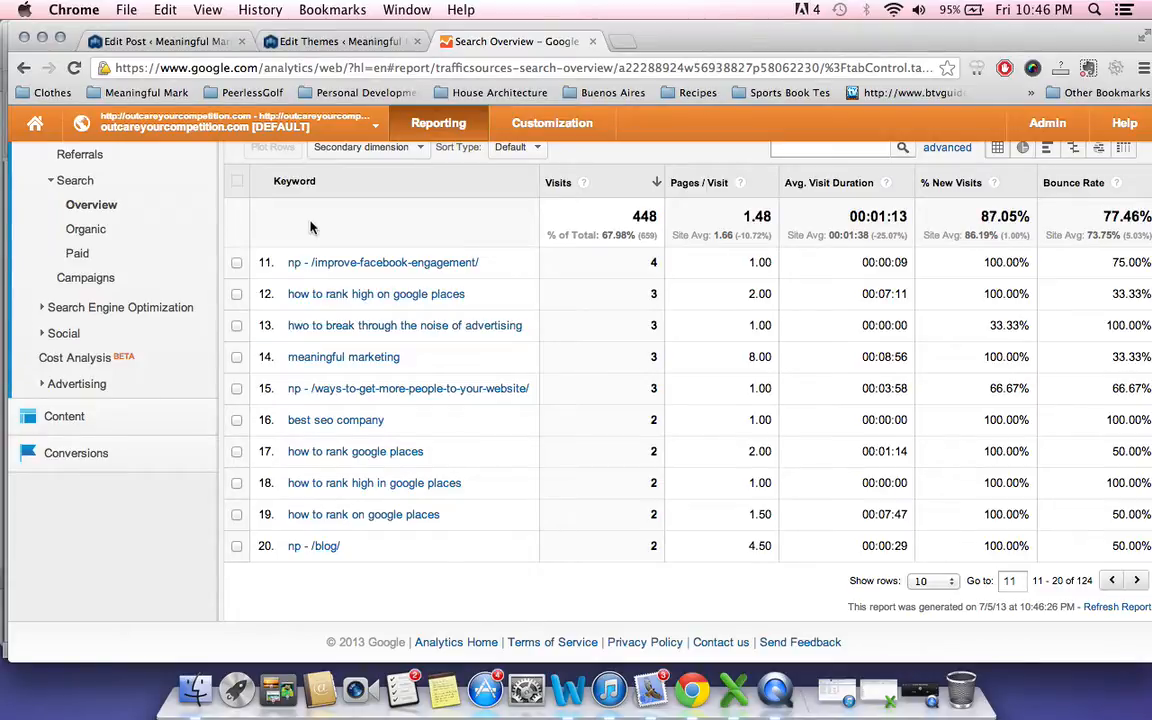
pyautogui.moveTo(93, 405)
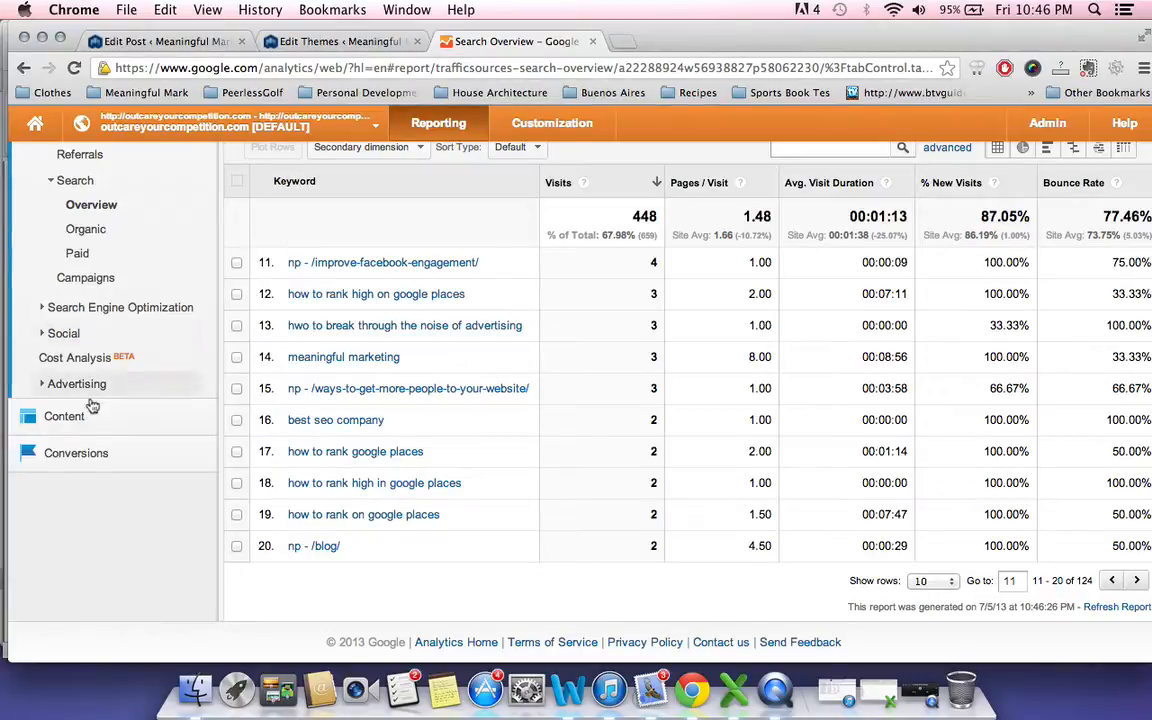
pyautogui.click(64, 416)
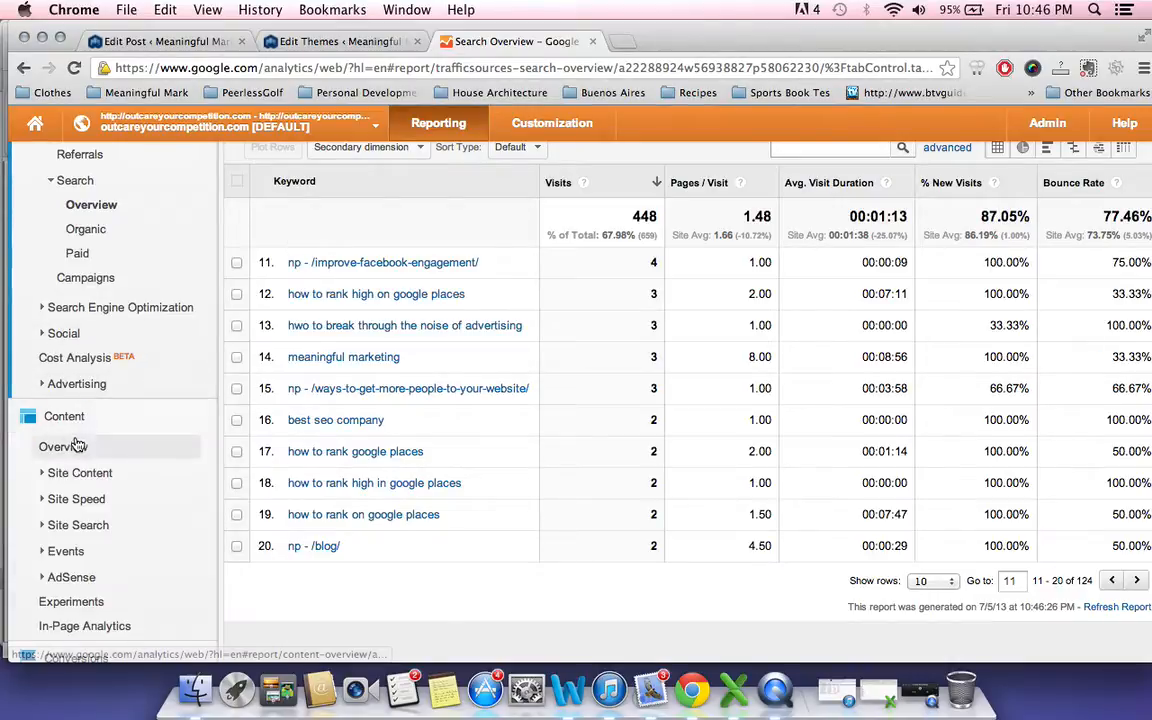
pyautogui.moveTo(79, 154)
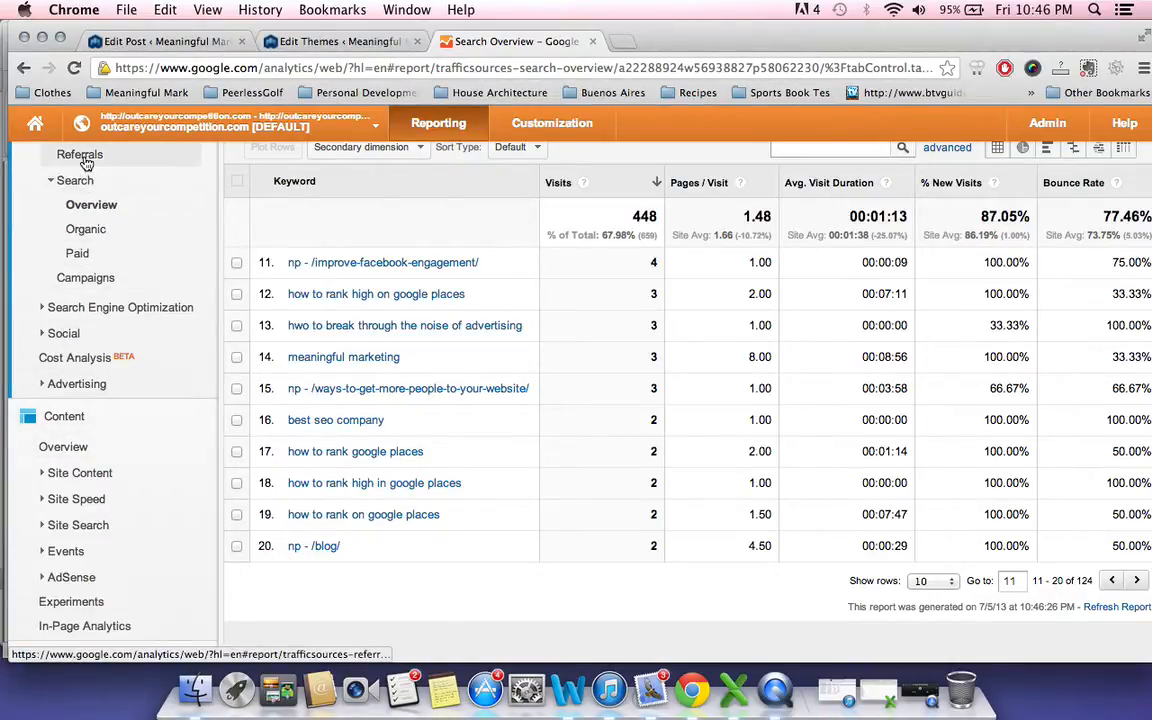
# Review the Referrals report, led by facebook.com and peerlessgolf.ca, then expand Content.
pyautogui.click(79, 154)
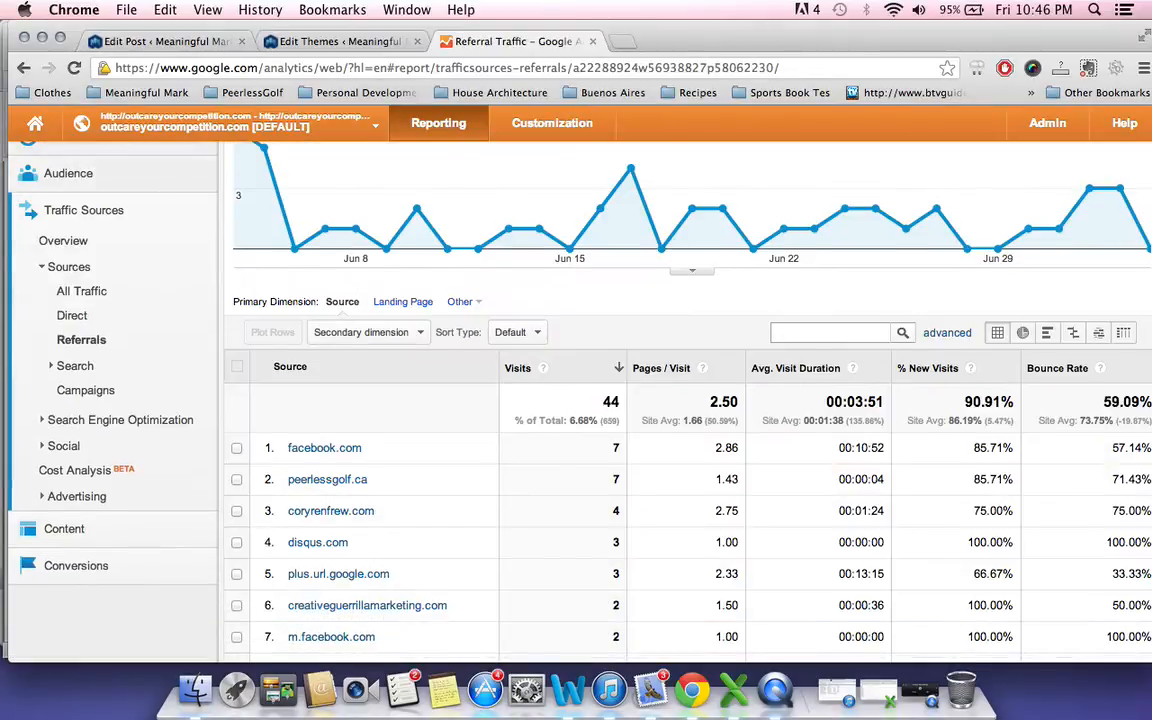
pyautogui.scroll(-3)
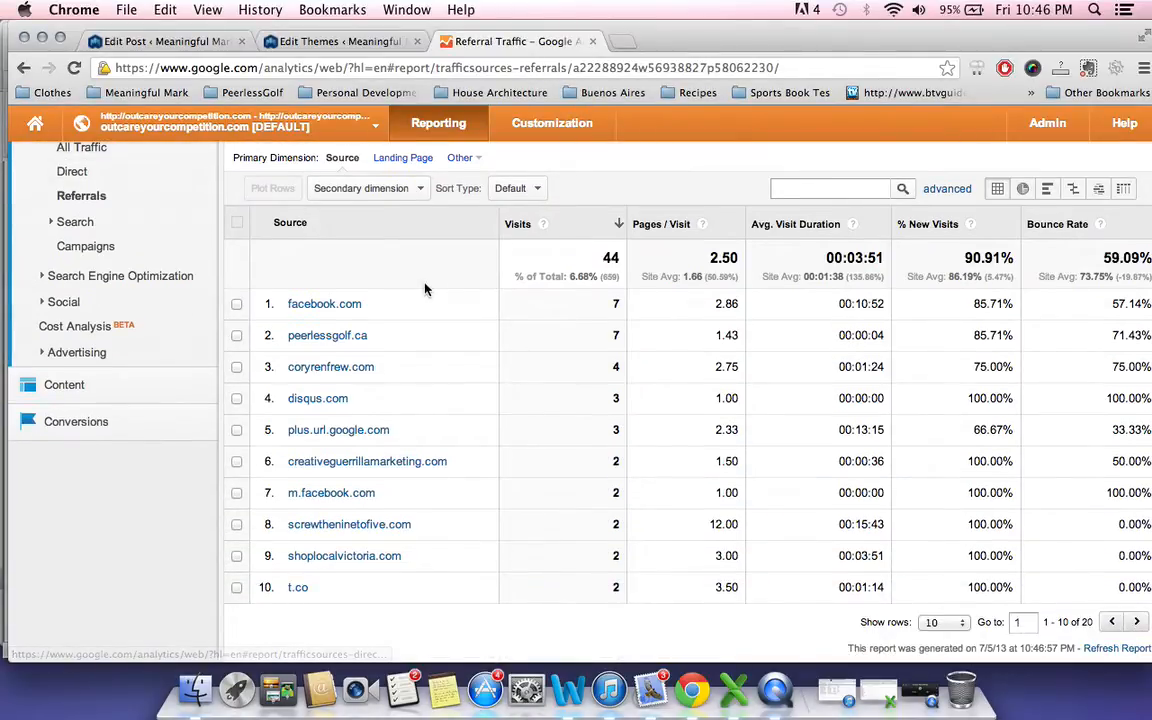
pyautogui.moveTo(324, 304)
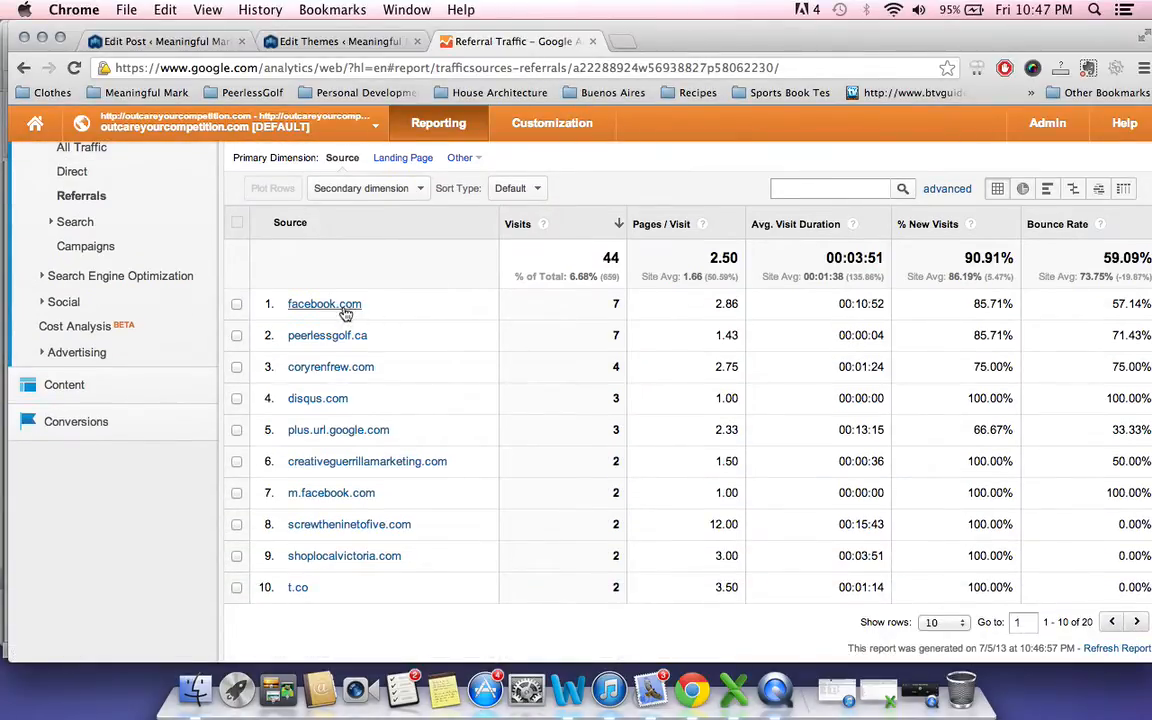
pyautogui.moveTo(487, 309)
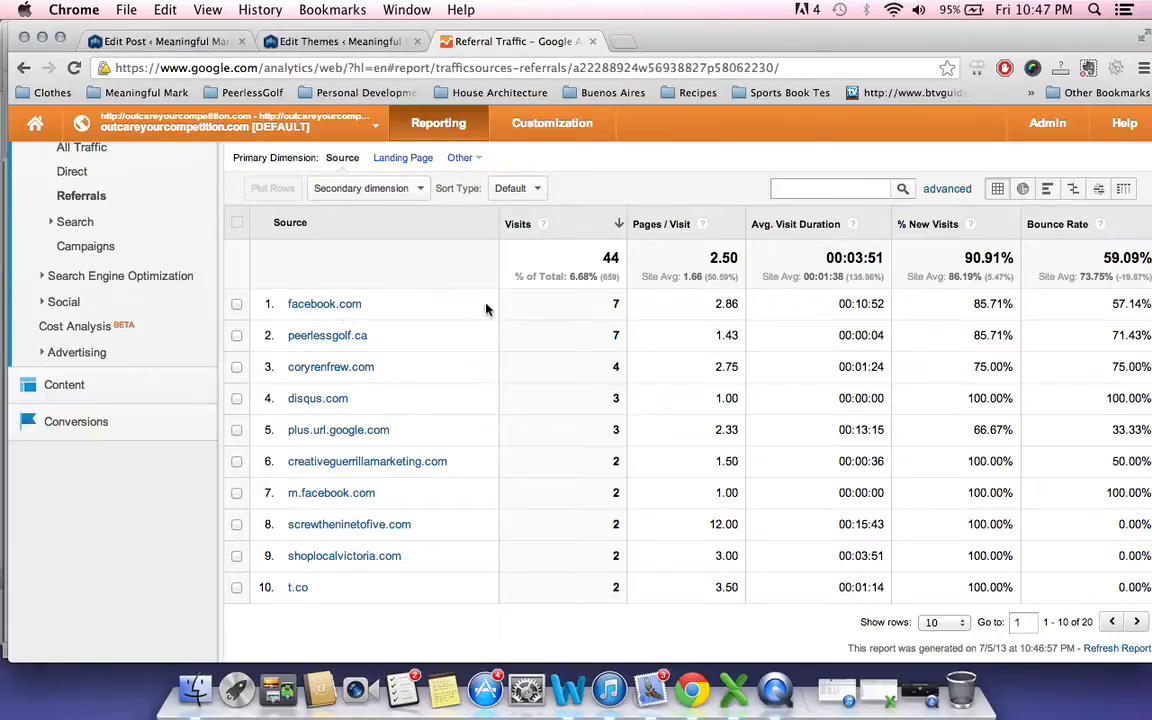
pyautogui.moveTo(798, 298)
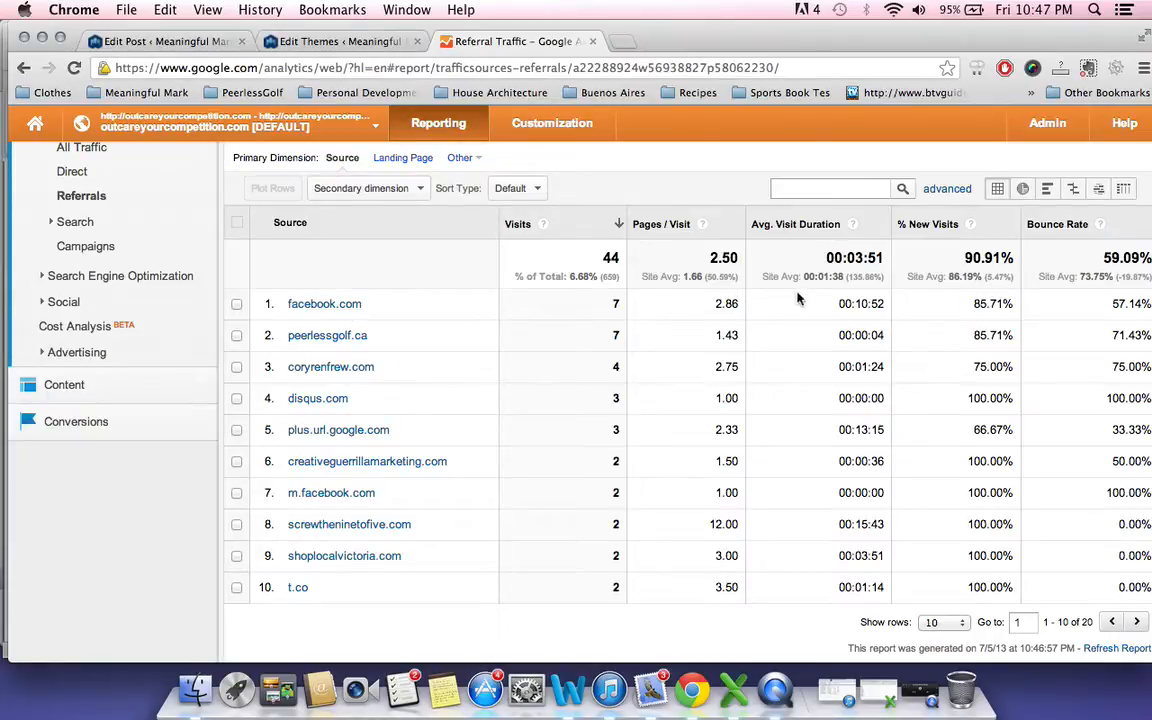
pyautogui.moveTo(327, 335)
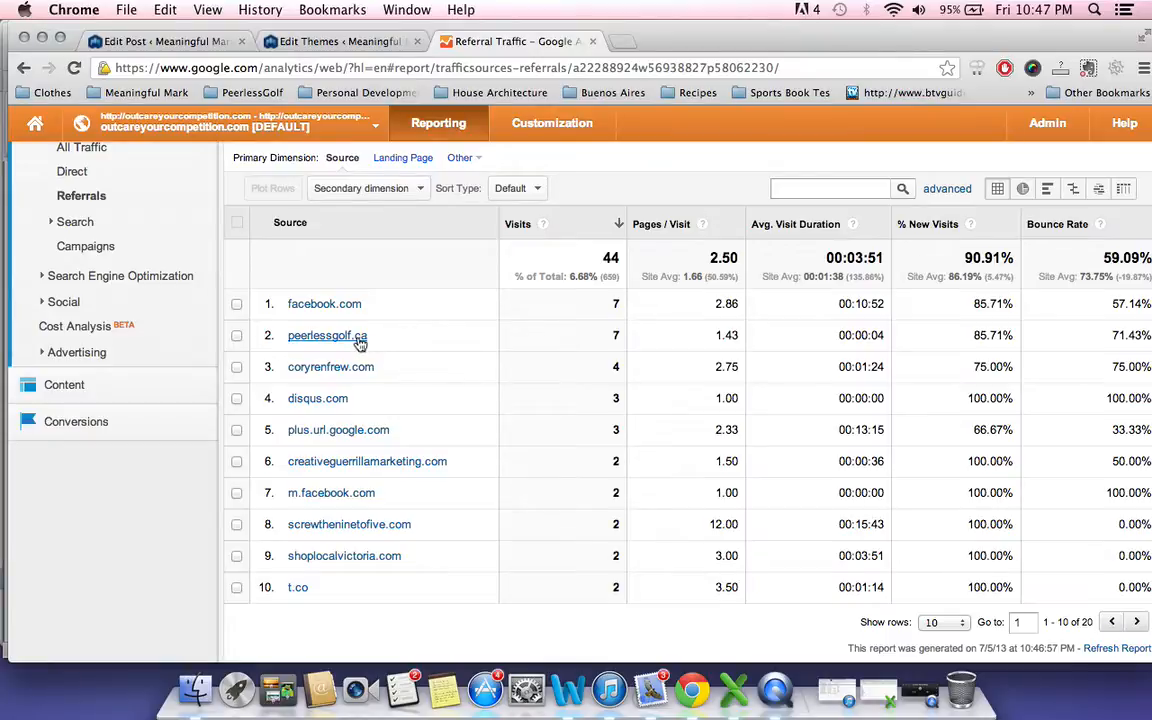
pyautogui.moveTo(350, 367)
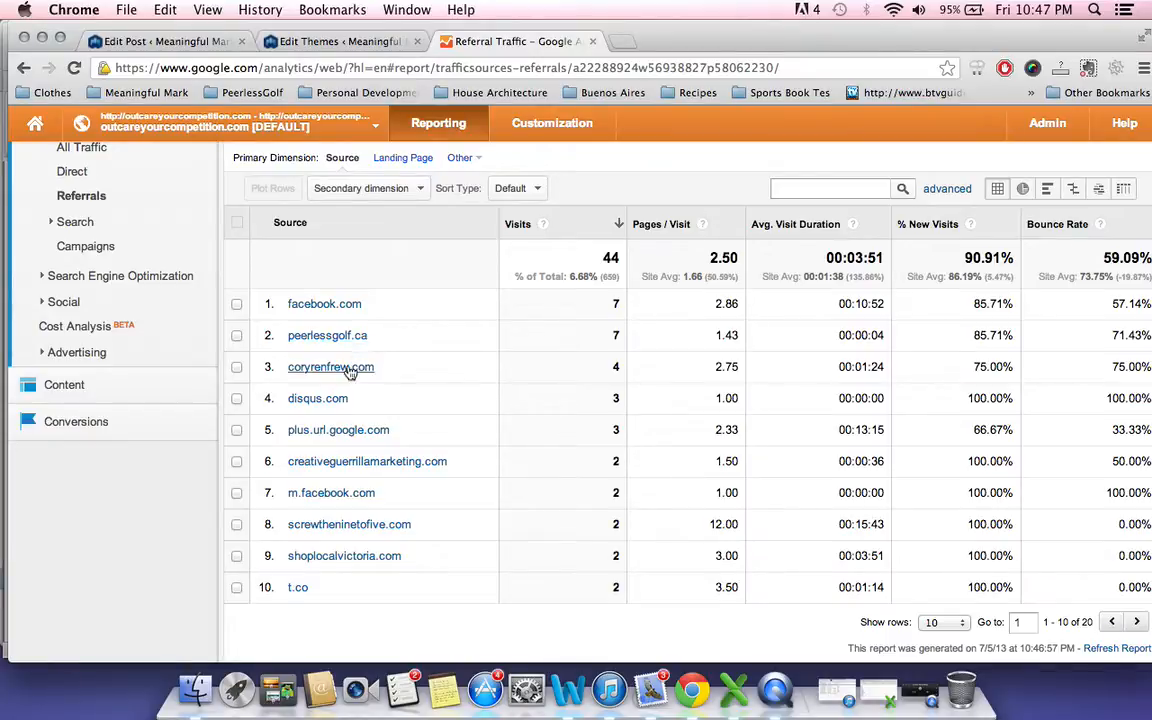
pyautogui.moveTo(362, 391)
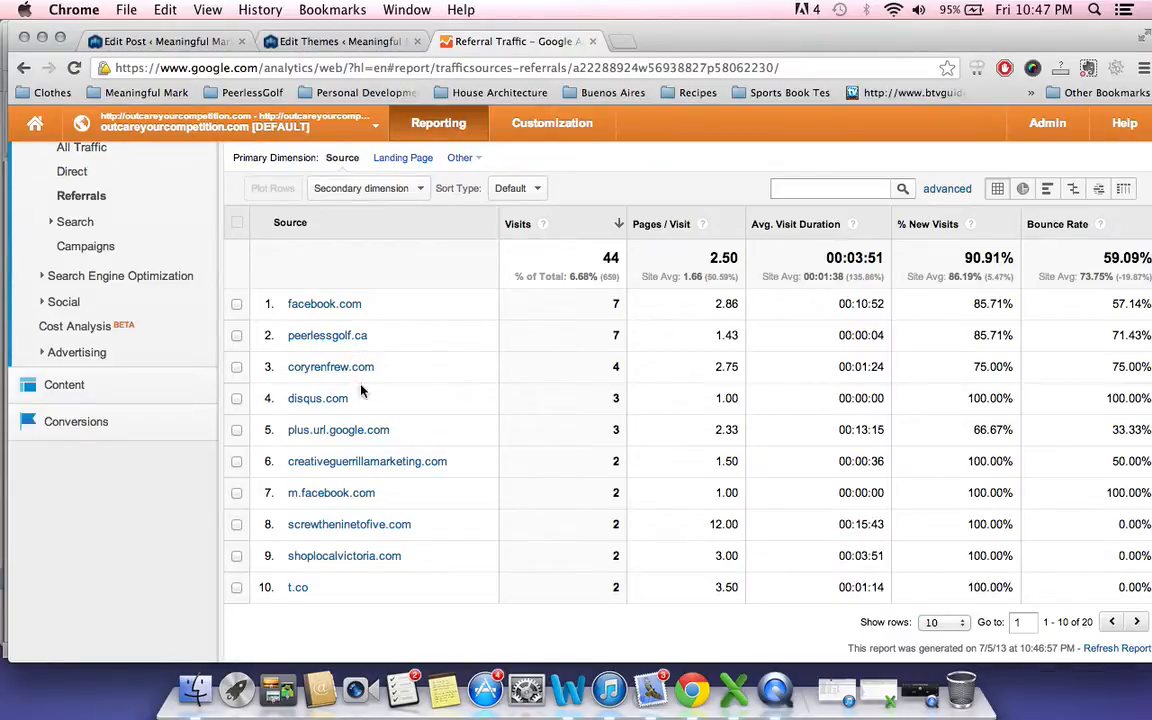
pyautogui.moveTo(338, 437)
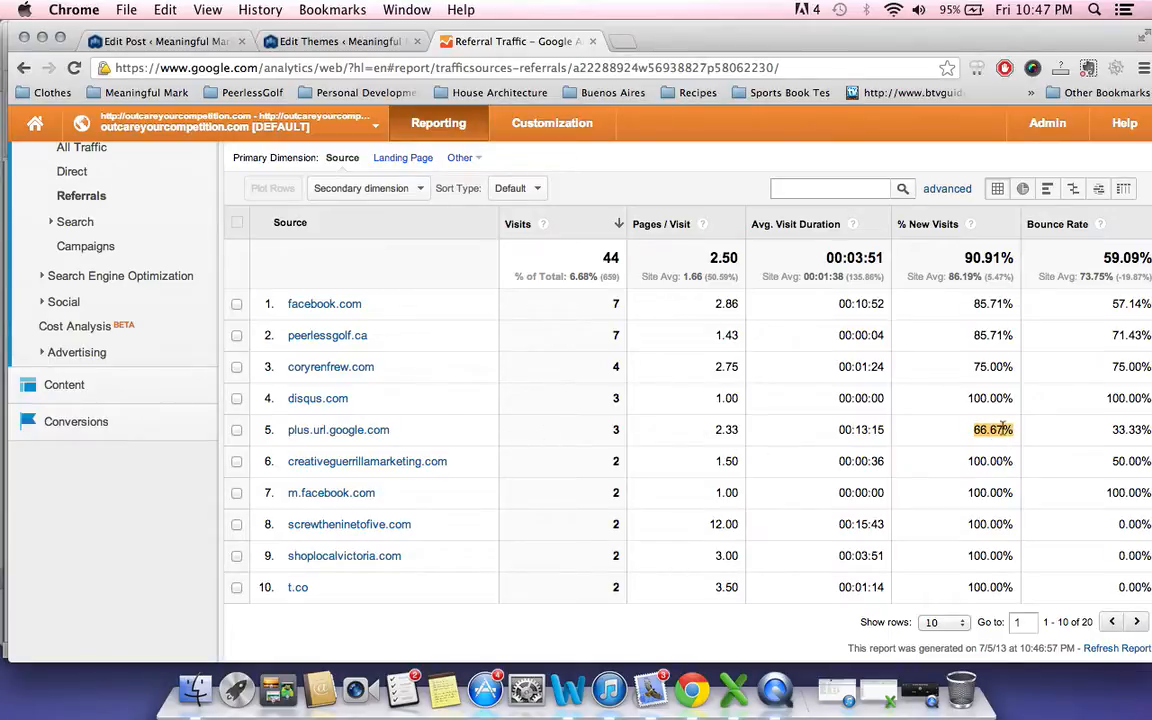
pyautogui.moveTo(648, 430)
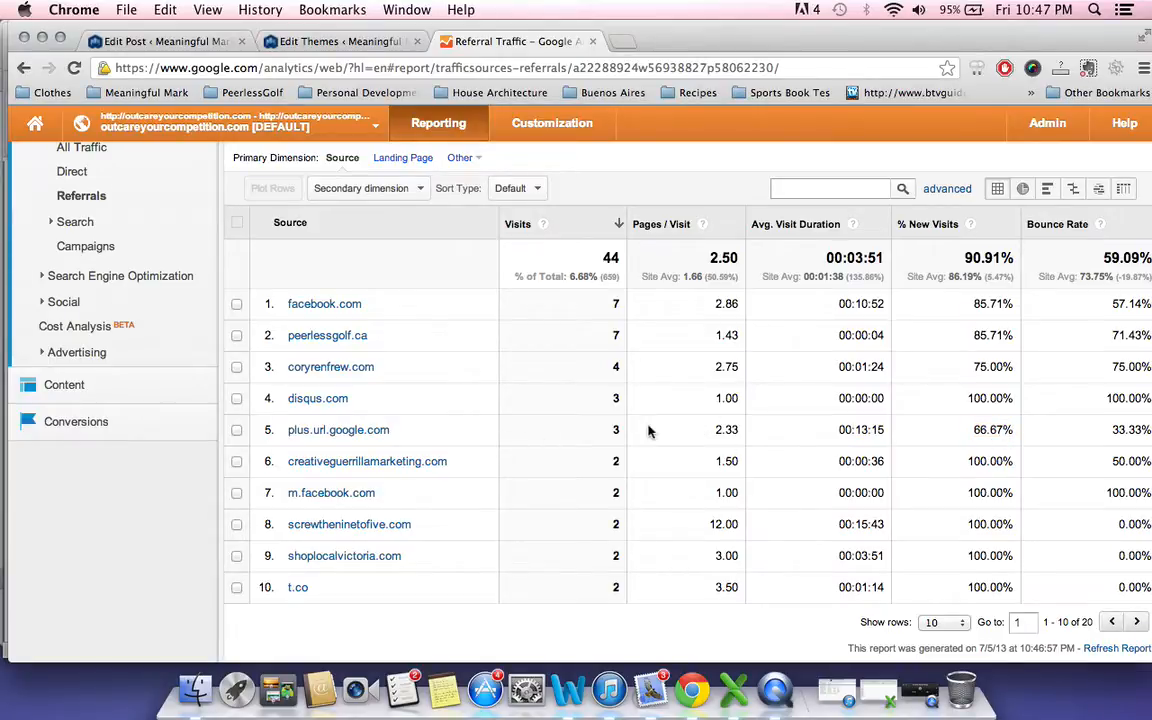
pyautogui.moveTo(367, 461)
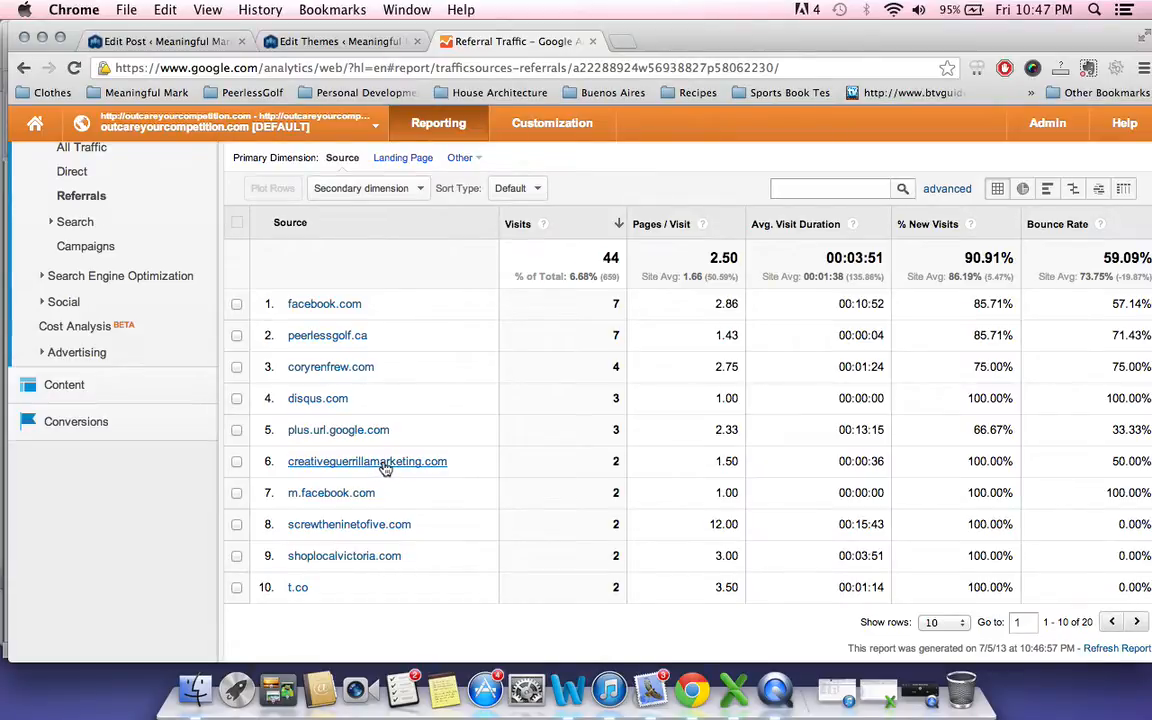
pyautogui.moveTo(349, 524)
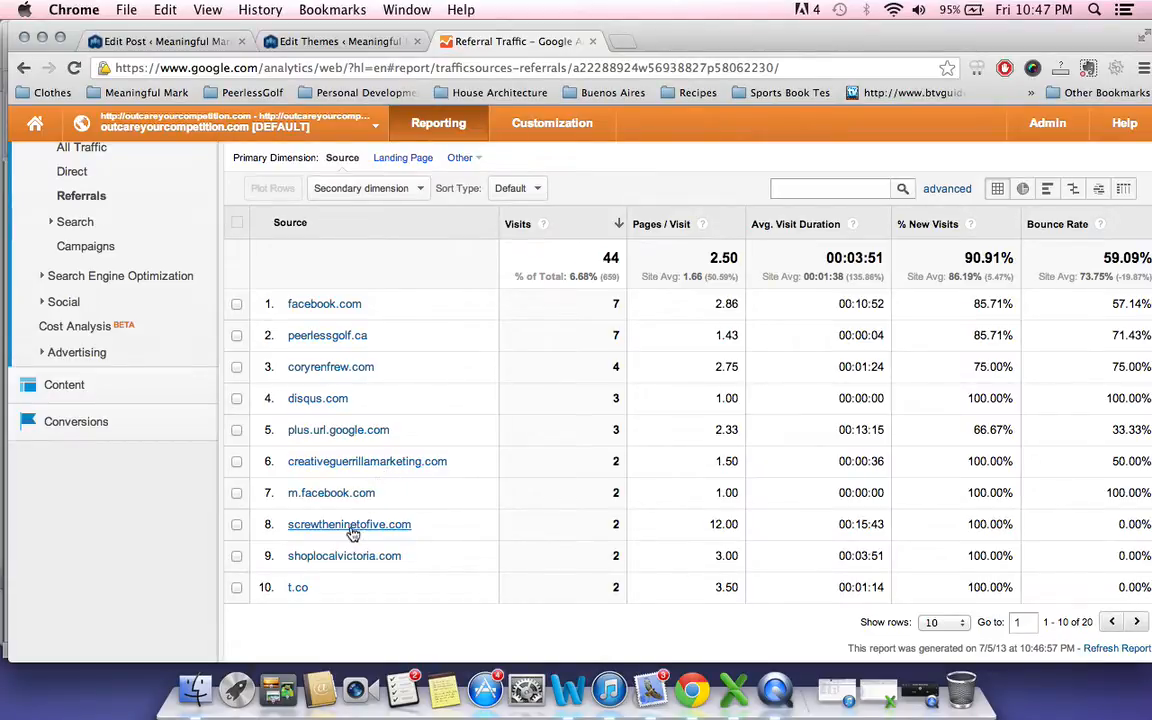
pyautogui.moveTo(371, 530)
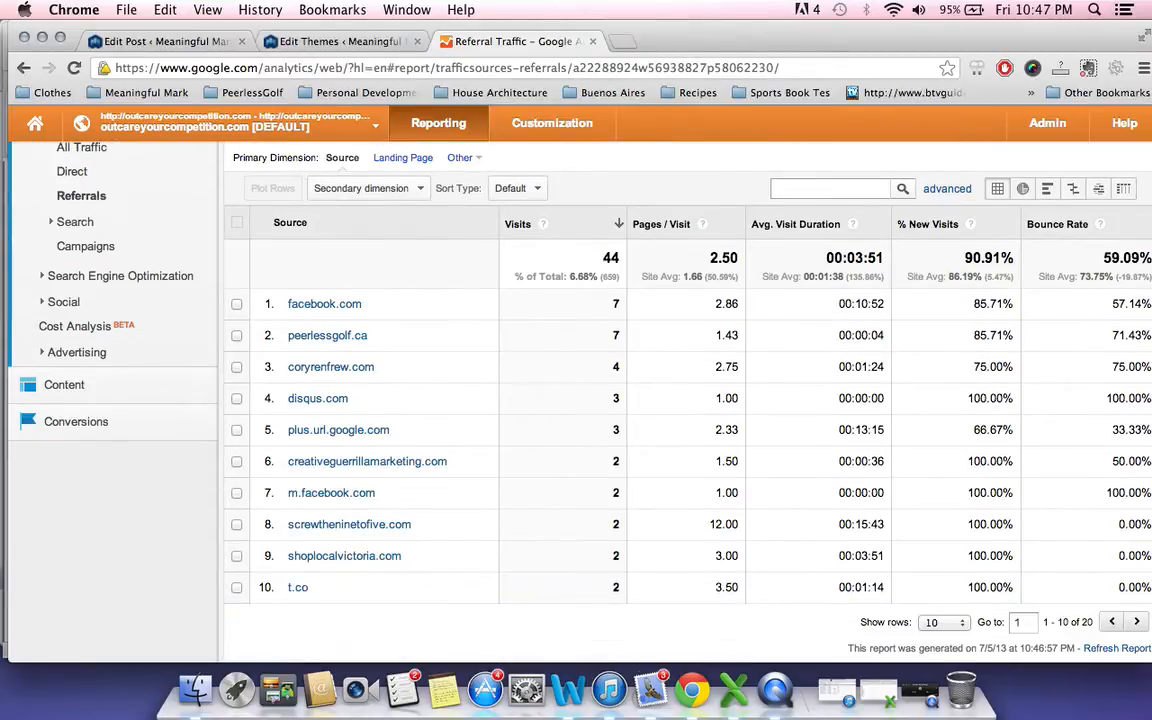
pyautogui.moveTo(297, 587)
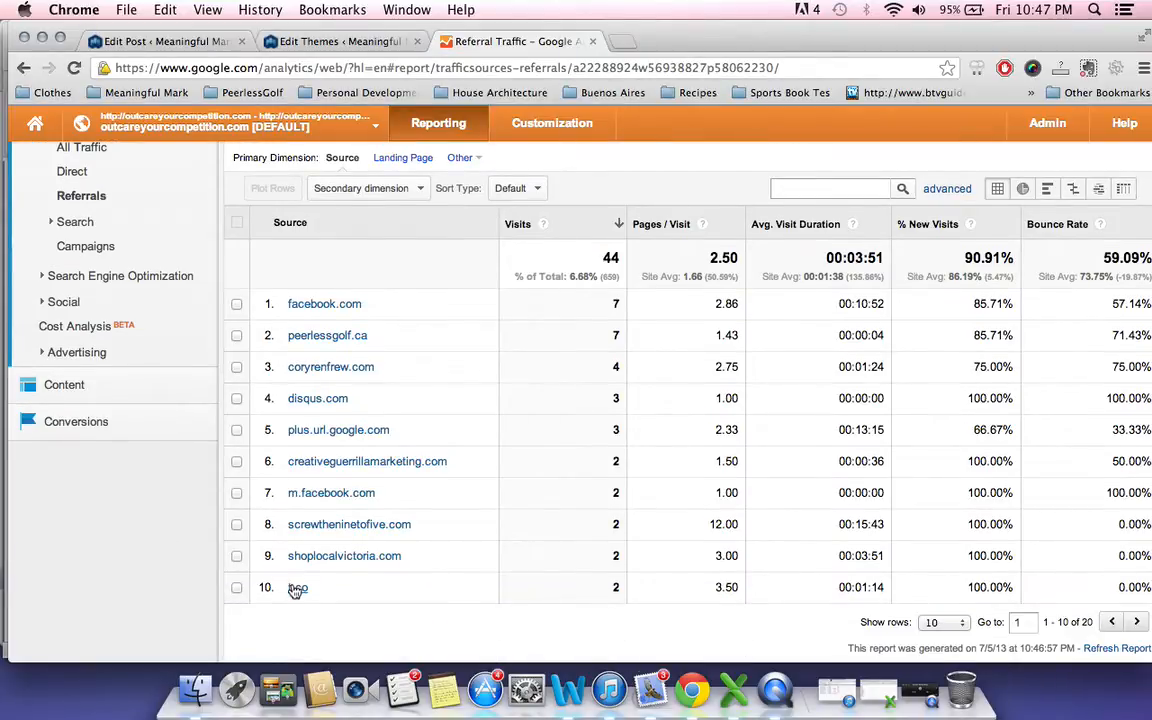
pyautogui.moveTo(322, 397)
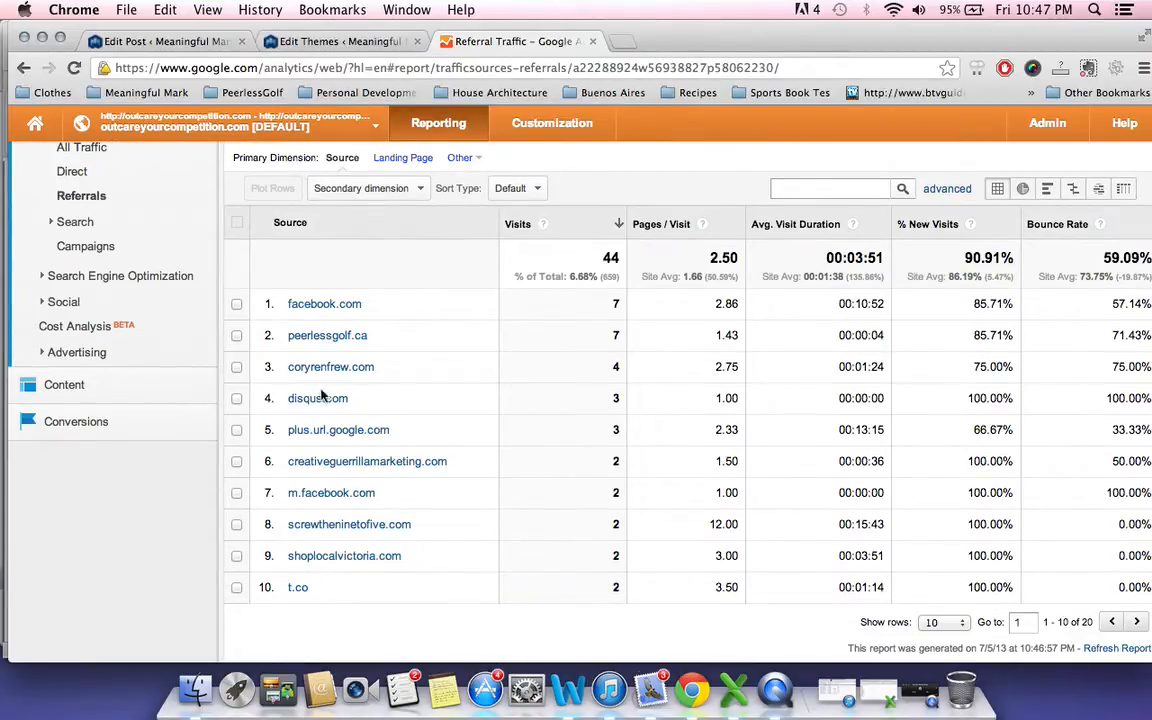
pyautogui.moveTo(150, 475)
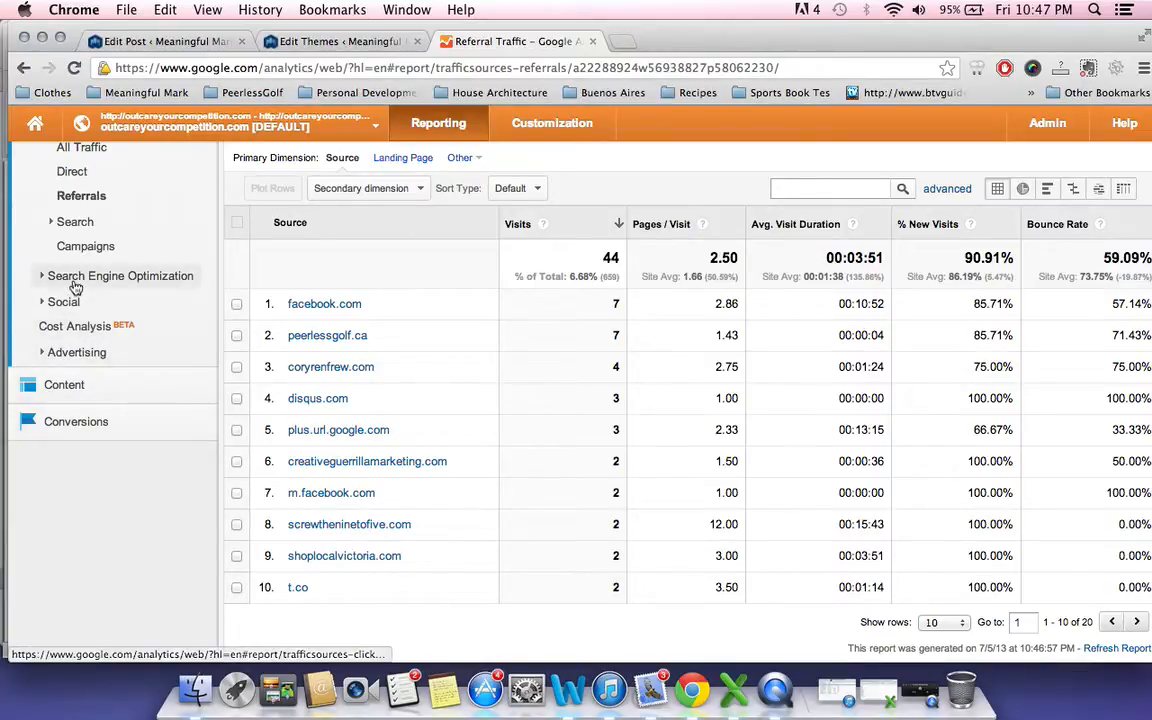
pyautogui.click(64, 384)
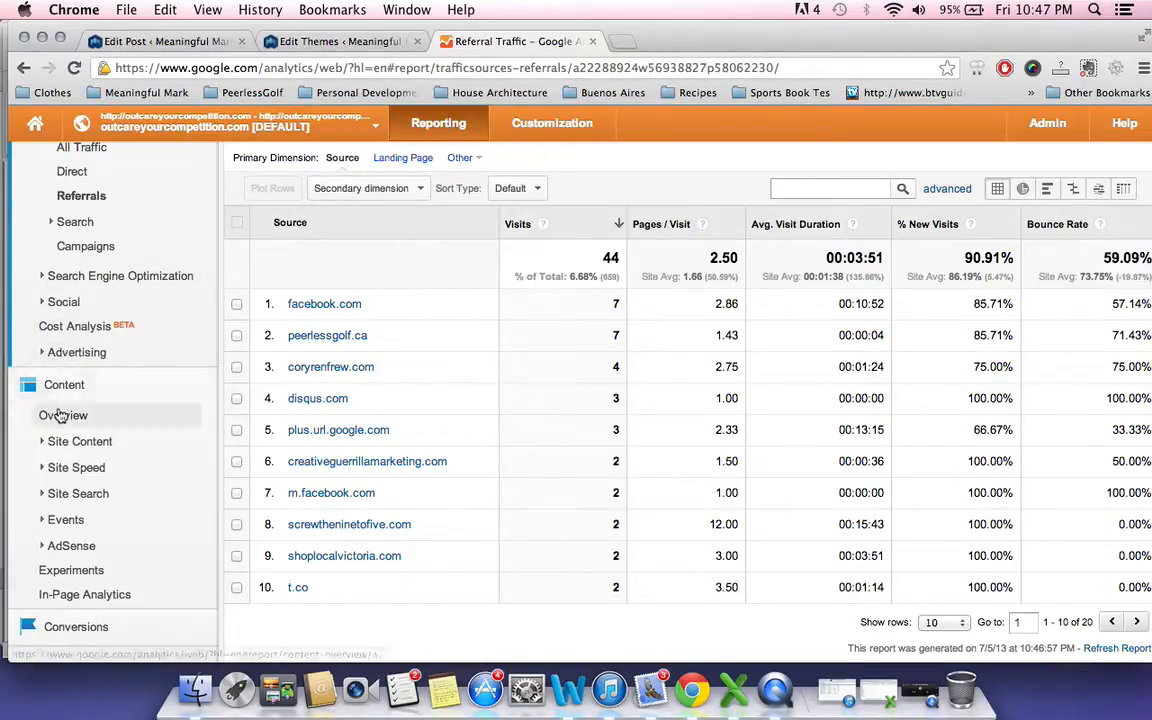
# Open Content Overview, view the full All Pages report, and scroll its 1,094 pageviews table.
pyautogui.click(63, 415)
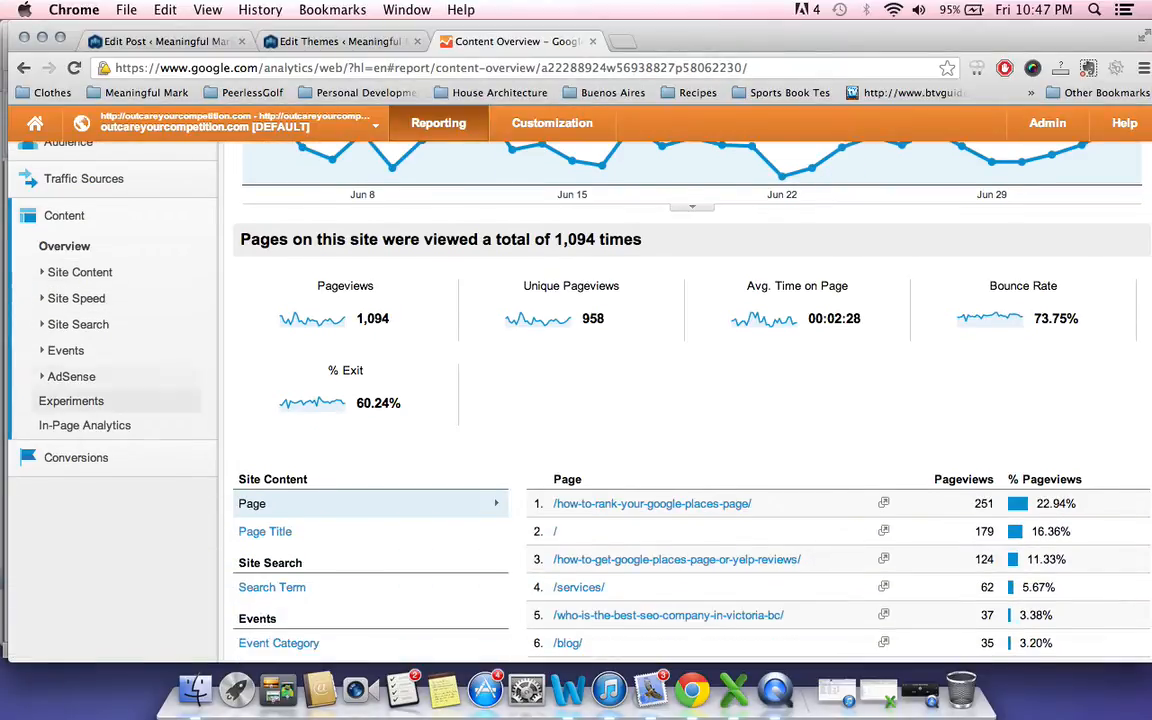
pyautogui.scroll(-3)
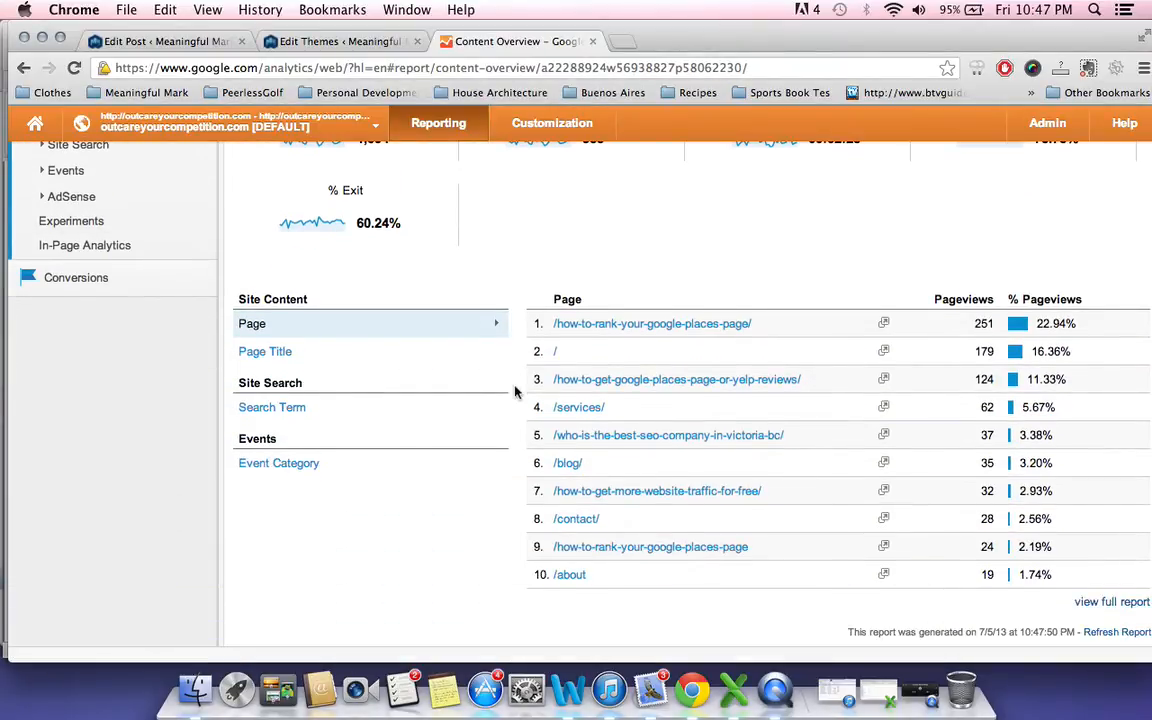
pyautogui.click(1112, 601)
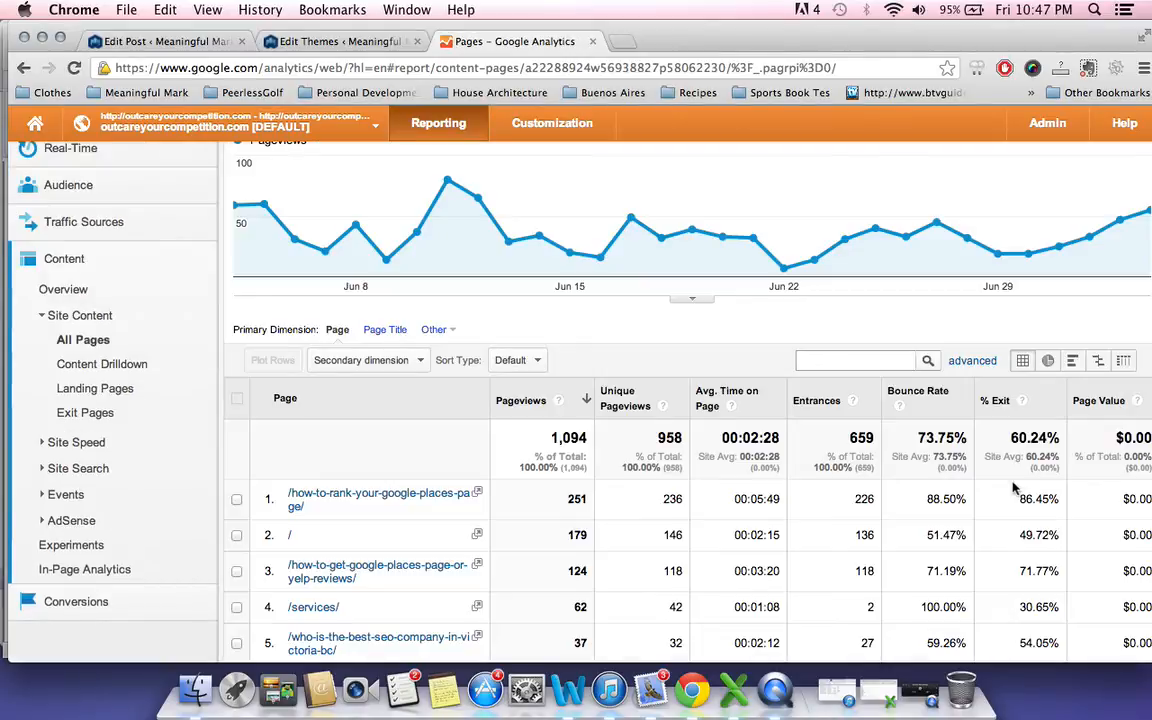
pyautogui.scroll(-3)
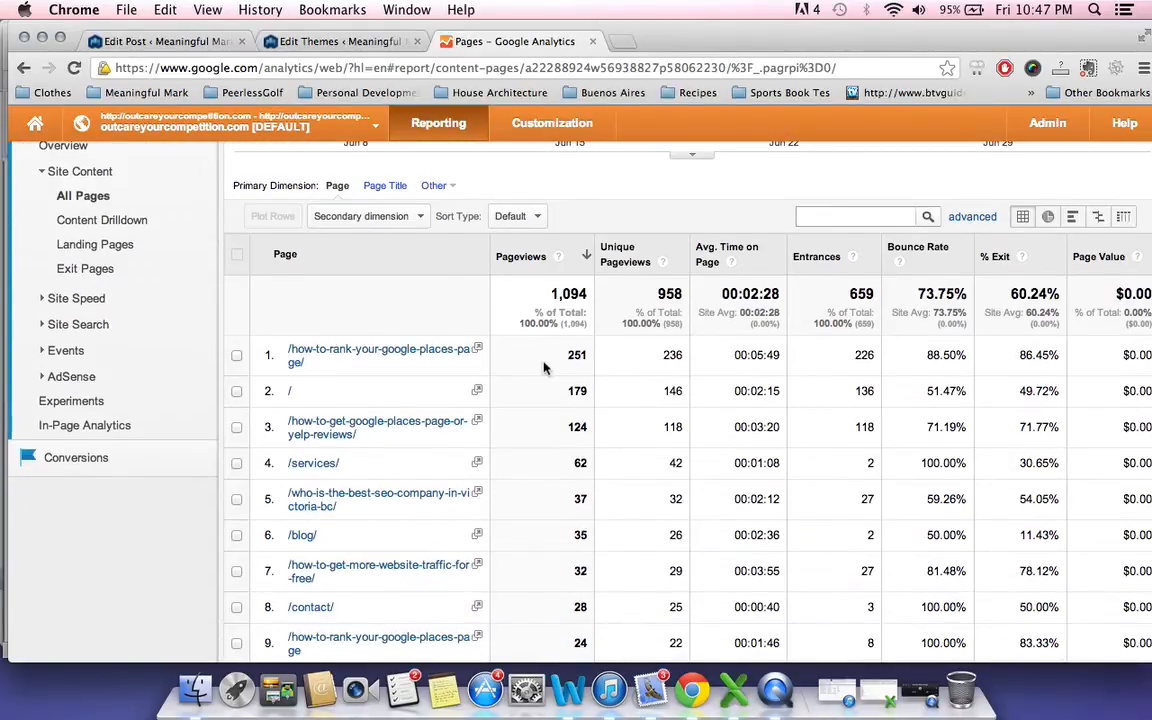
pyautogui.moveTo(576, 355)
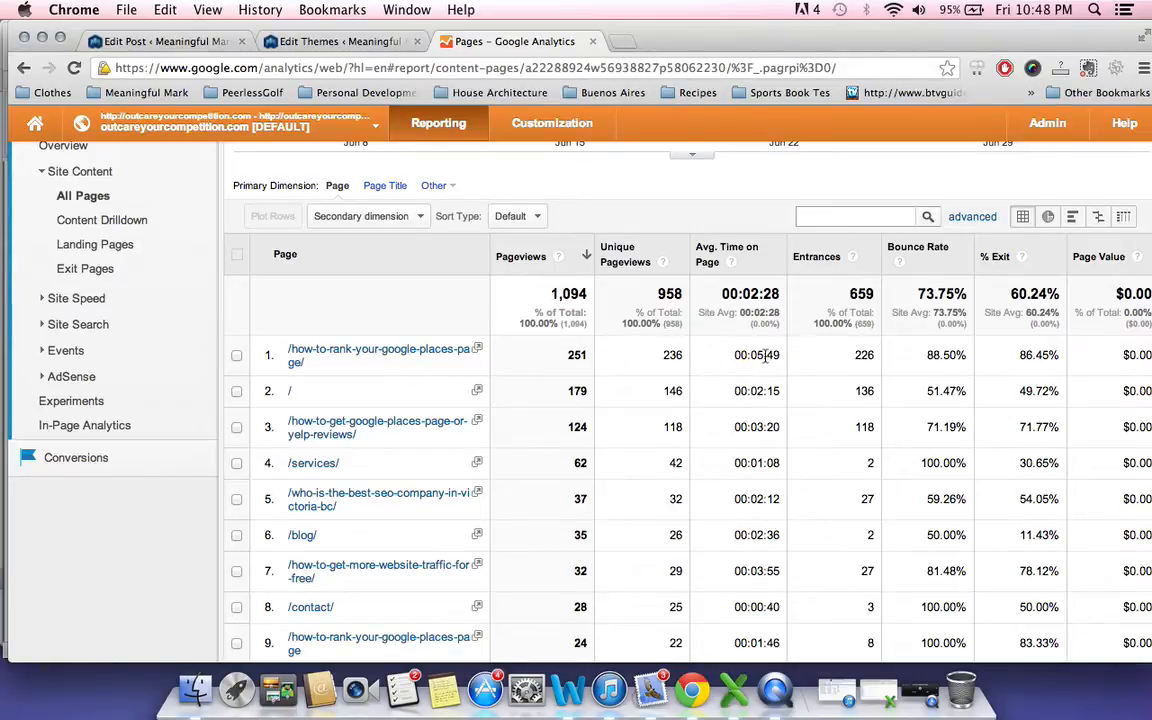
pyautogui.scroll(-3)
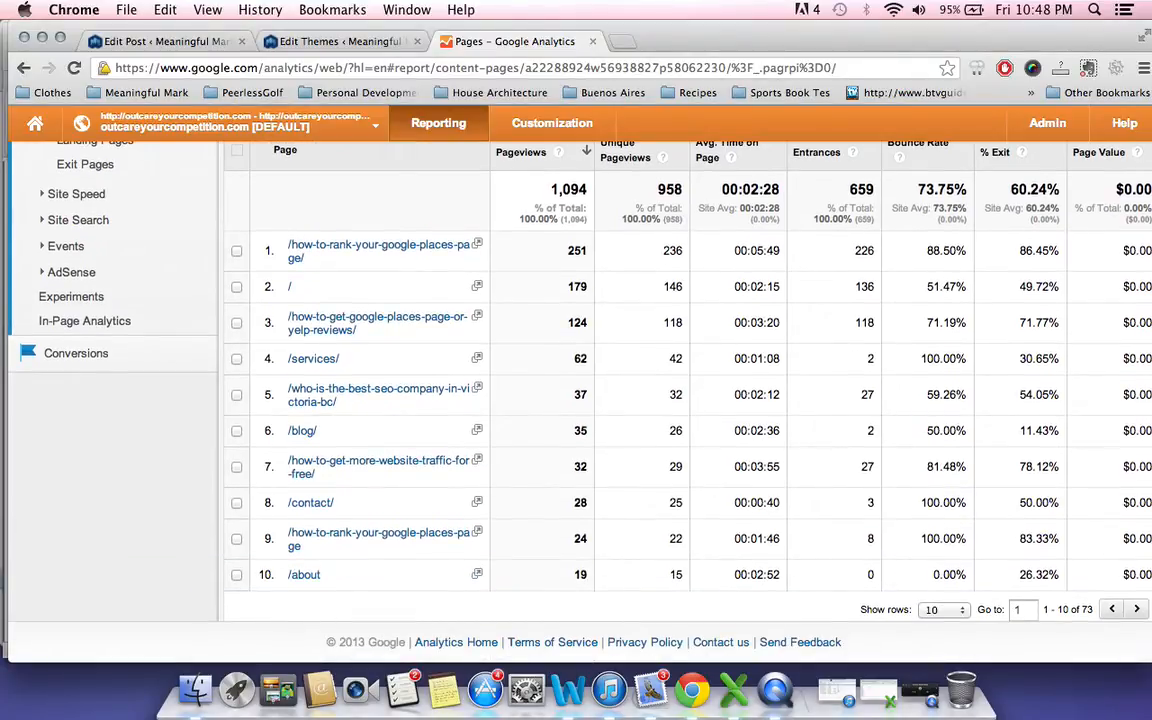
pyautogui.moveTo(758, 250)
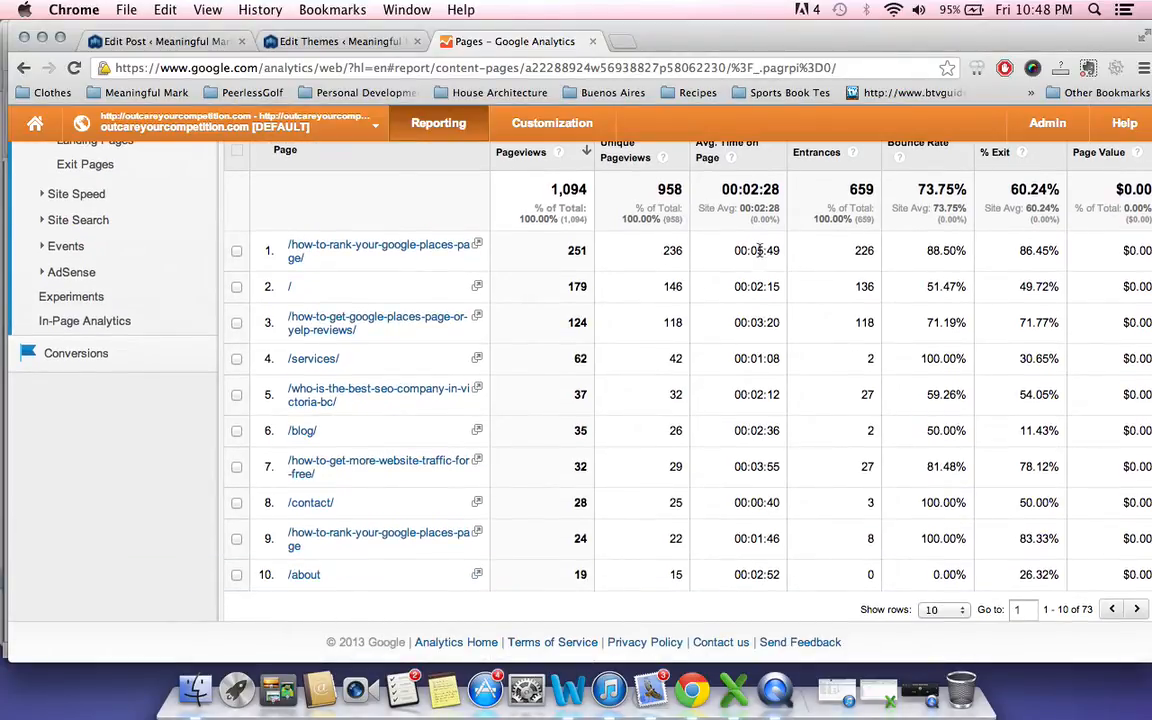
pyautogui.moveTo(755, 305)
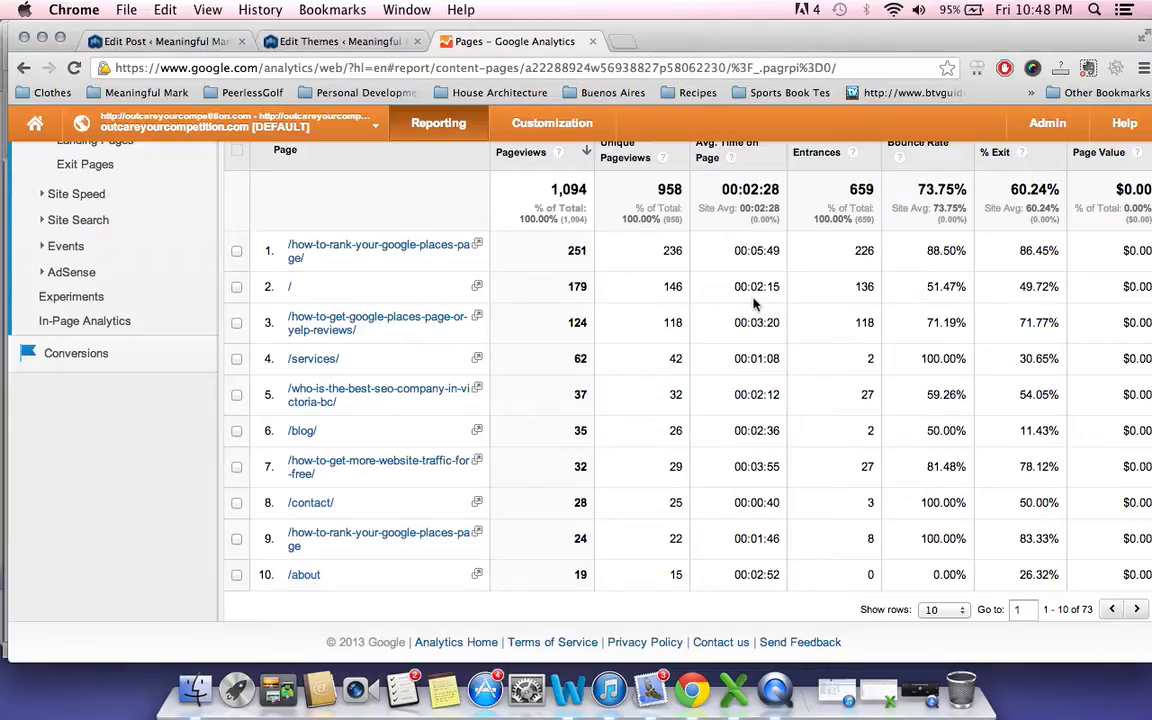
pyautogui.moveTo(659, 323)
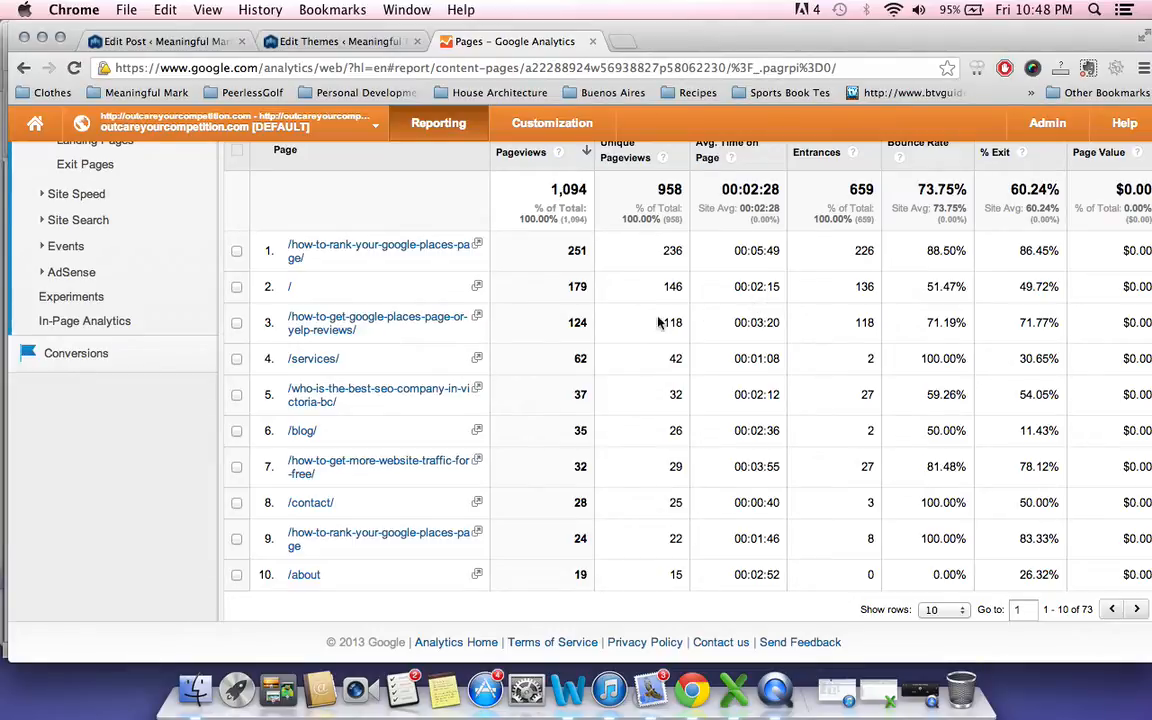
pyautogui.moveTo(192, 476)
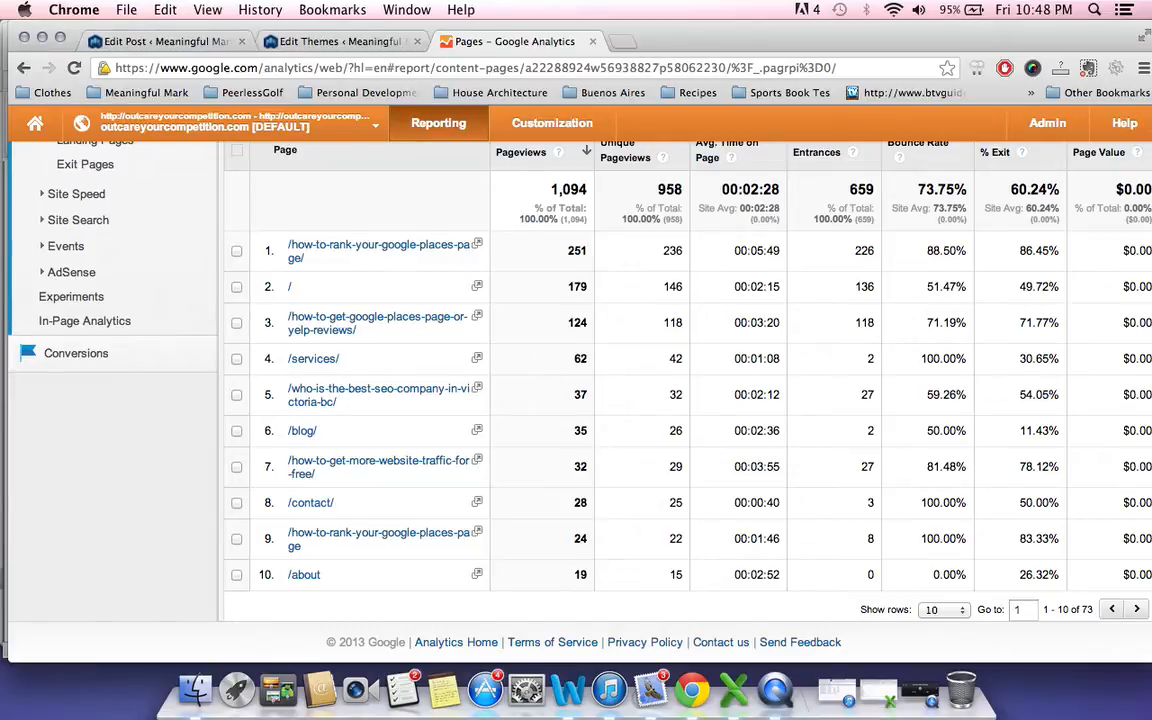
pyautogui.moveTo(660, 527)
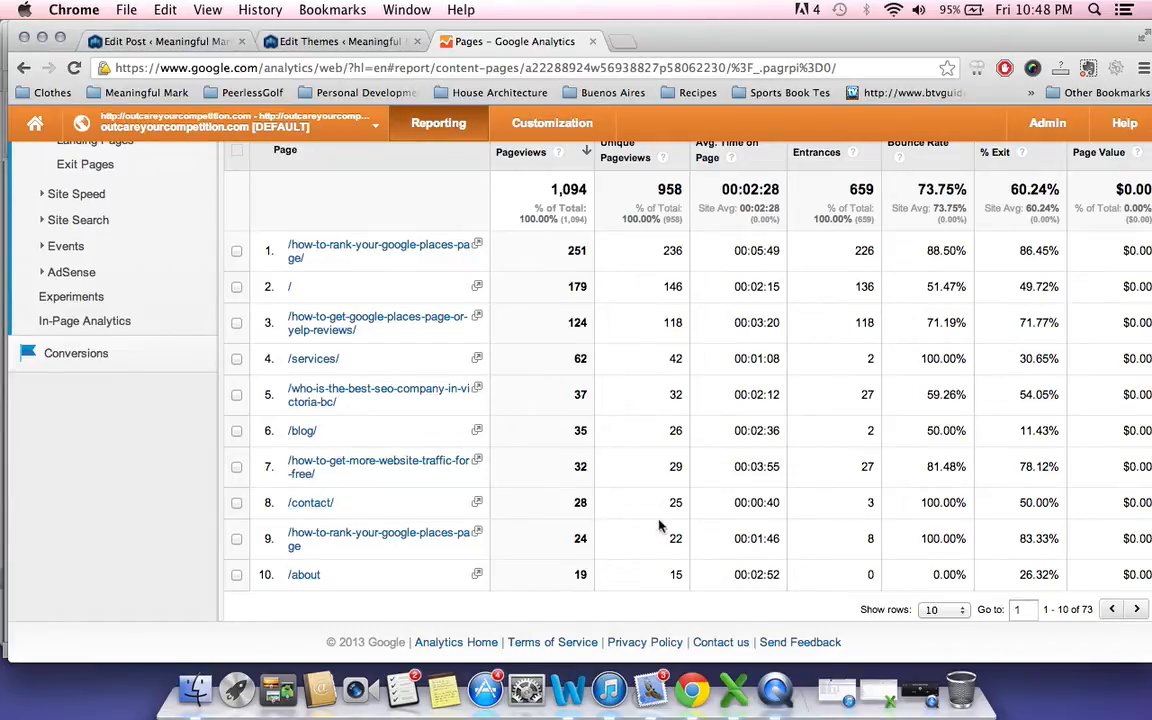
pyautogui.moveTo(166, 477)
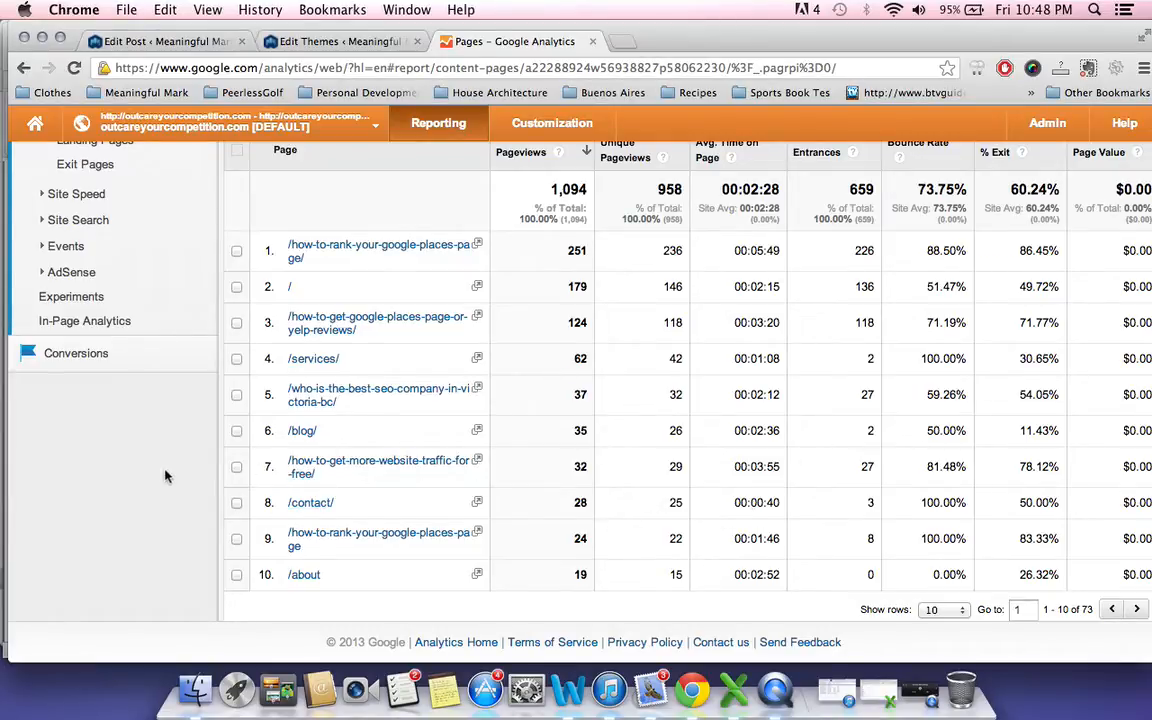
pyautogui.scroll(3)
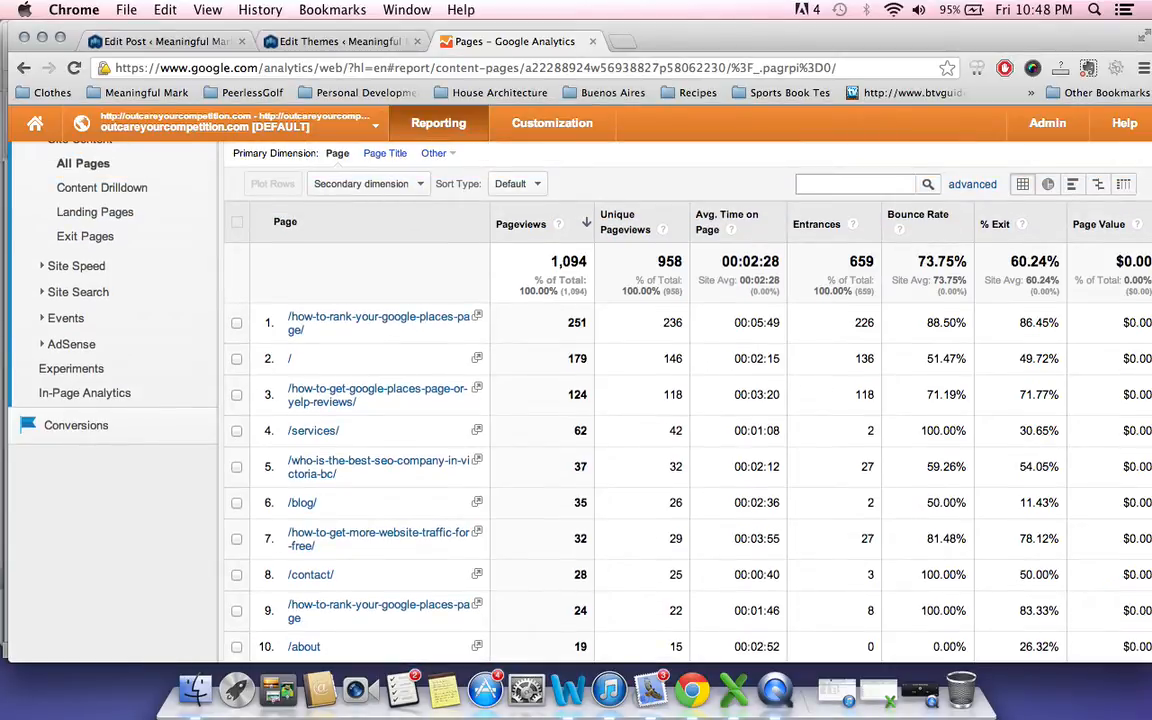
pyautogui.moveTo(170, 462)
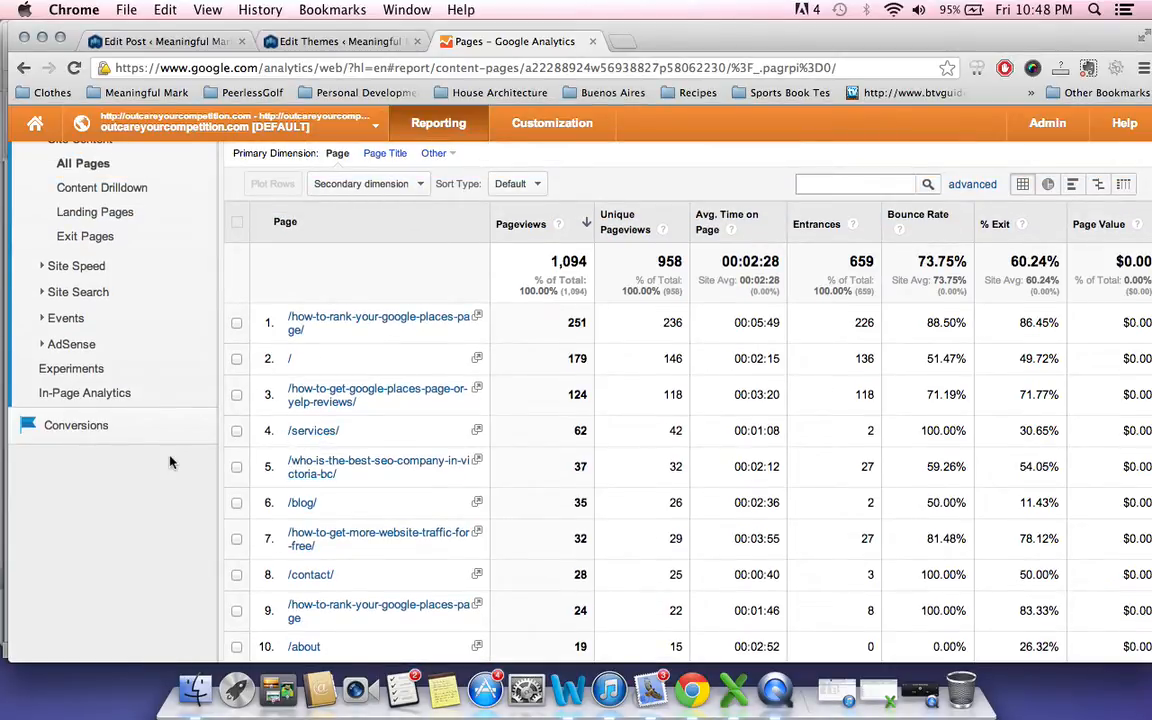
pyautogui.scroll(3)
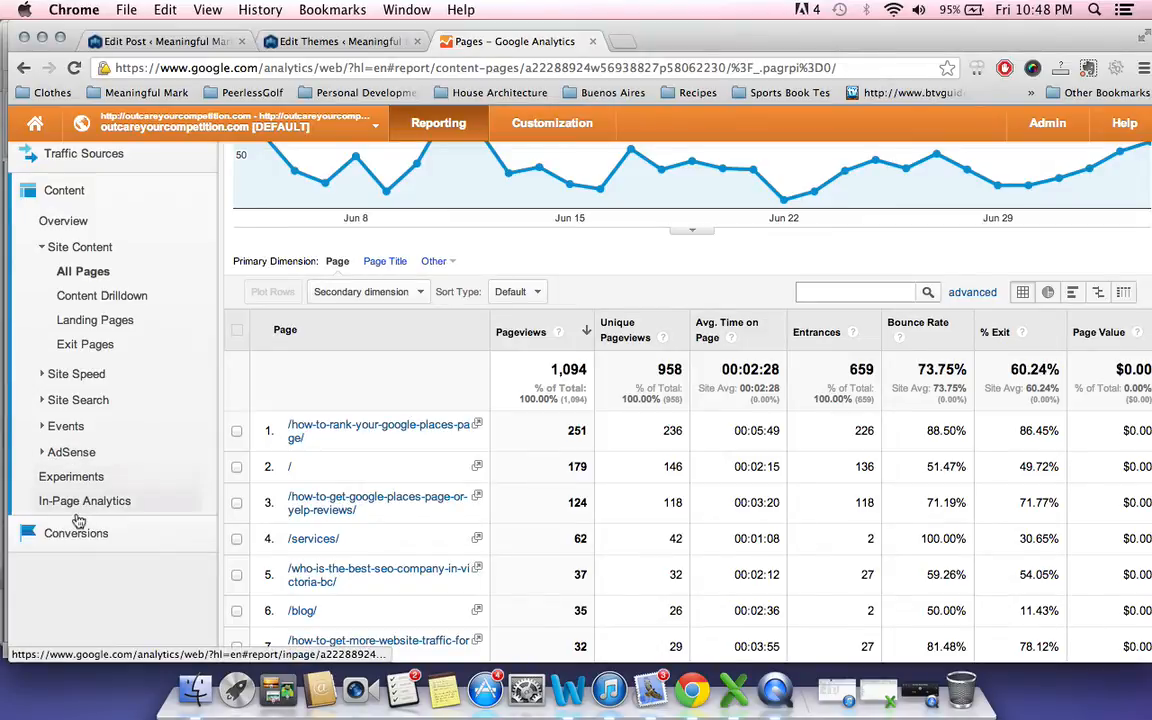
# Open Conversions > Goals Overview and Goal URLs, then open the accounts and profiles list.
pyautogui.click(75, 533)
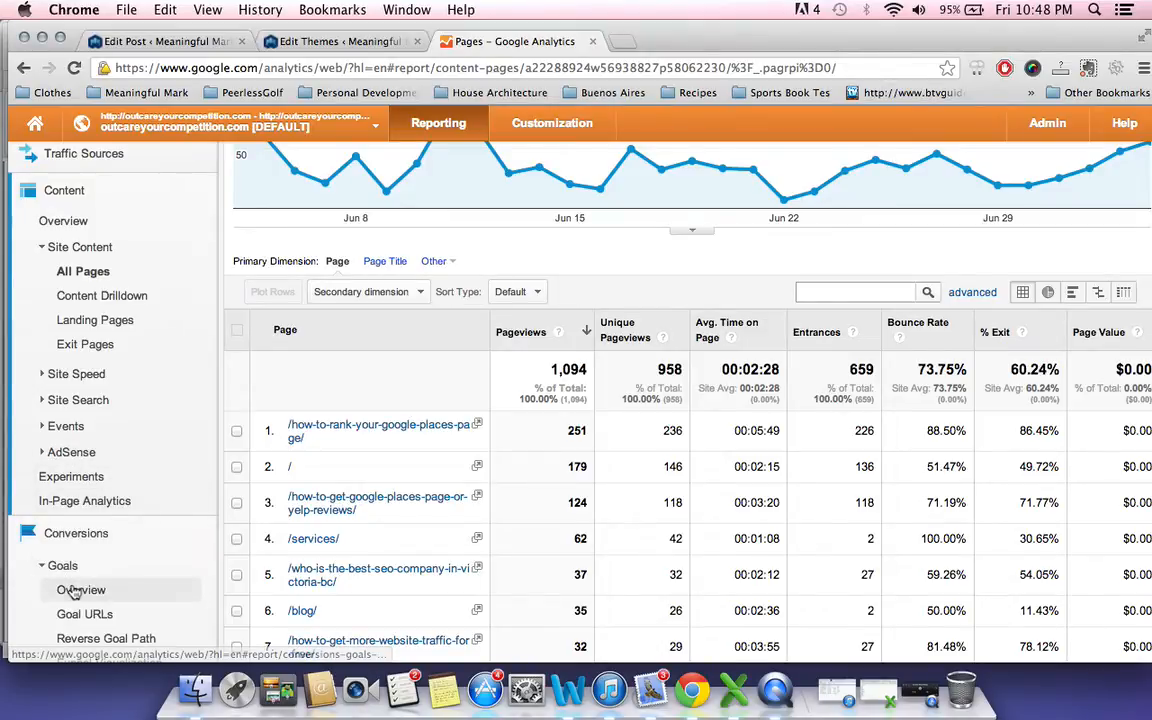
pyautogui.click(85, 614)
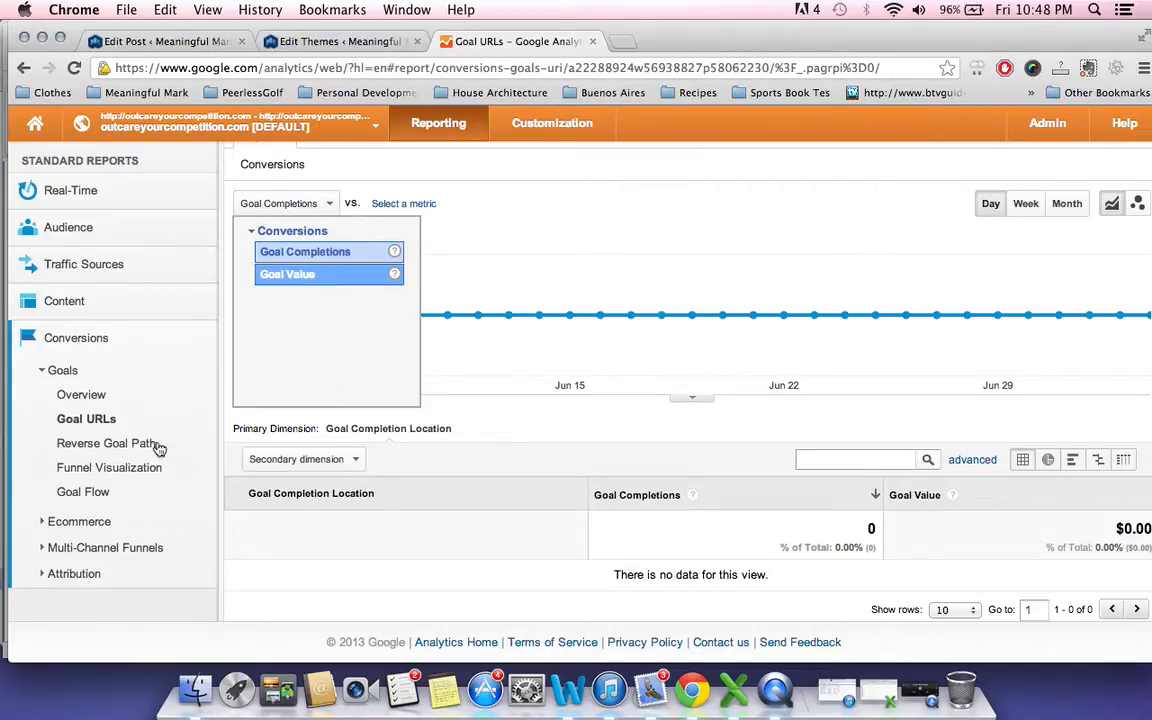
pyautogui.click(80, 394)
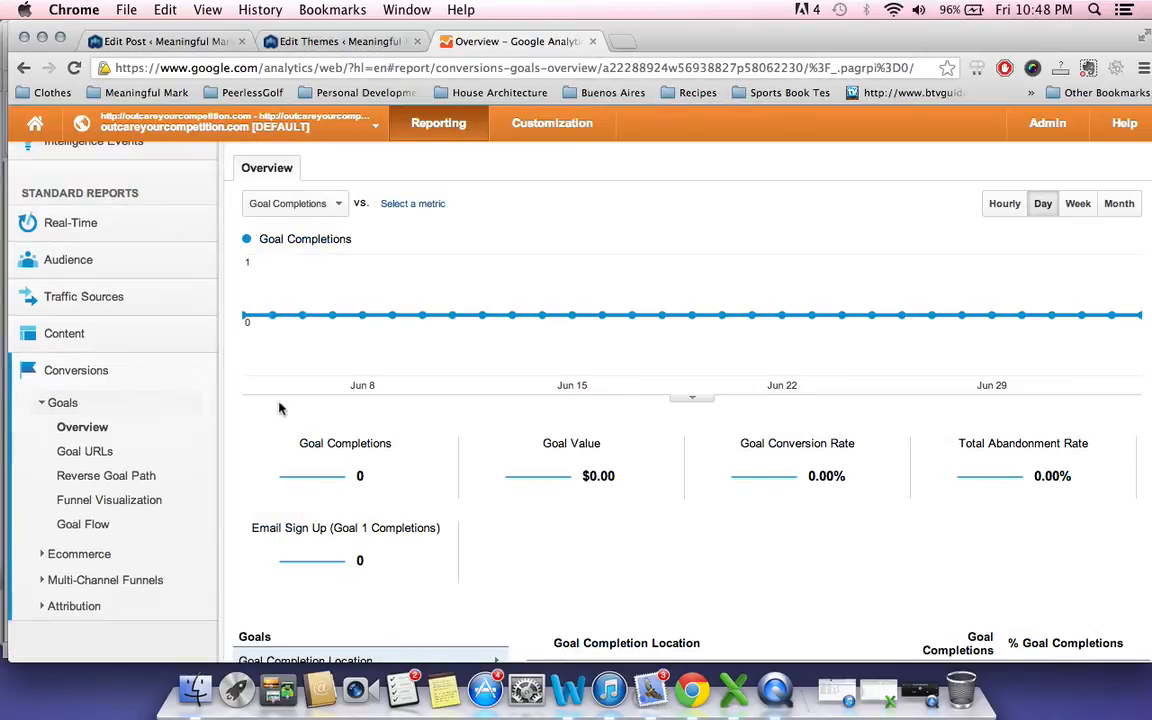
pyautogui.scroll(-3)
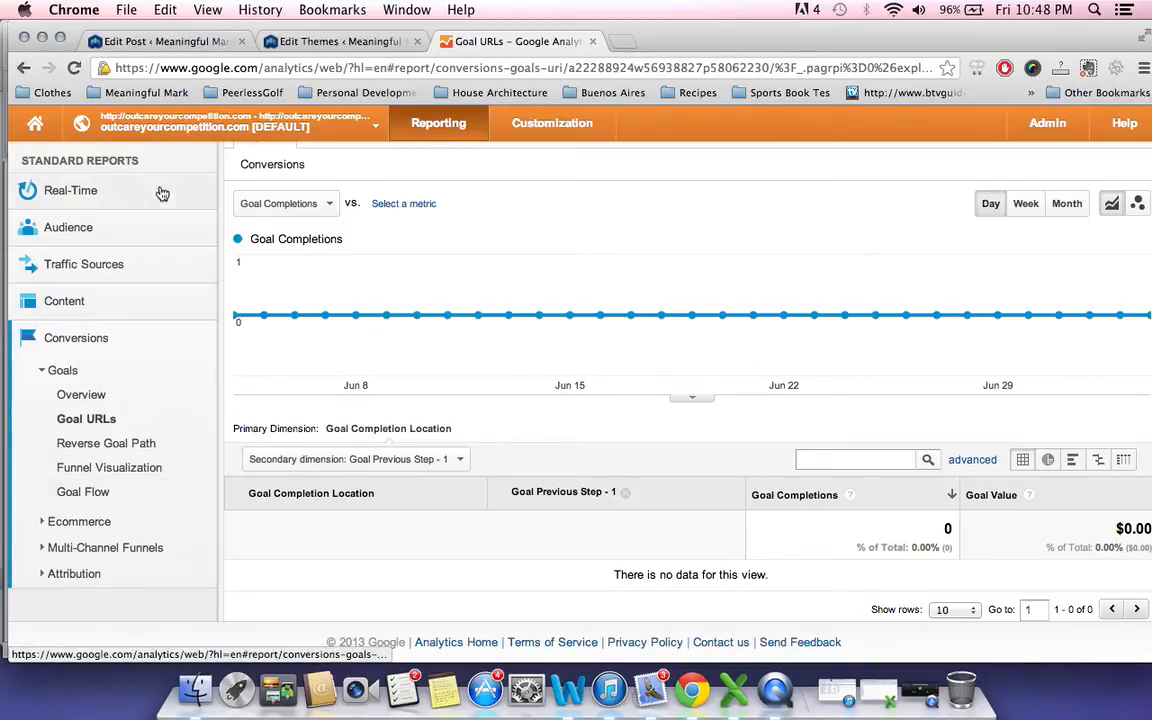
pyautogui.click(237, 122)
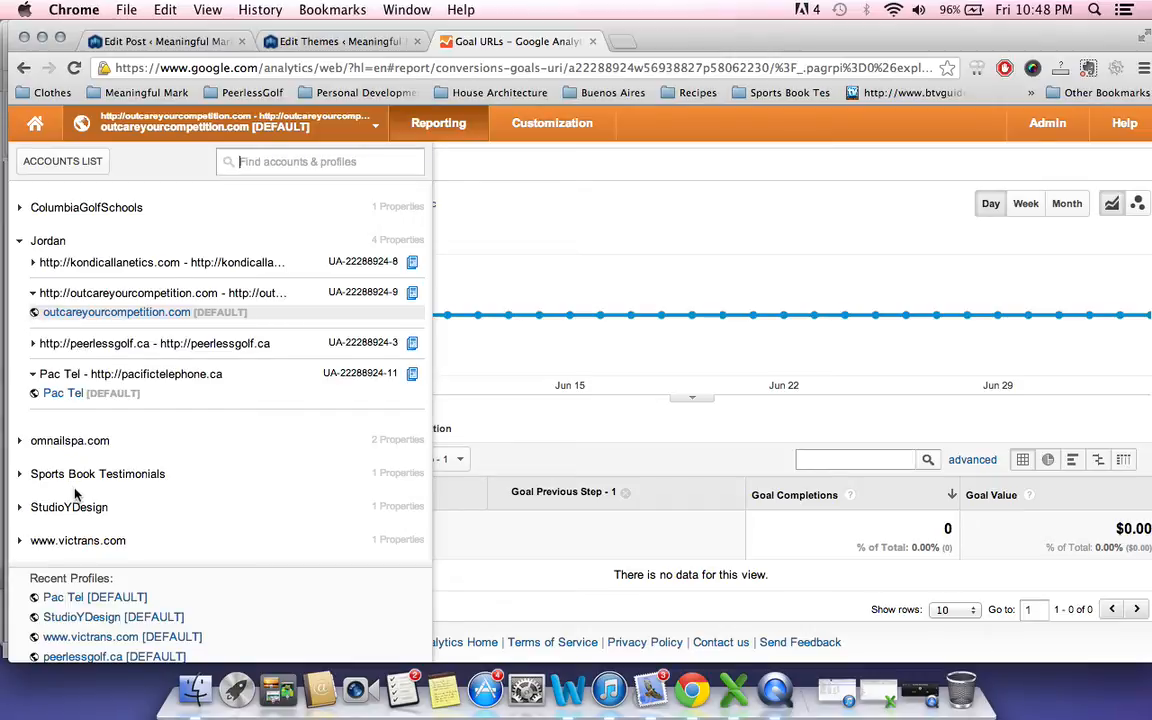
pyautogui.click(19, 540)
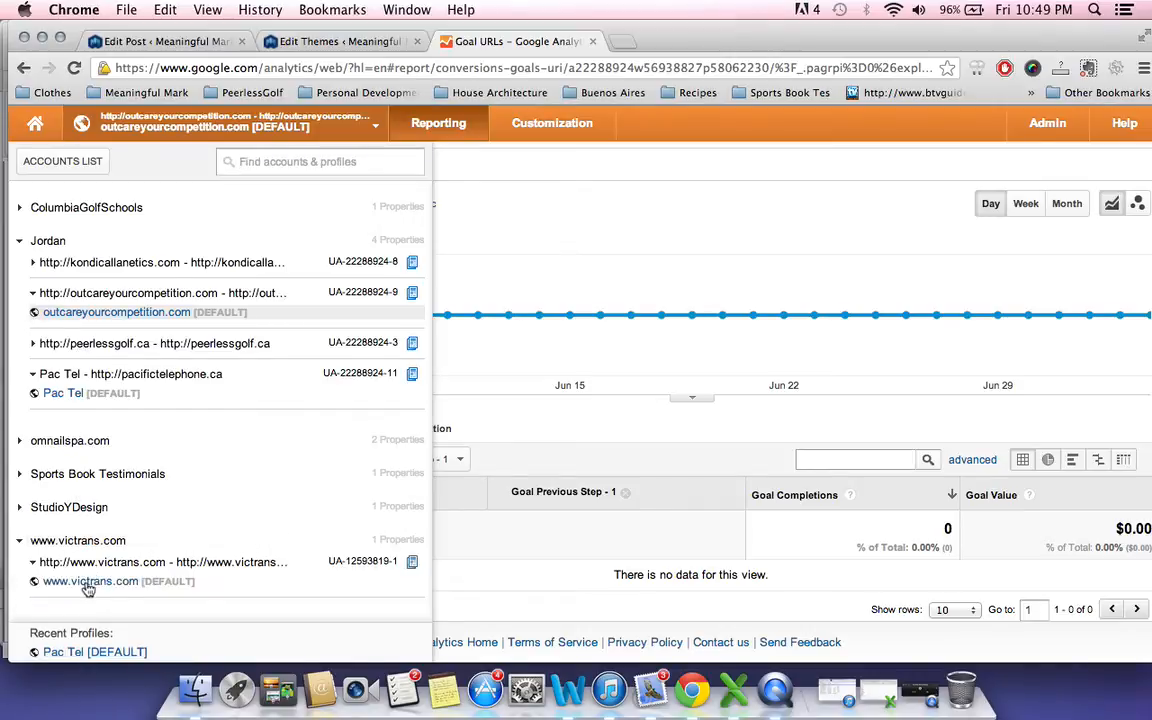
pyautogui.click(90, 581)
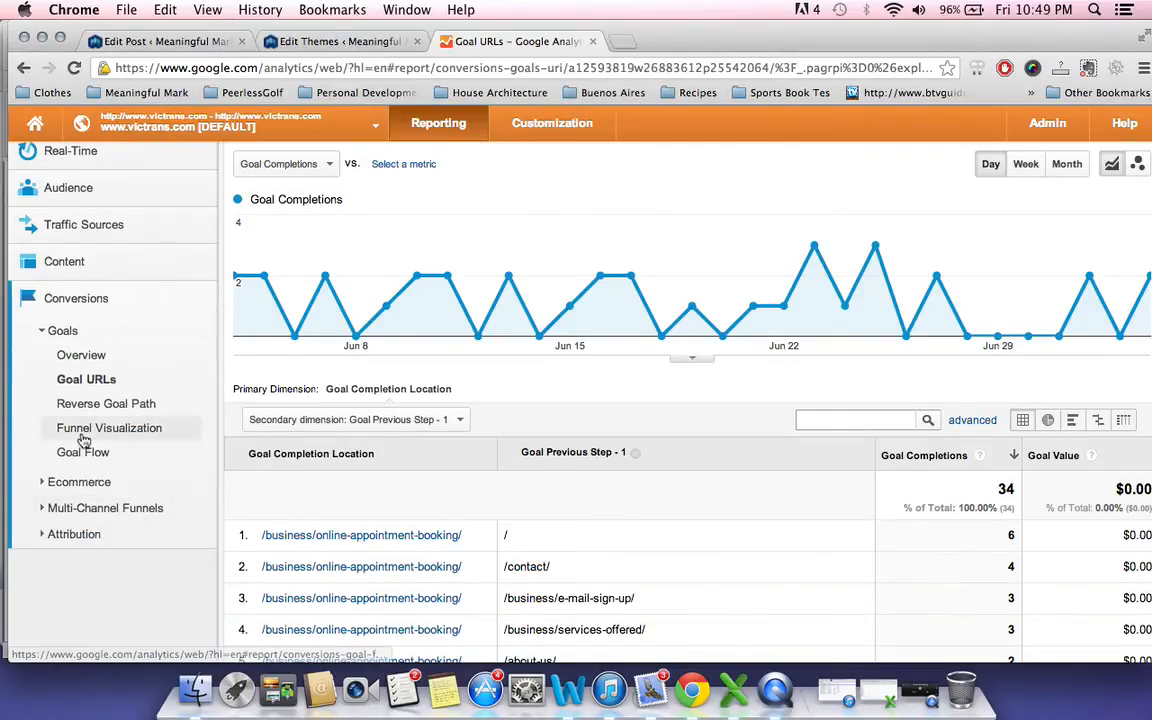
pyautogui.scroll(-3)
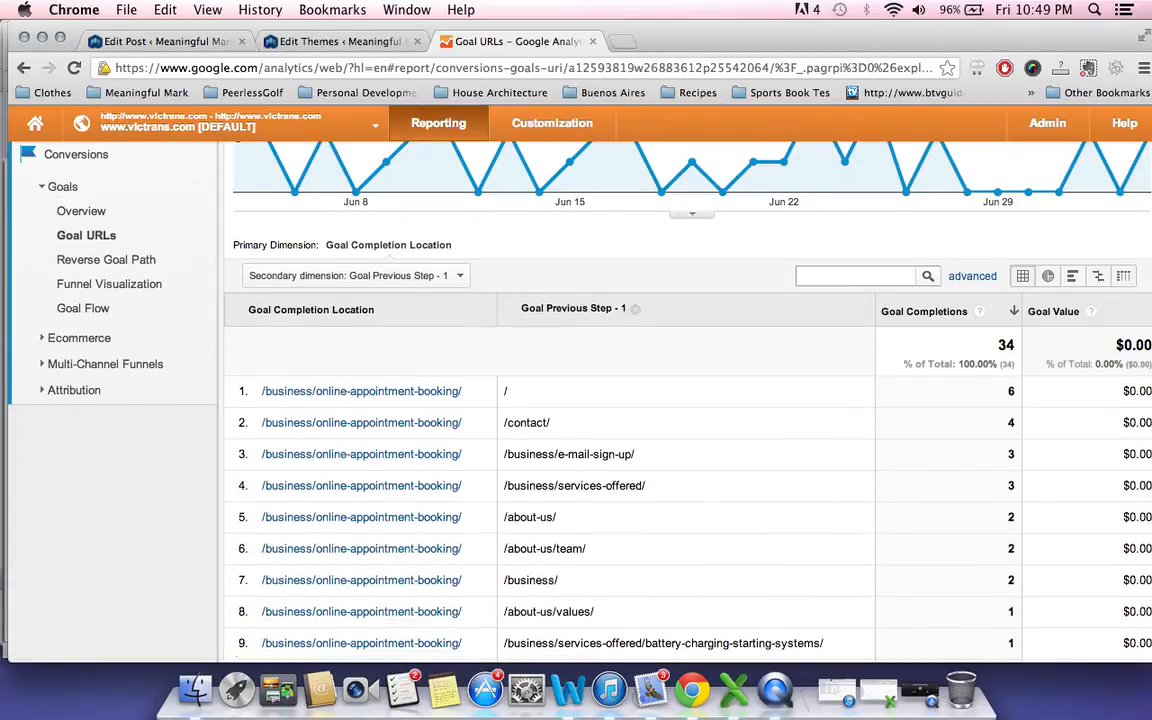
pyautogui.scroll(-3)
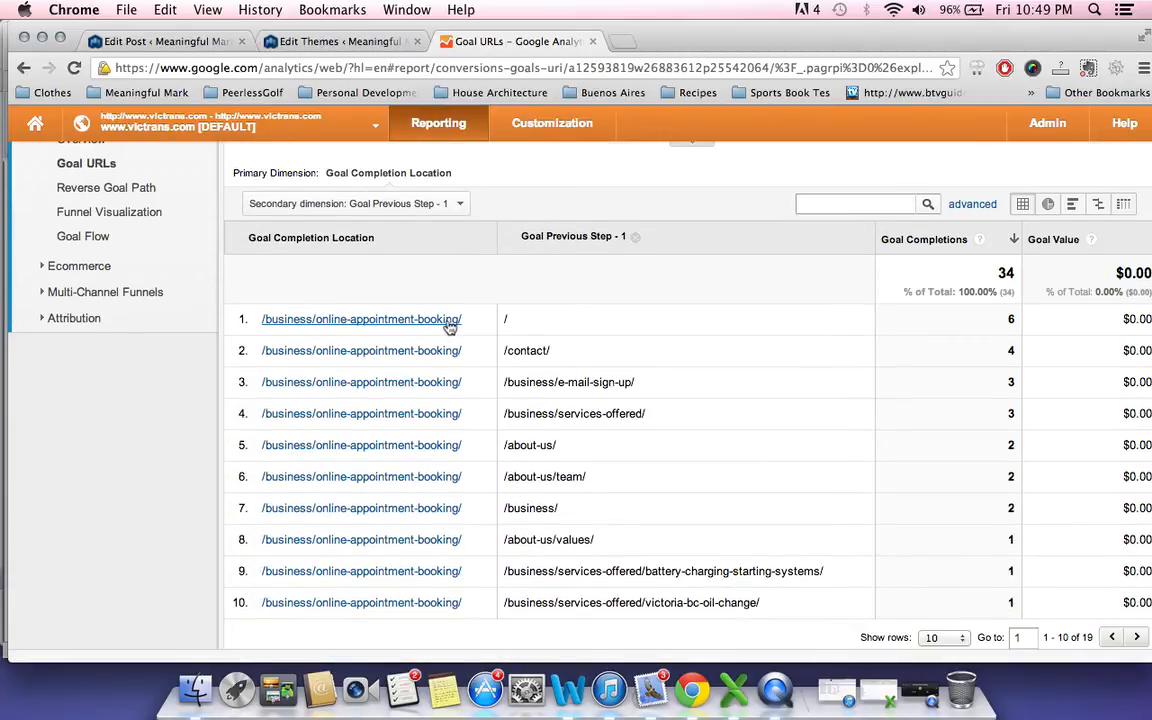
pyautogui.moveTo(518, 328)
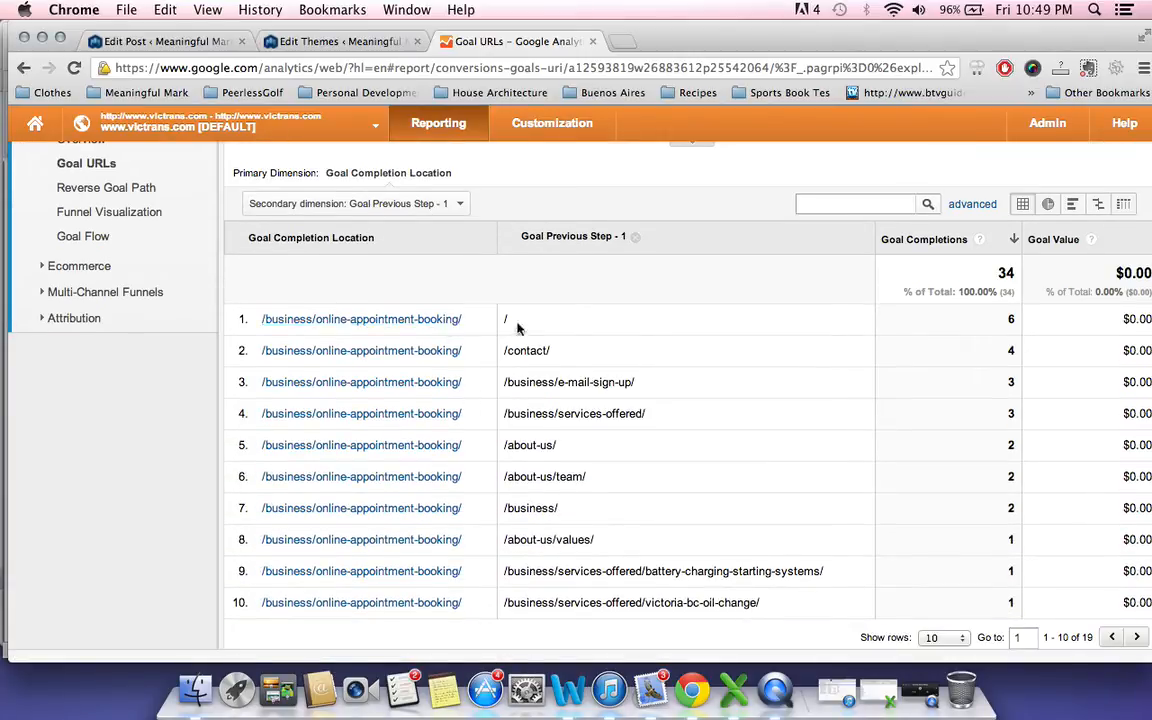
pyautogui.moveTo(613, 430)
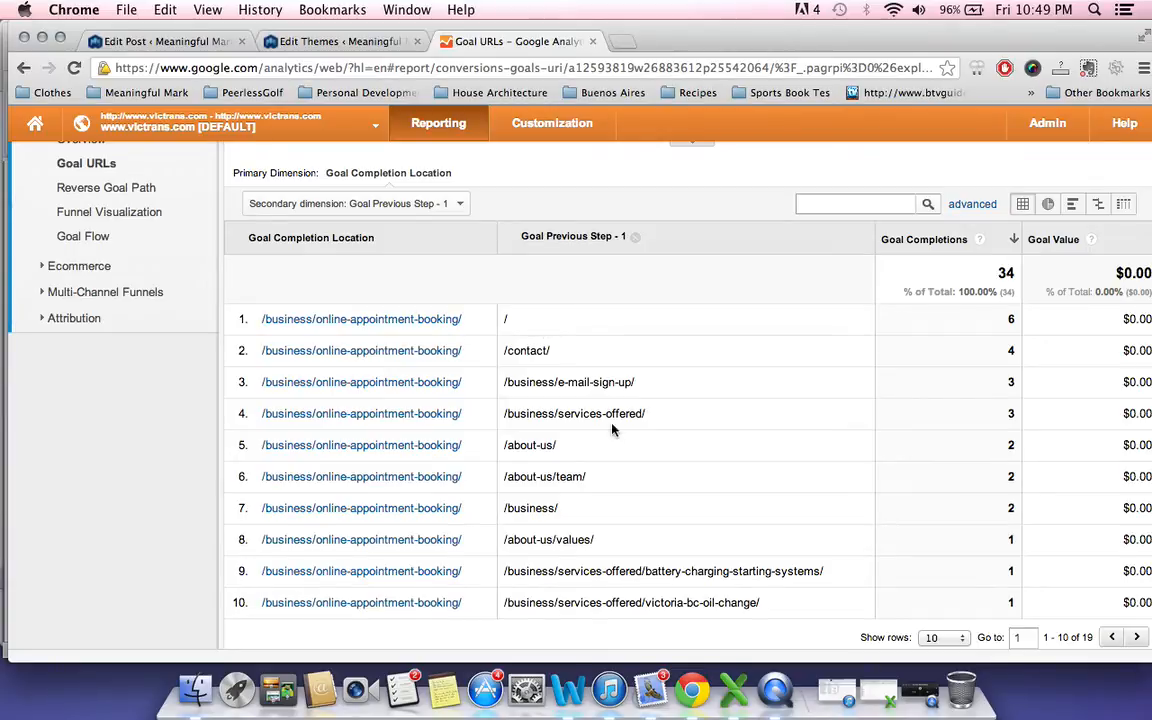
pyautogui.moveTo(650, 550)
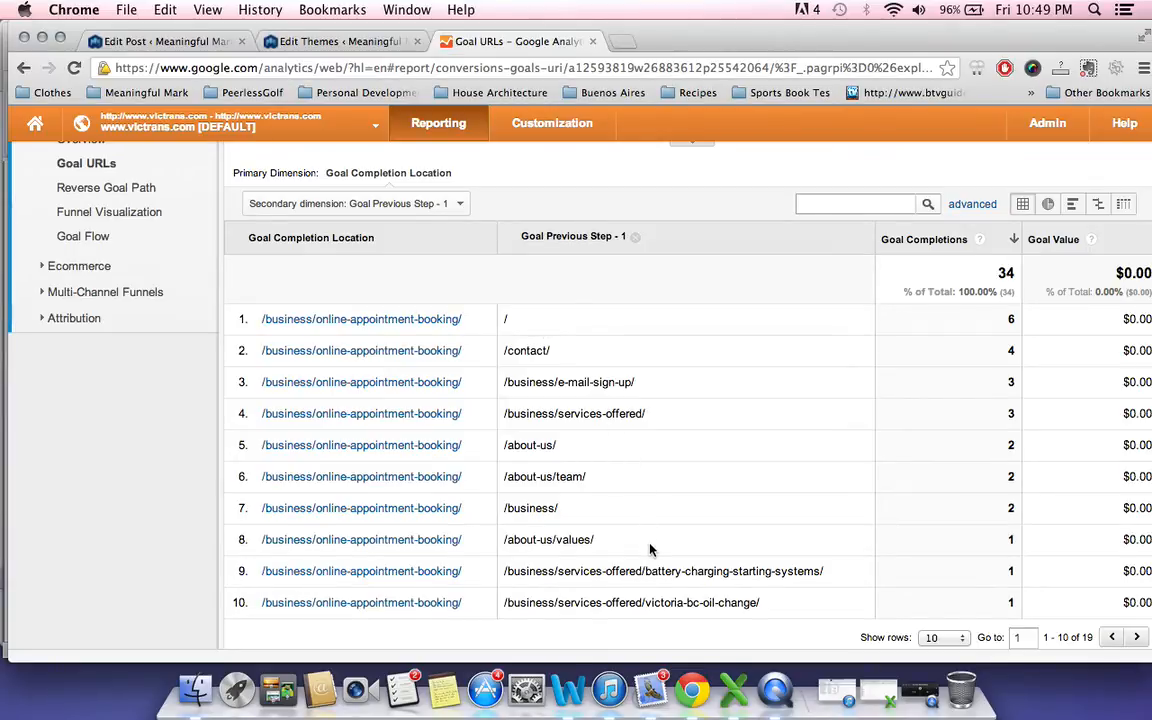
pyautogui.moveTo(615, 457)
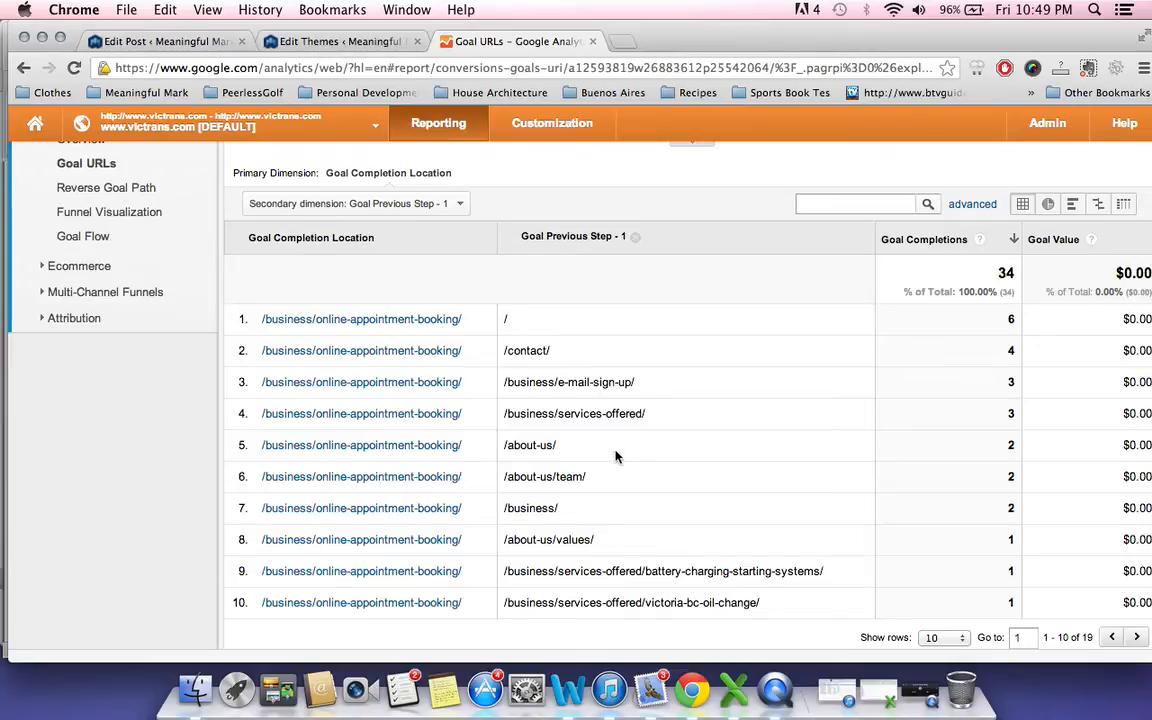
pyautogui.moveTo(555, 365)
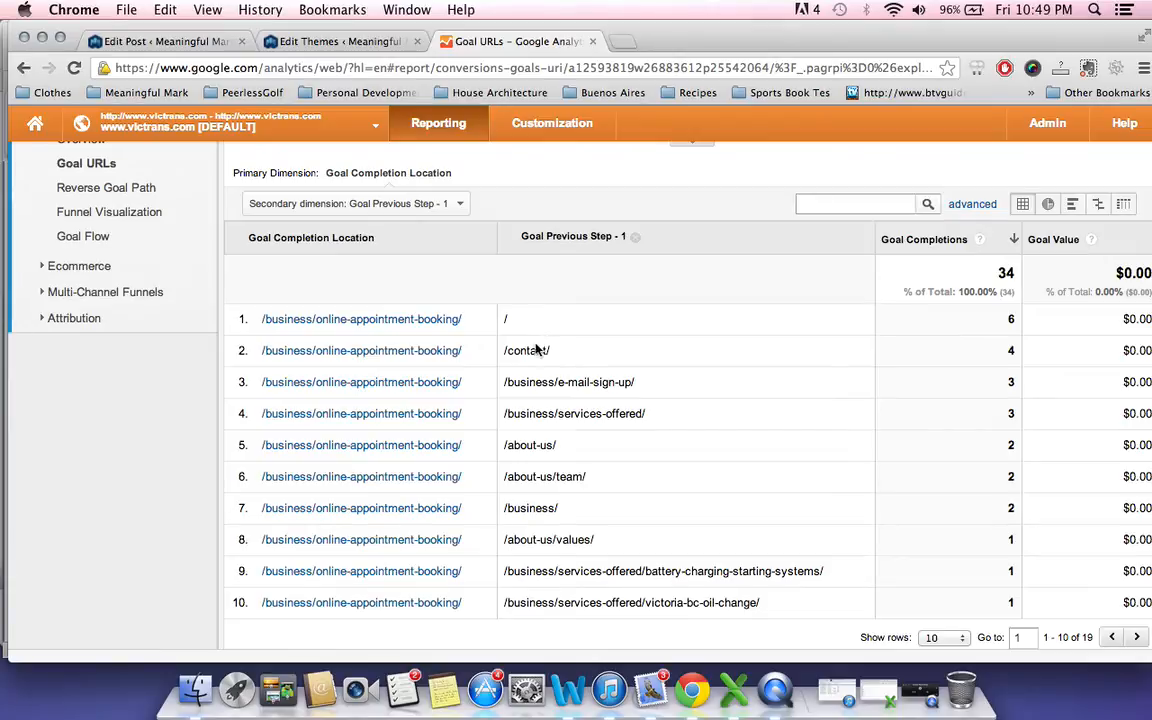
pyautogui.moveTo(443, 325)
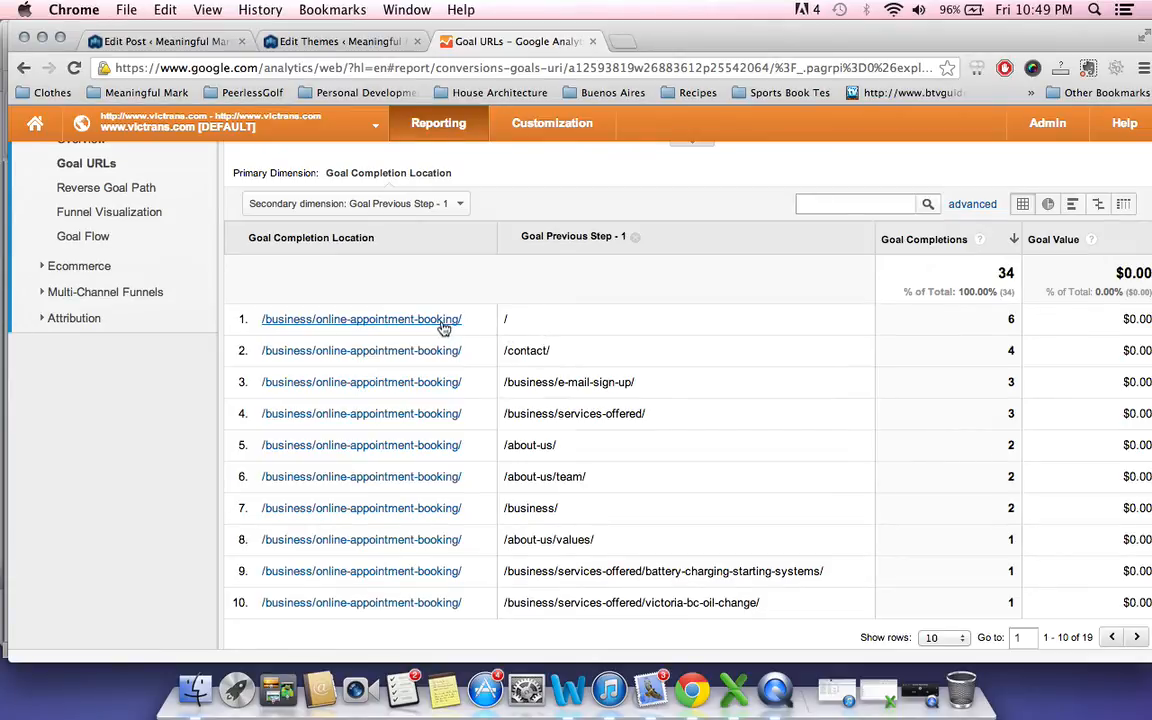
pyautogui.moveTo(258, 367)
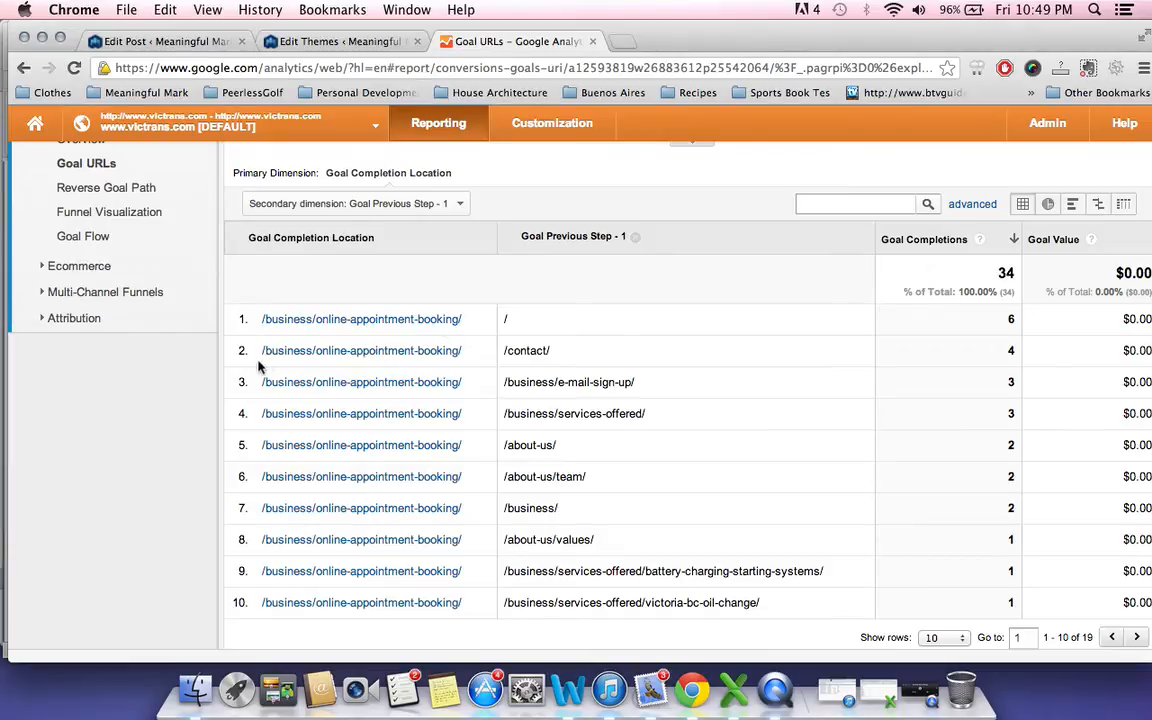
pyautogui.moveTo(964, 367)
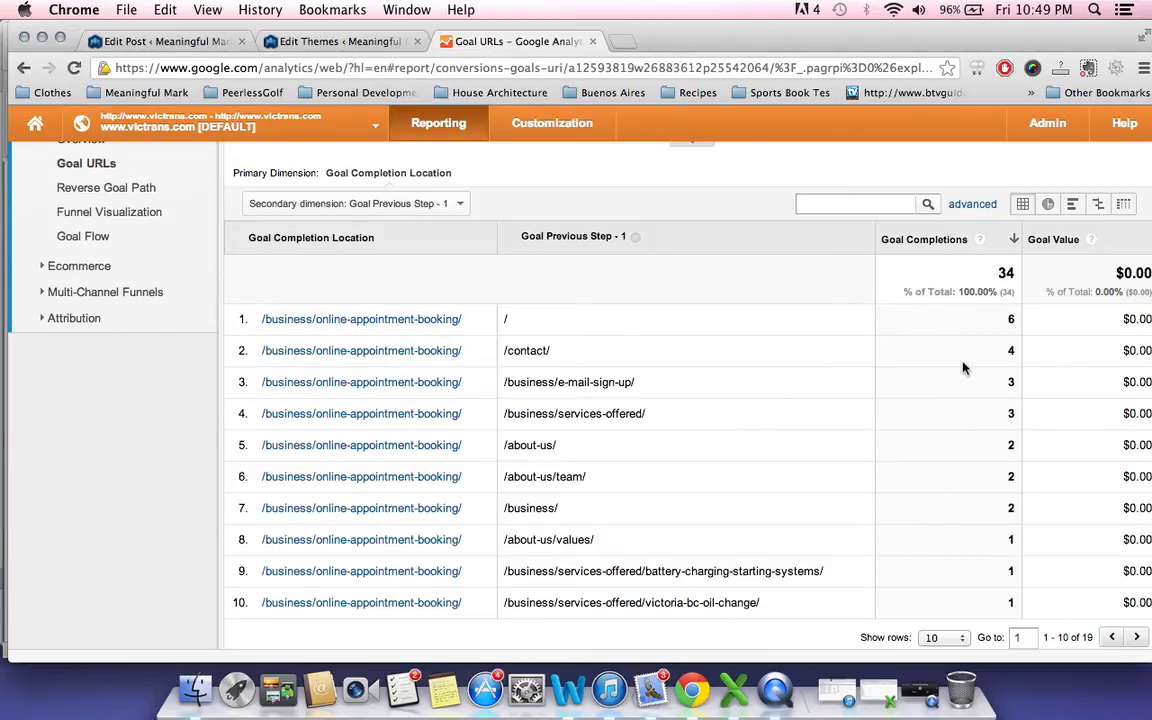
pyautogui.scroll(3)
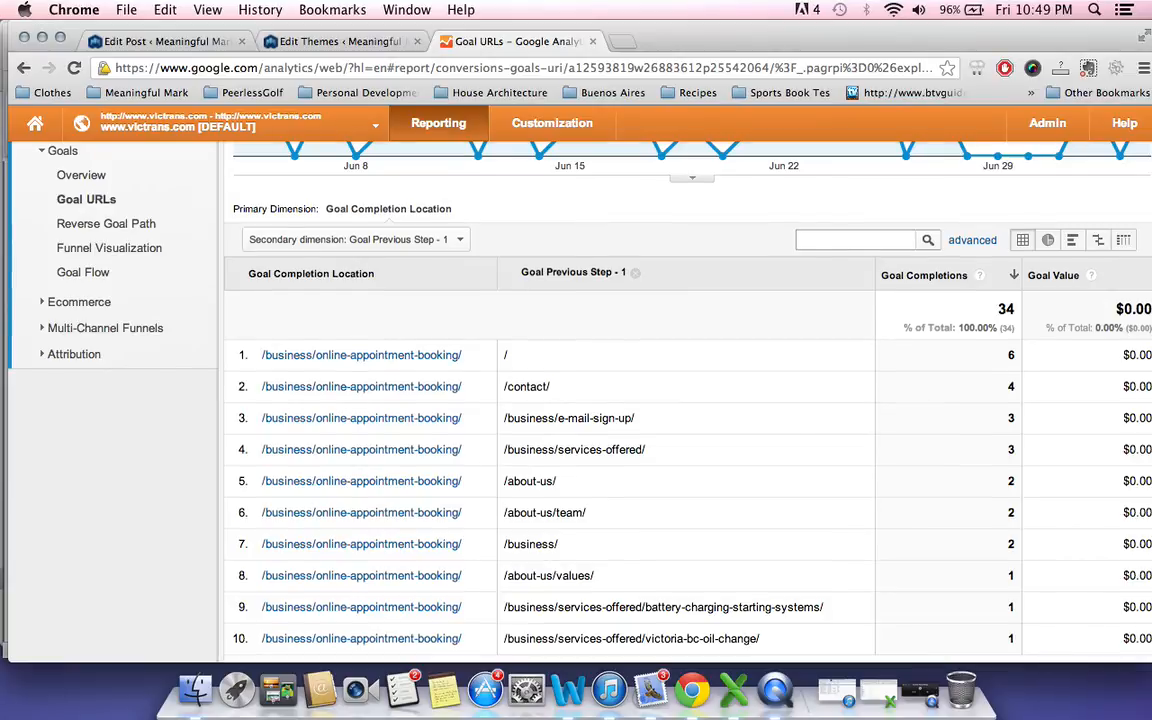
pyautogui.scroll(-3)
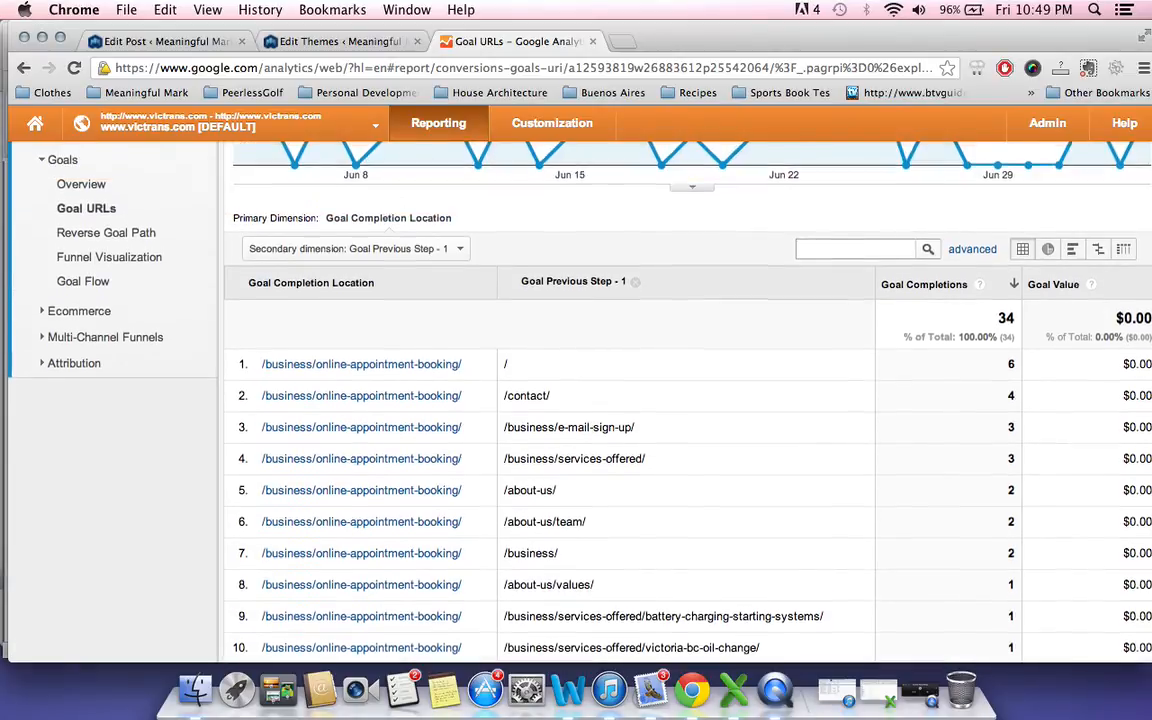
pyautogui.scroll(3)
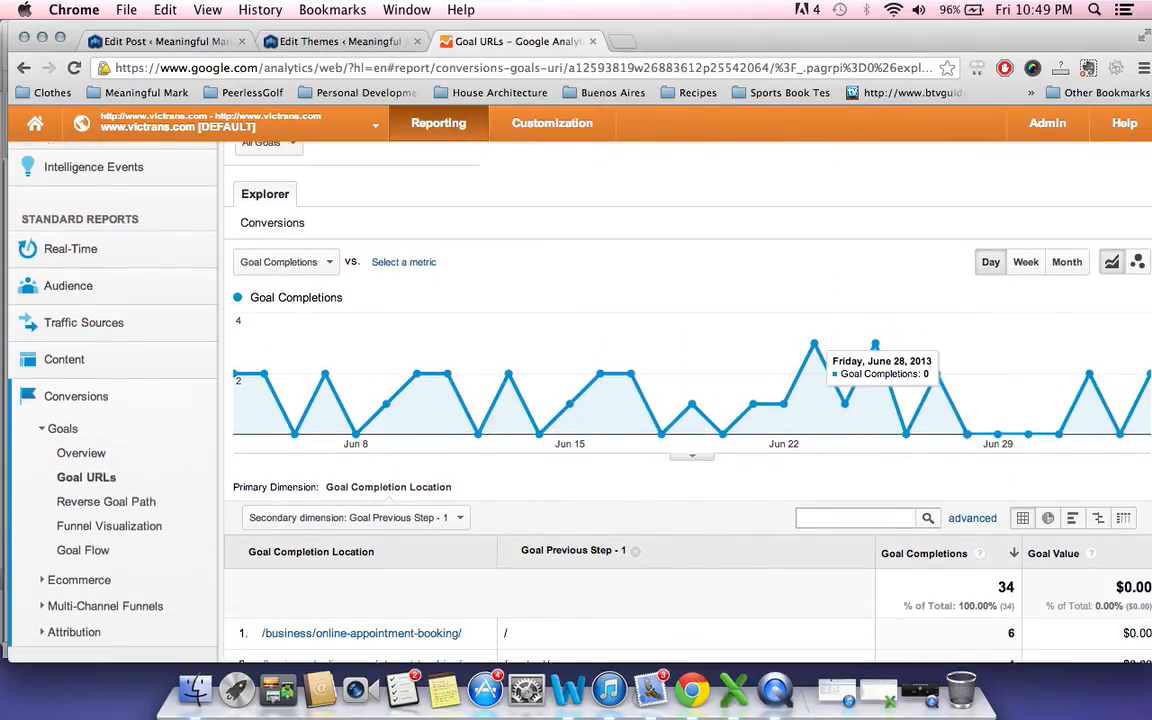
pyautogui.scroll(-3)
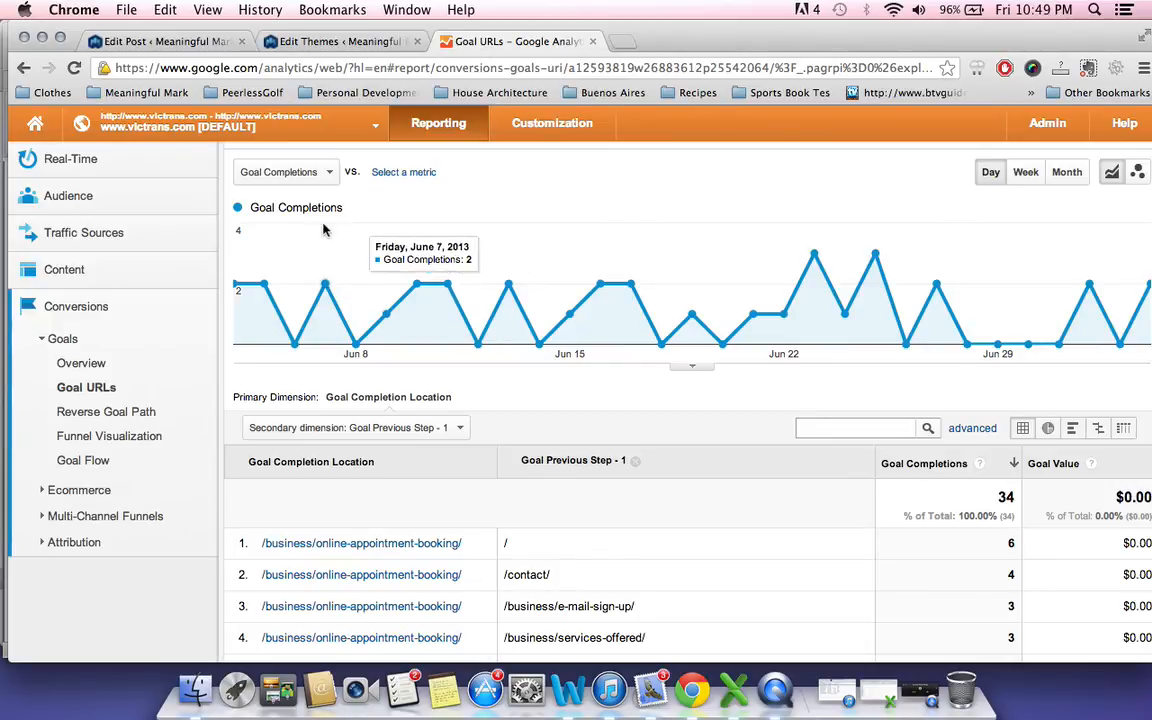
pyautogui.moveTo(318, 227)
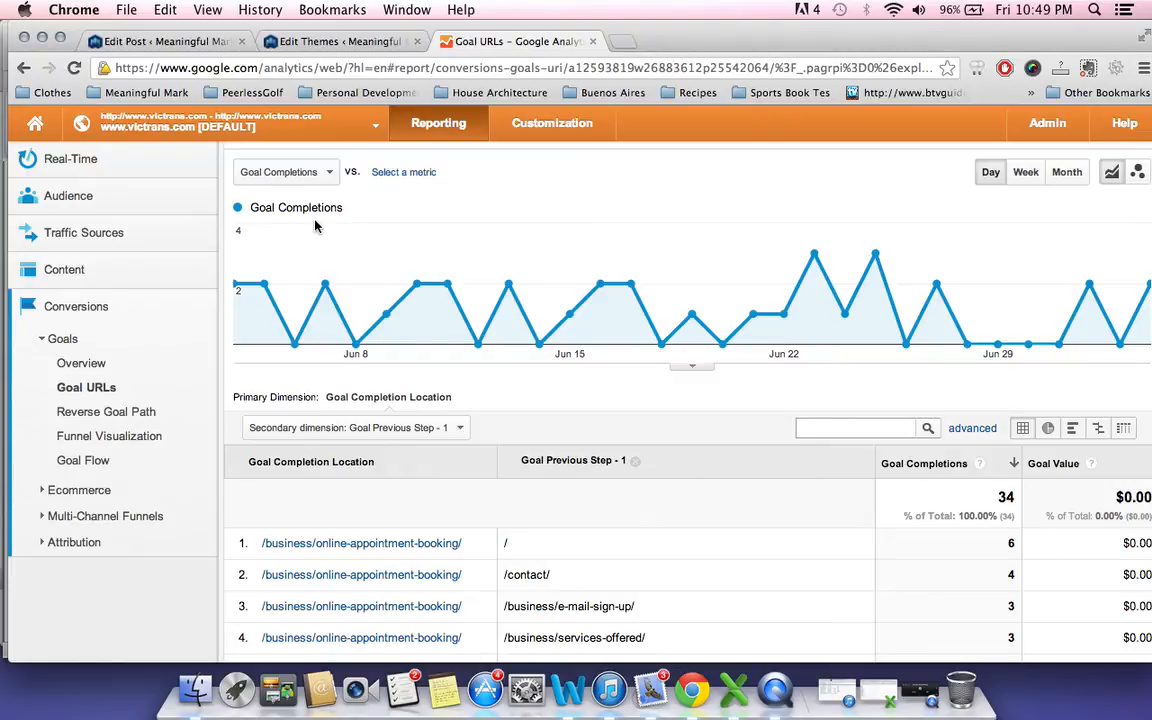
pyautogui.moveTo(322, 222)
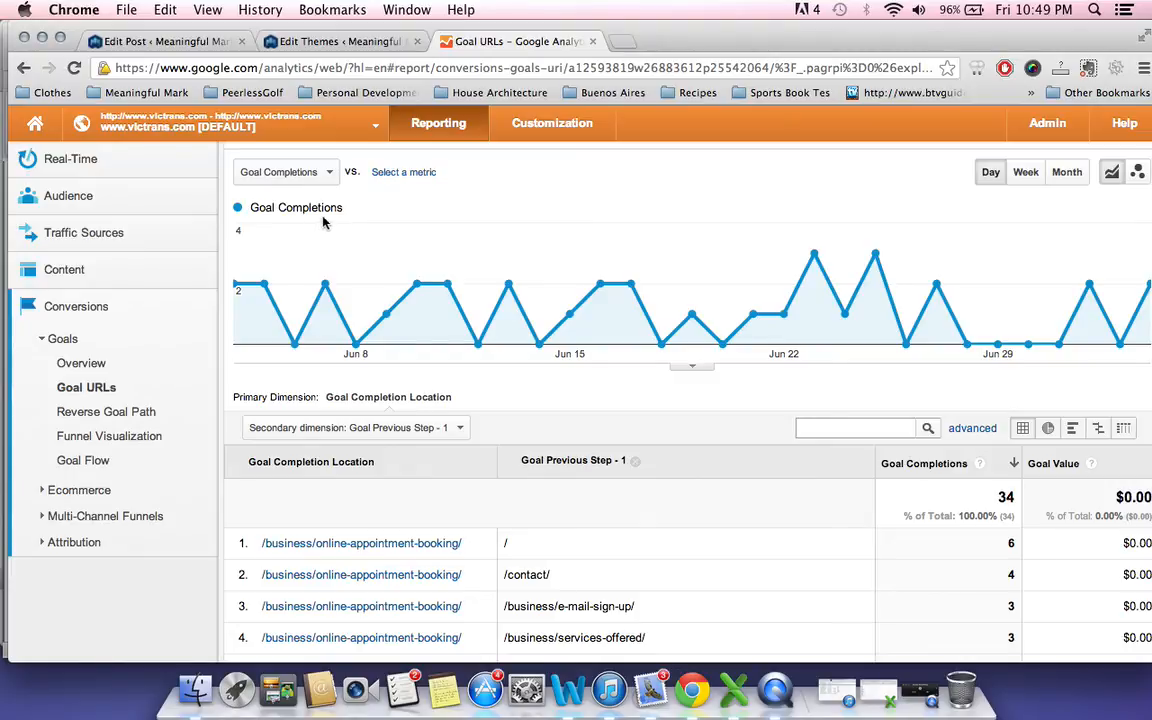
pyautogui.moveTo(350, 218)
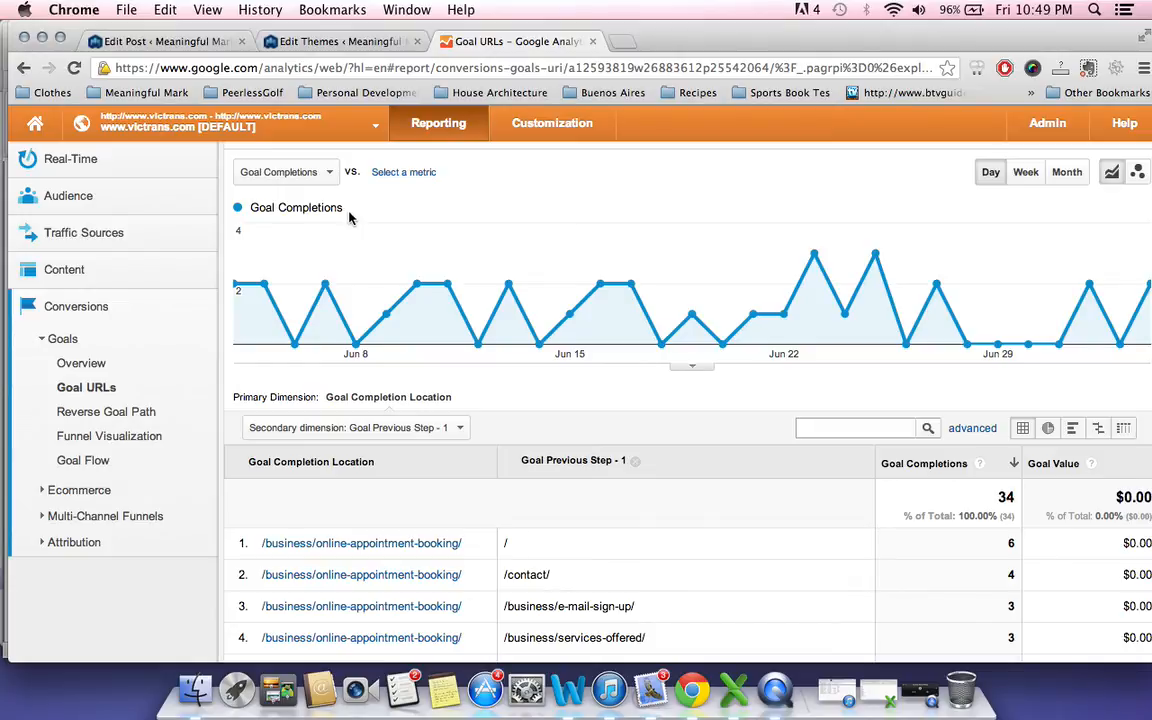
pyautogui.moveTo(376, 248)
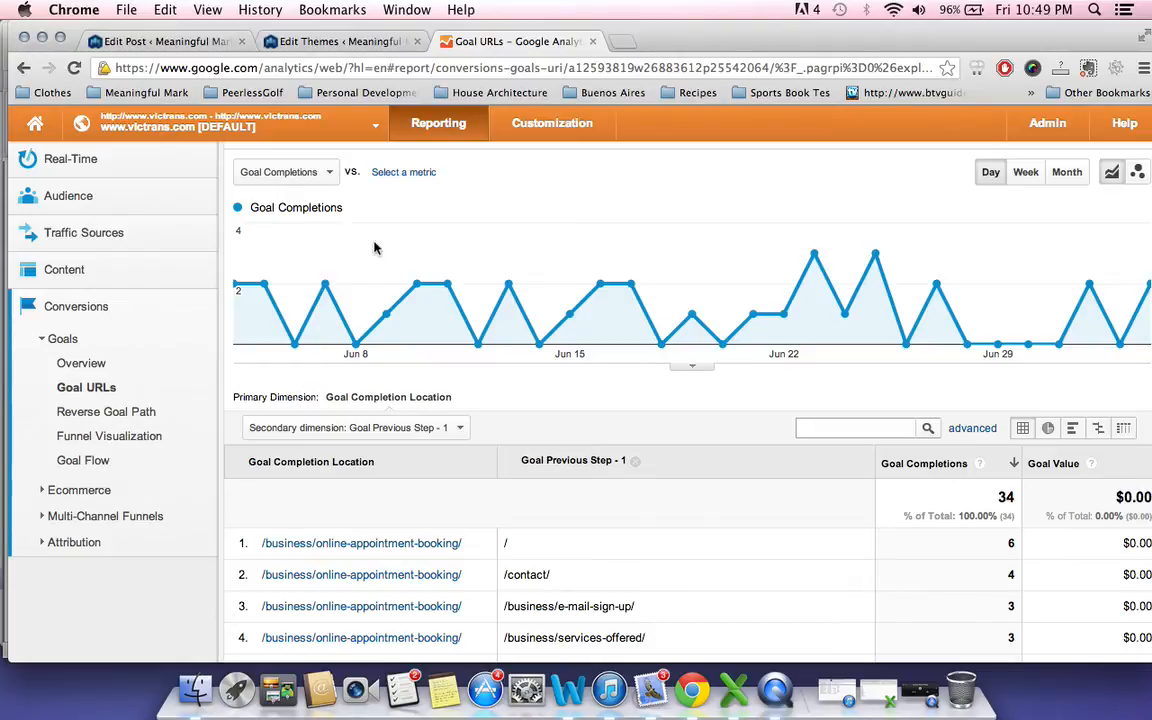